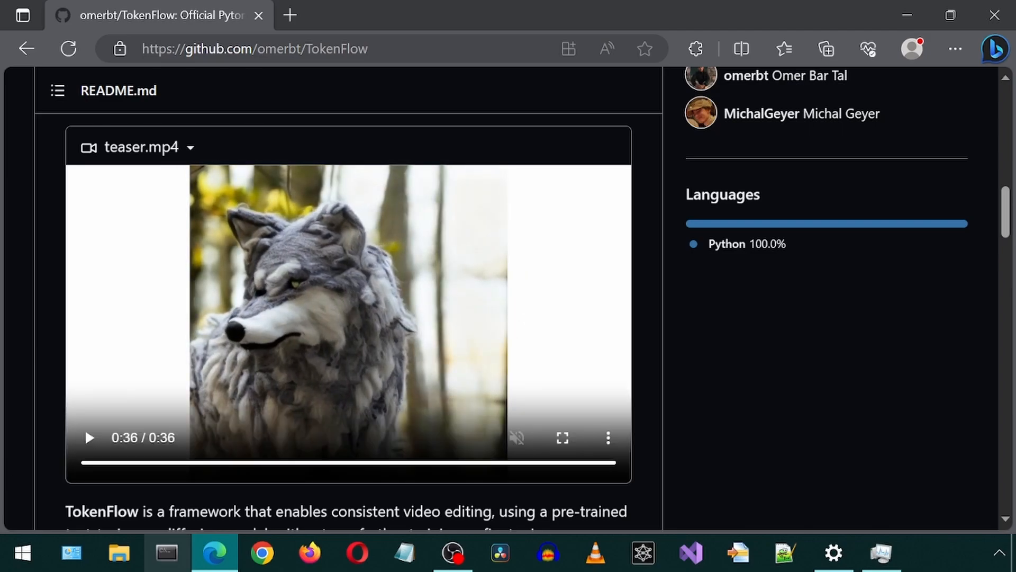
Change the Anaconda Prompt working directory to c:\ai.
left_click(165, 554)
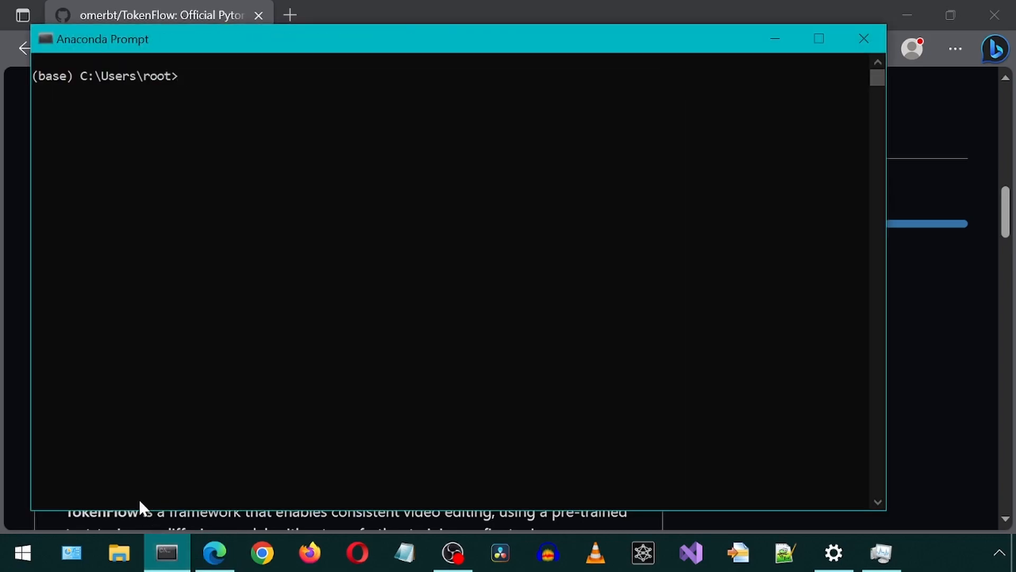
type("cd c:\\")
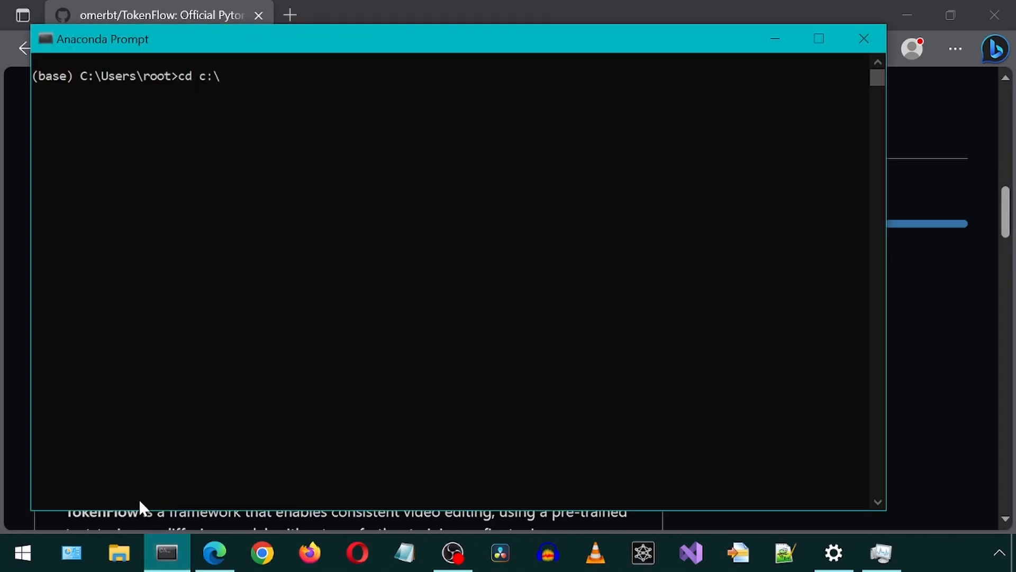
type("ai")
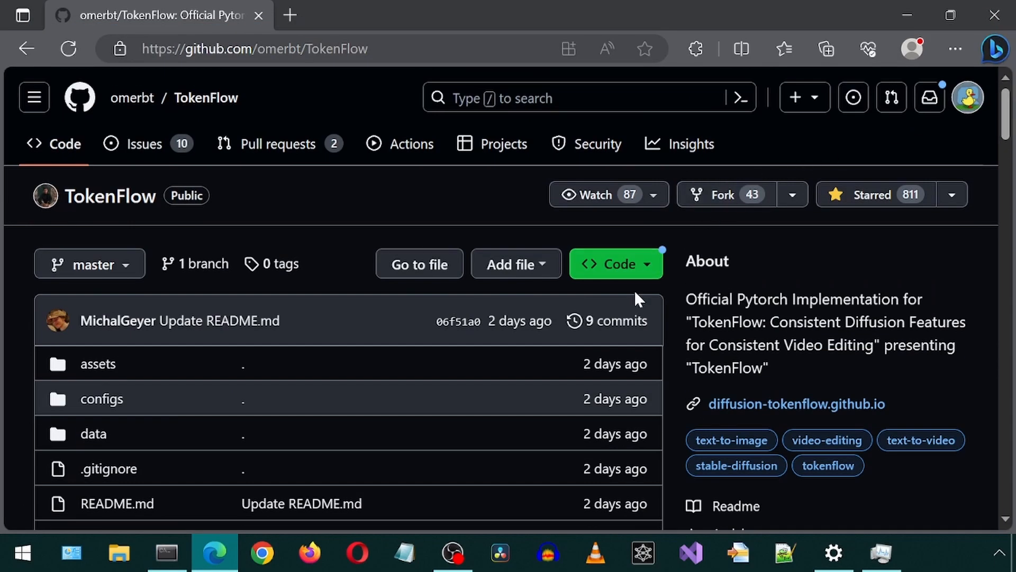
left_click(616, 264)
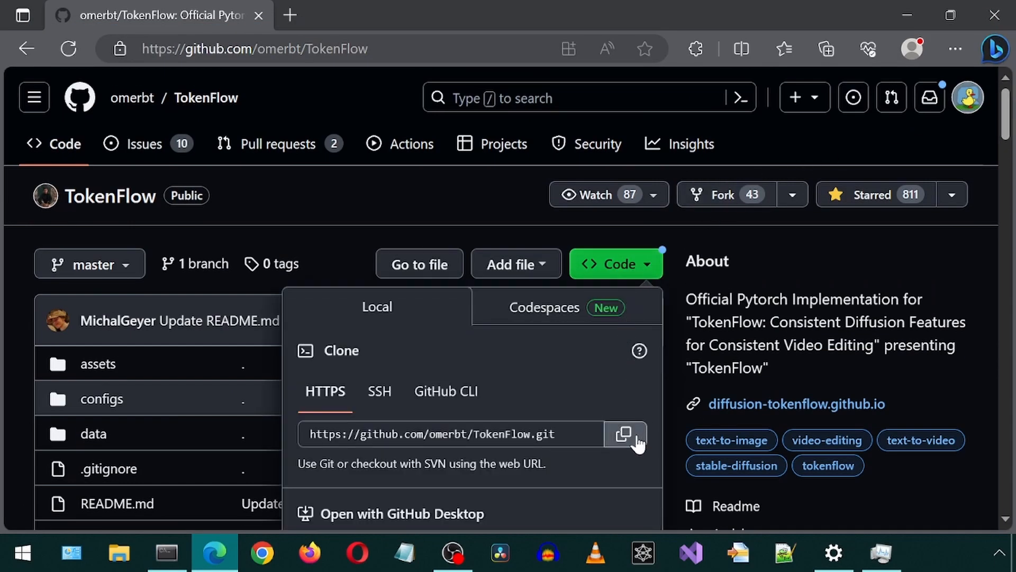
left_click(625, 434)
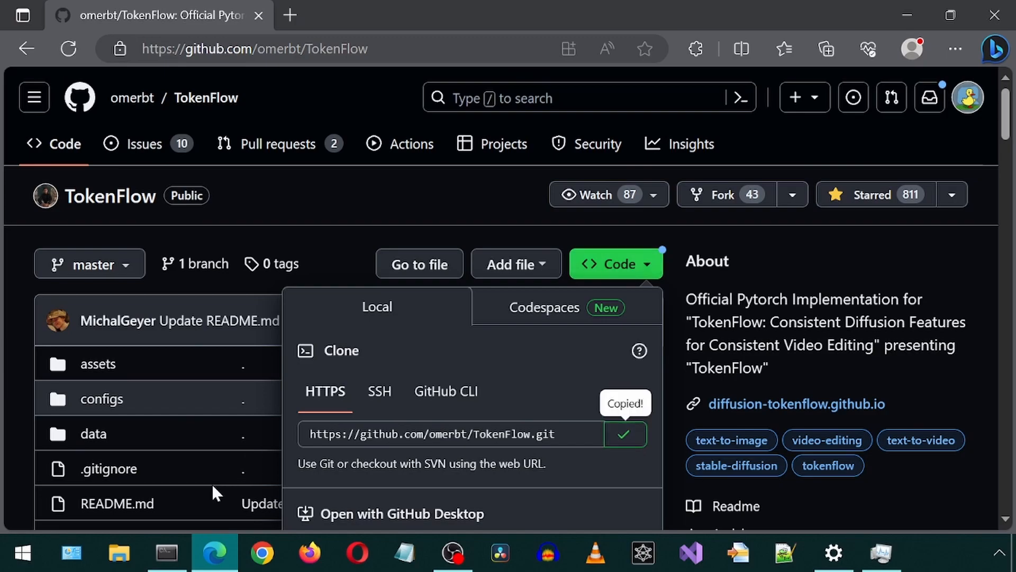
left_click(164, 553)
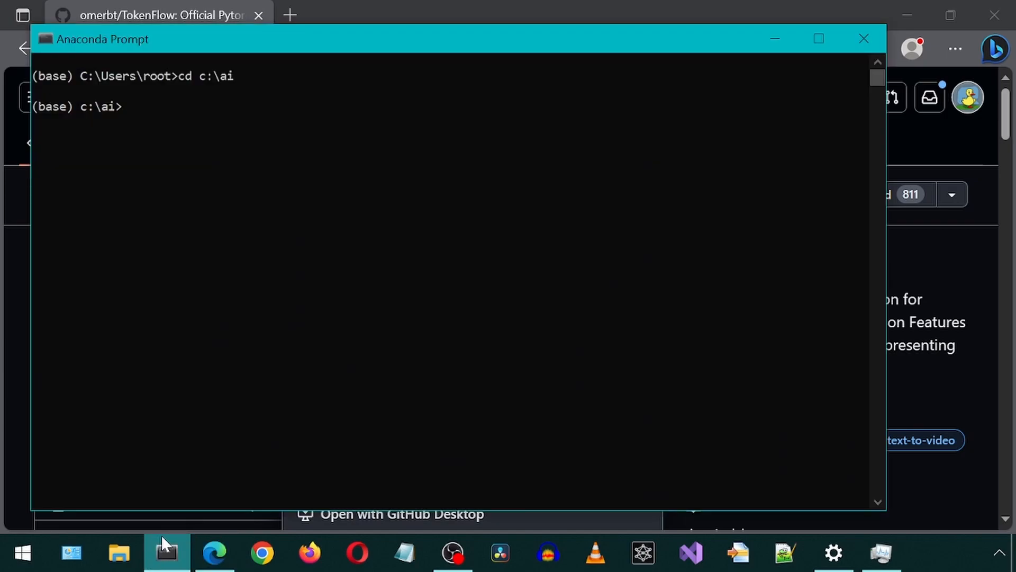
type("git clone https://github.com/omerbt/TokenFlow.git")
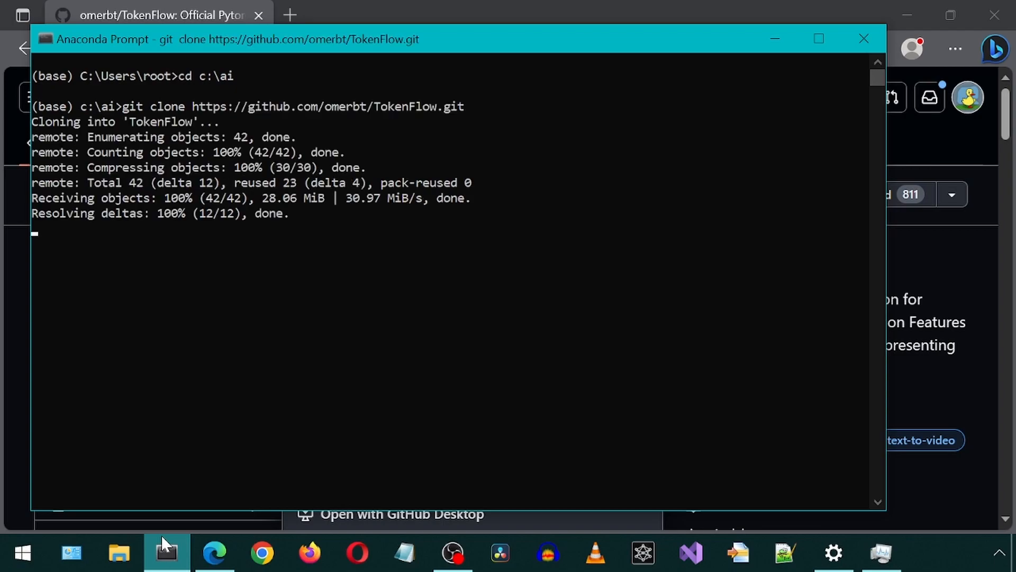
type("cd tokenflow")
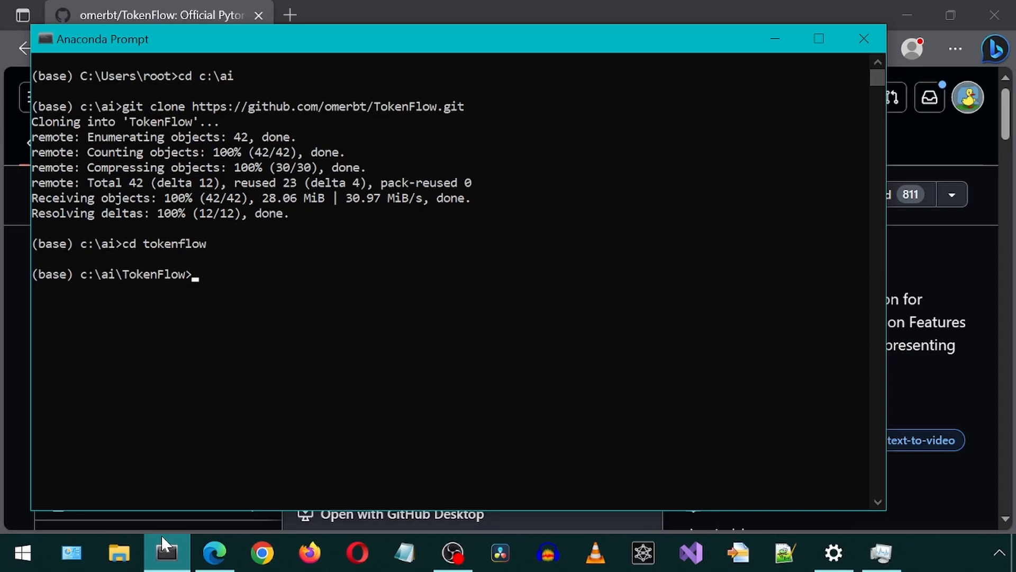
mouse_move(6, 408)
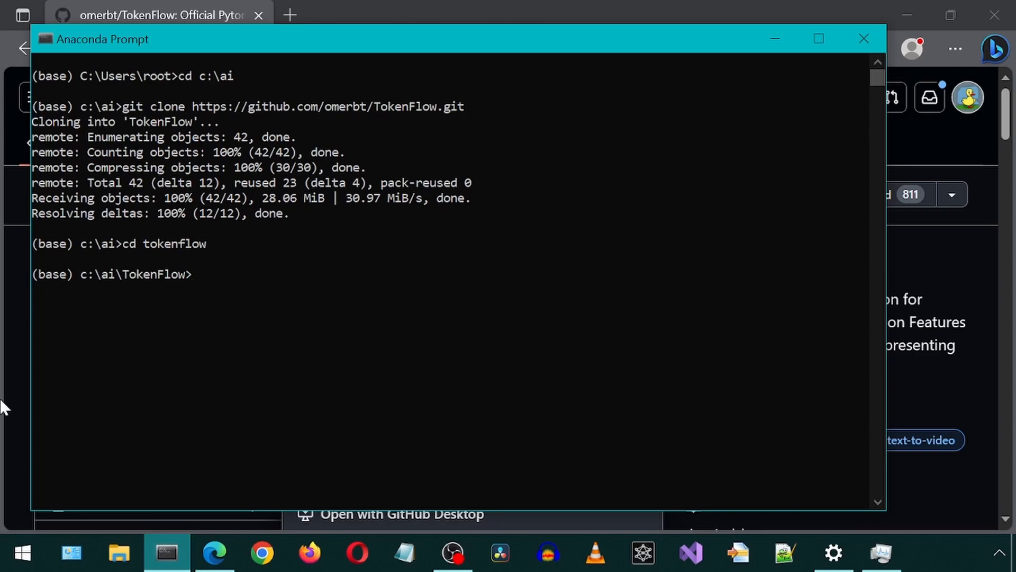
From the TokenFlow repository's pull requests list, open 'Fix get_latents_path to run on windows too'.
left_click(213, 553)
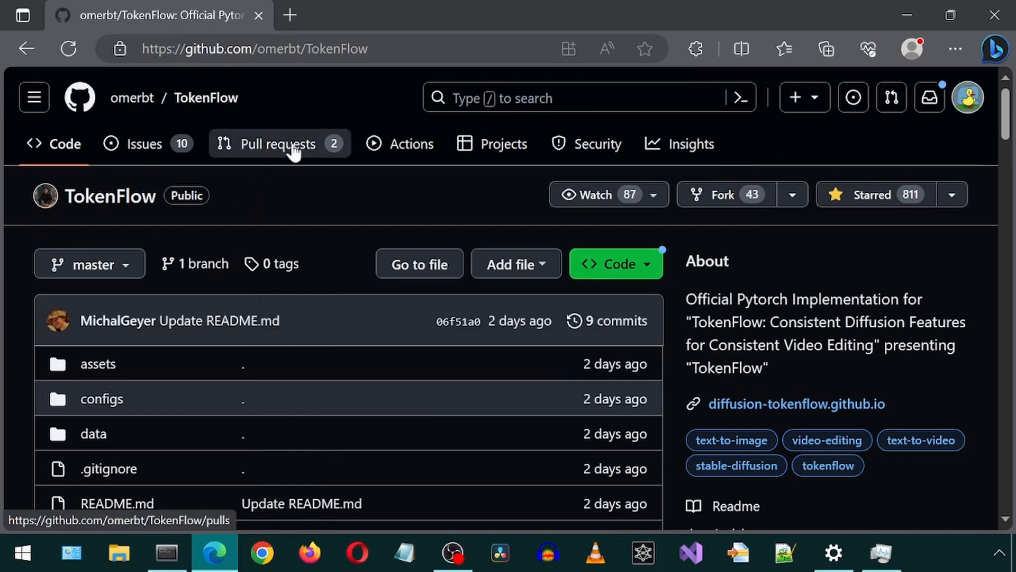
left_click(278, 144)
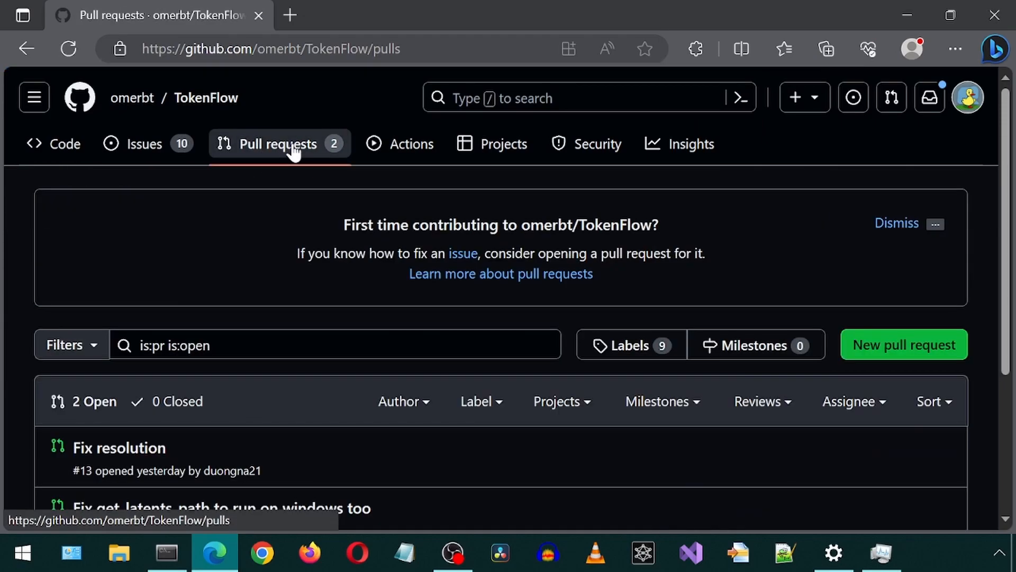
scroll("down", 3)
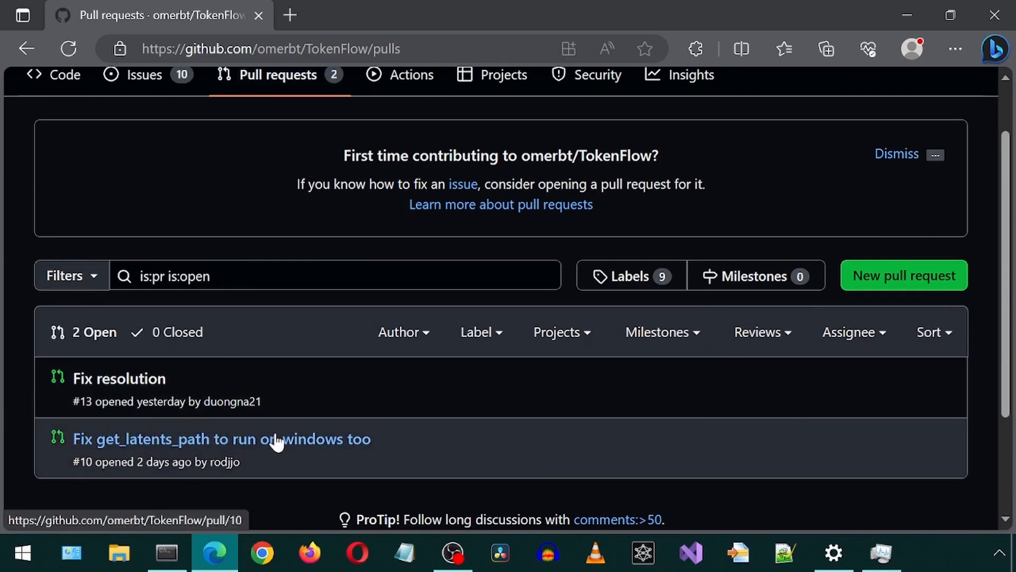
left_click(221, 438)
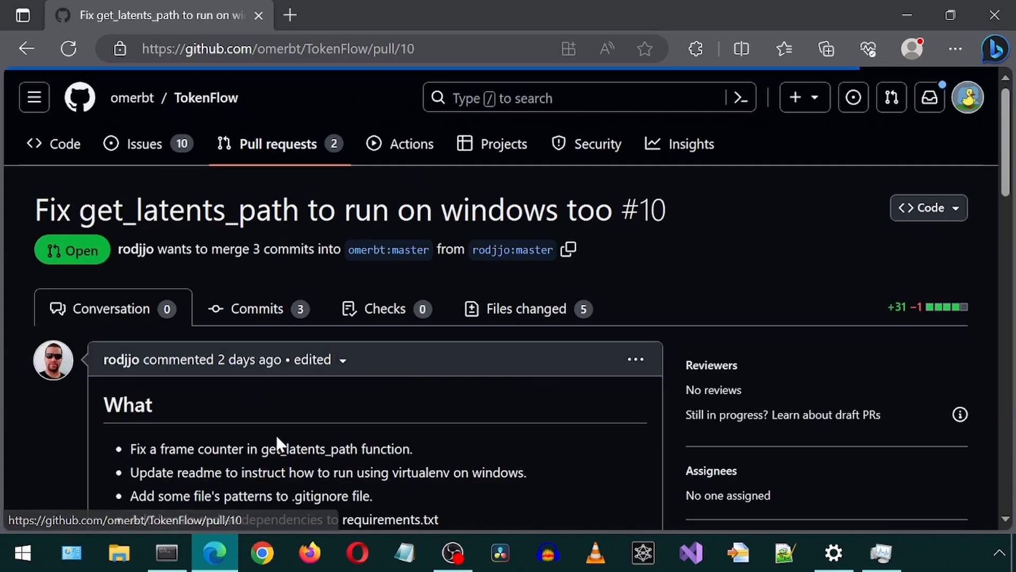
Look through the pull request and select its number 10 for copying.
scroll("down", 3)
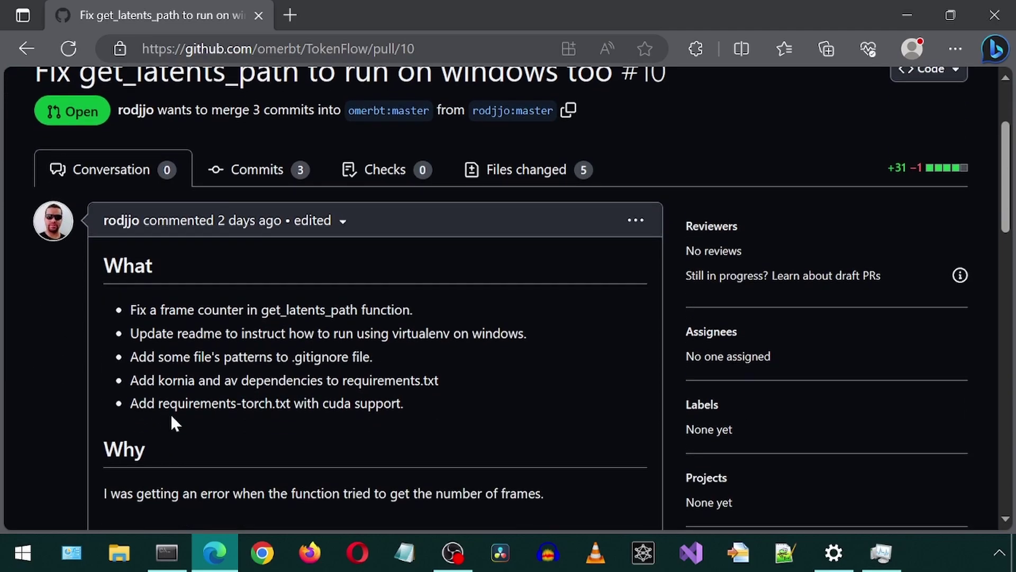
scroll("down", 3)
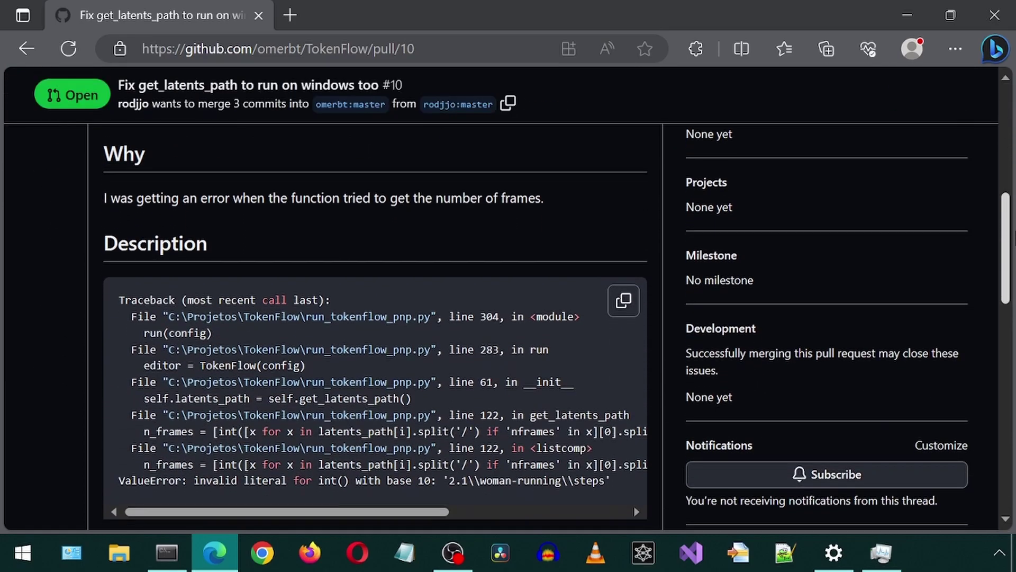
scroll("down", 3)
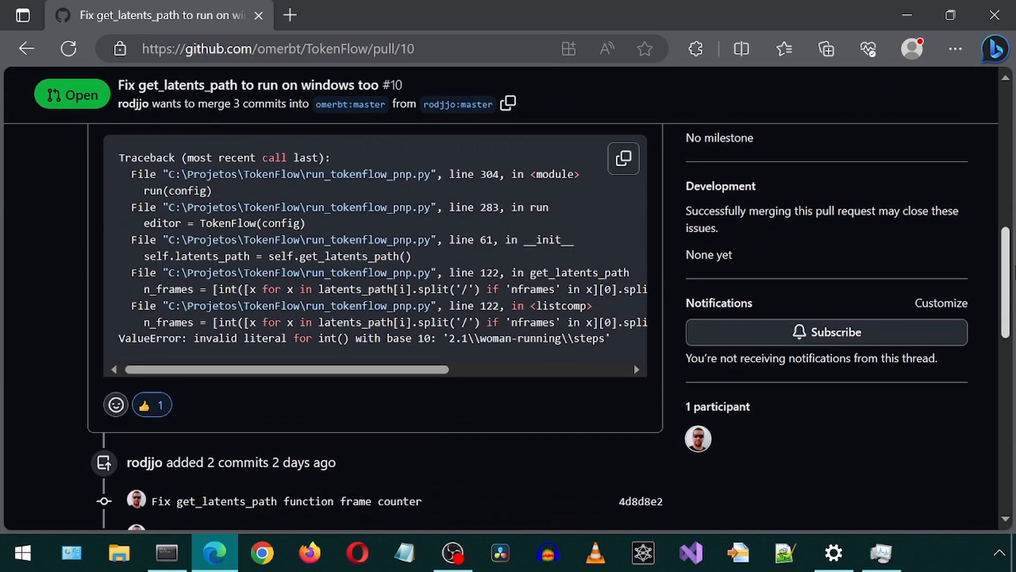
scroll("up", 3)
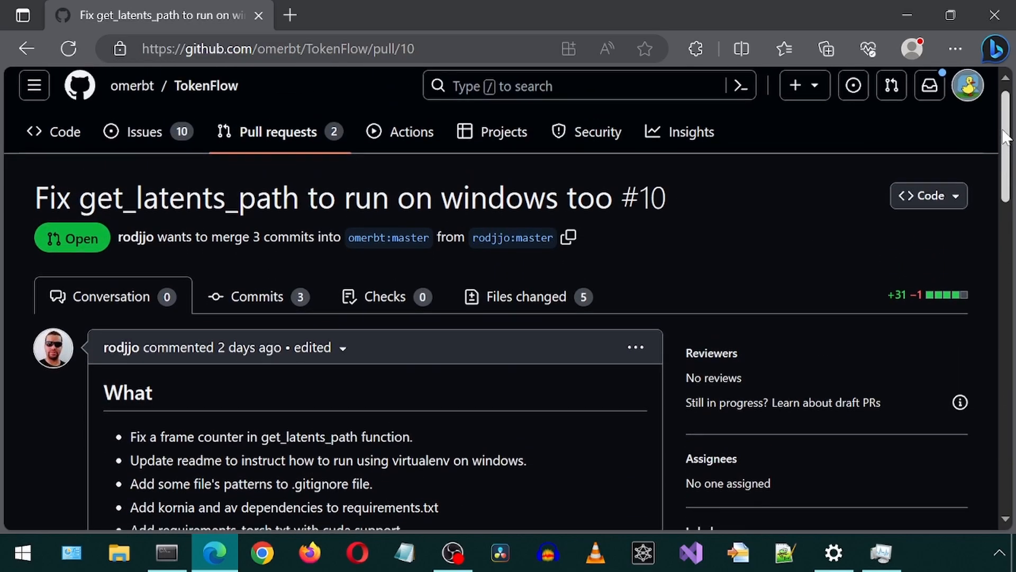
double_click(652, 197)
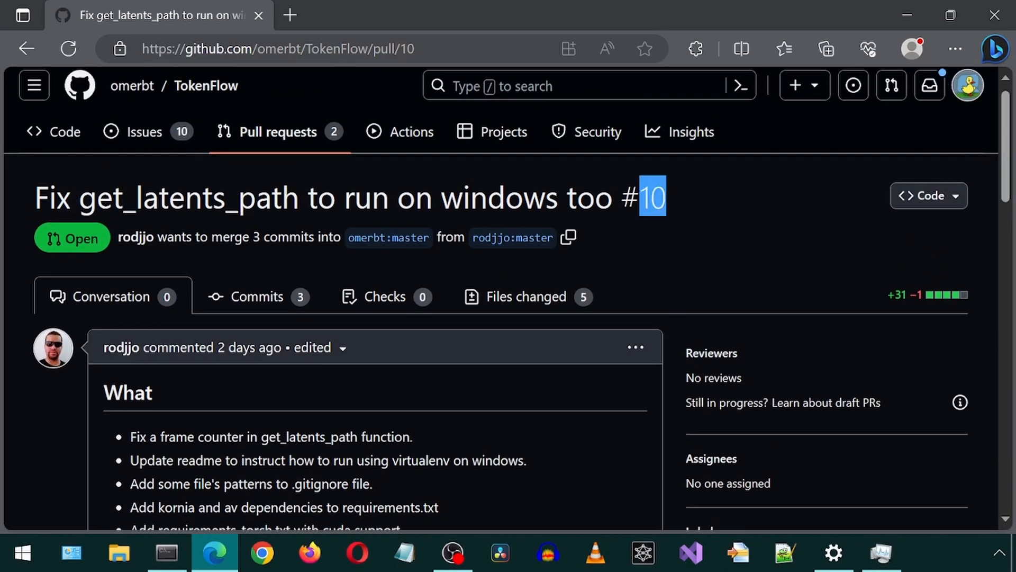
right_click(653, 197)
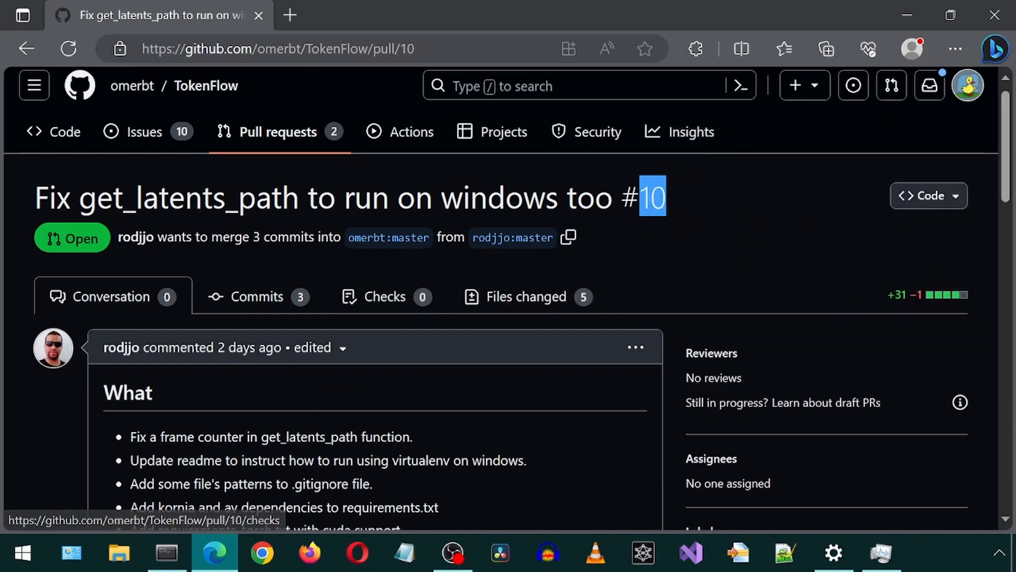
Run git fetch origin pull/10/head:windows to bring PR 10 in as a local windows branch.
left_click(165, 552)
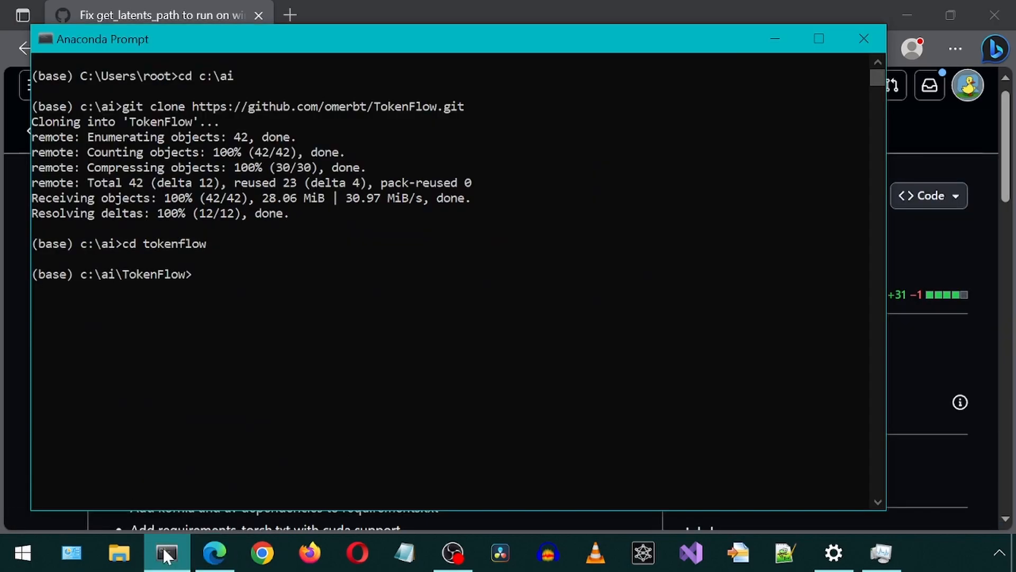
type("git")
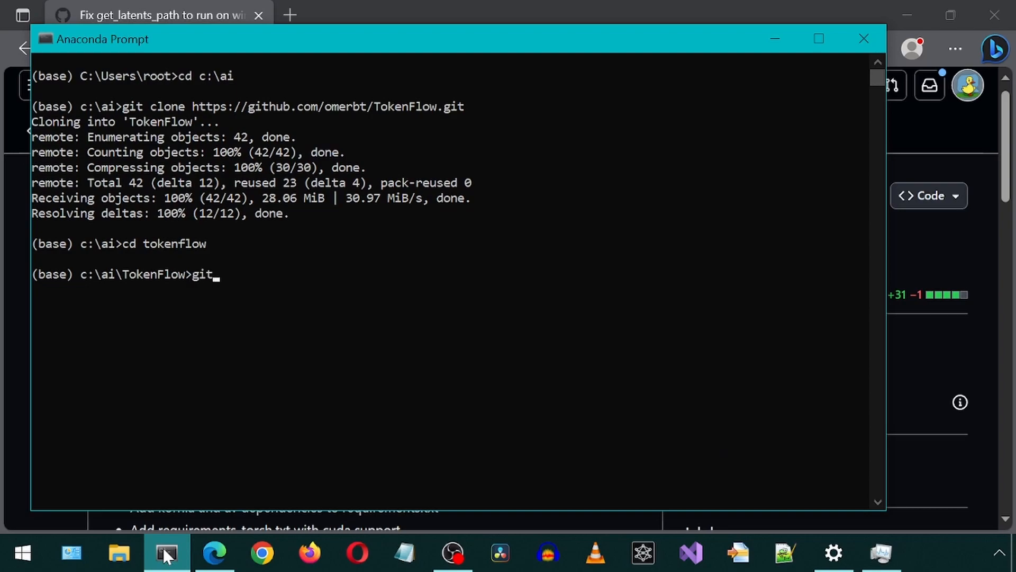
type("fetch")
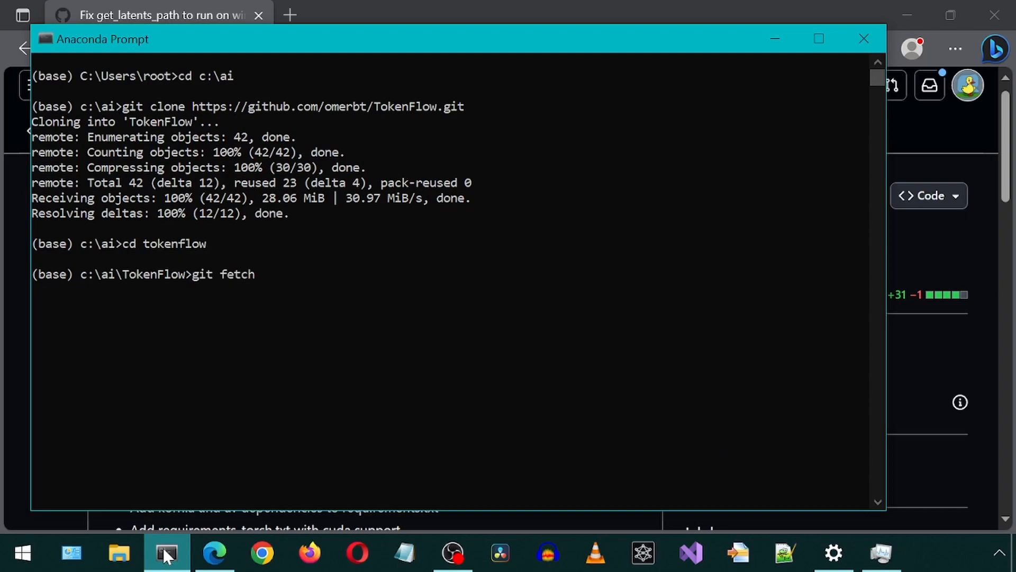
type("origin")
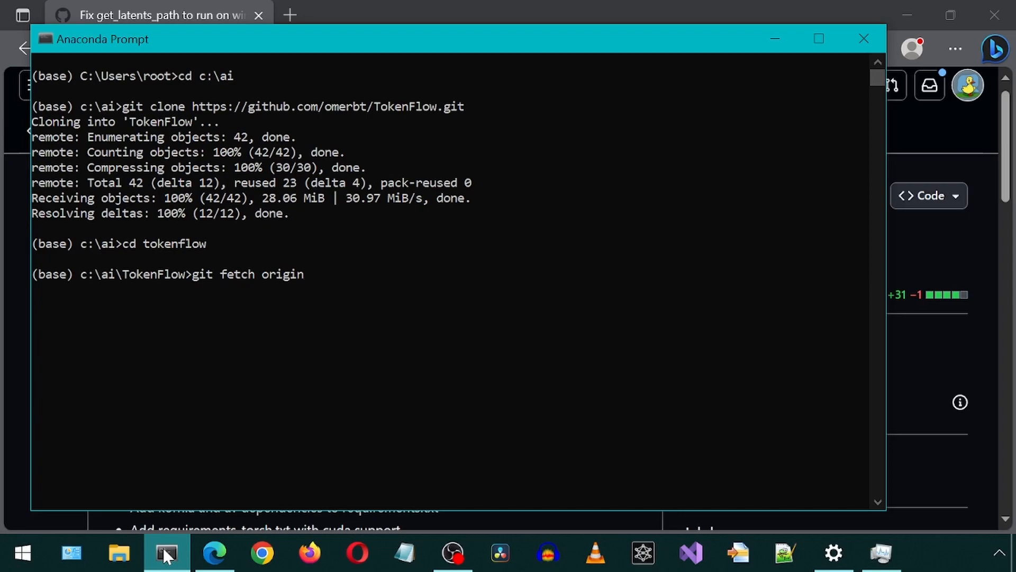
type("pull")
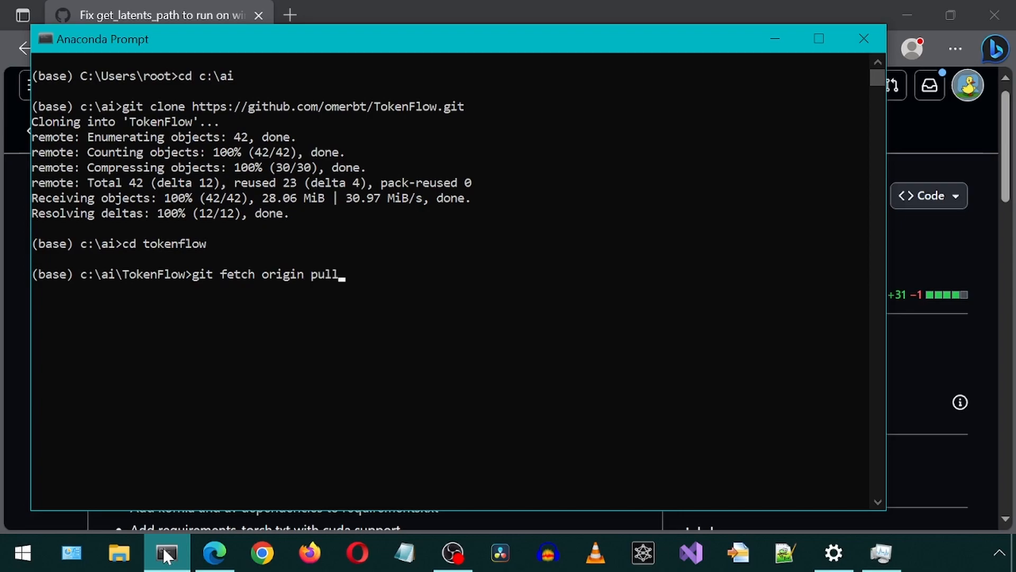
type("/")
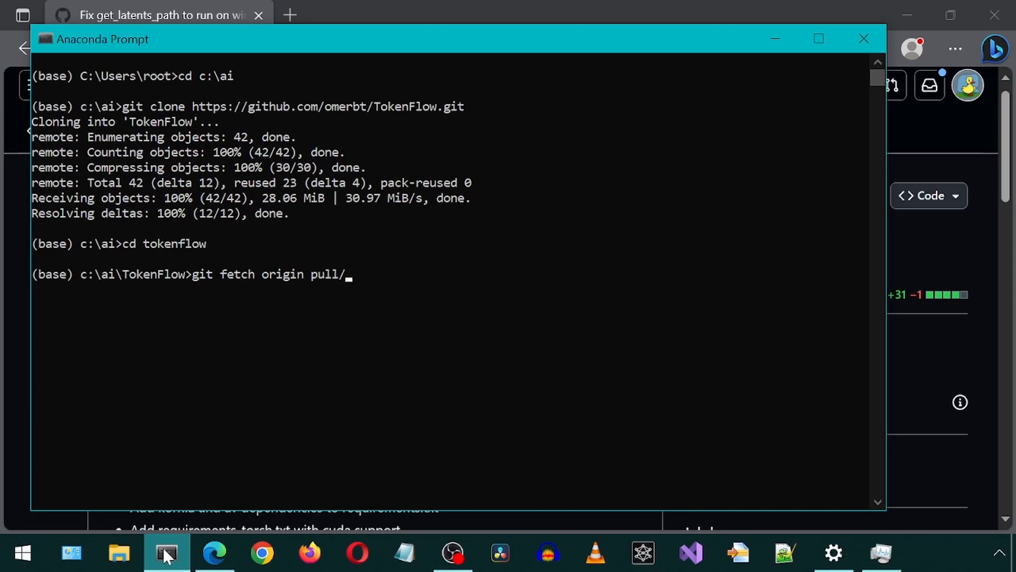
type("10")
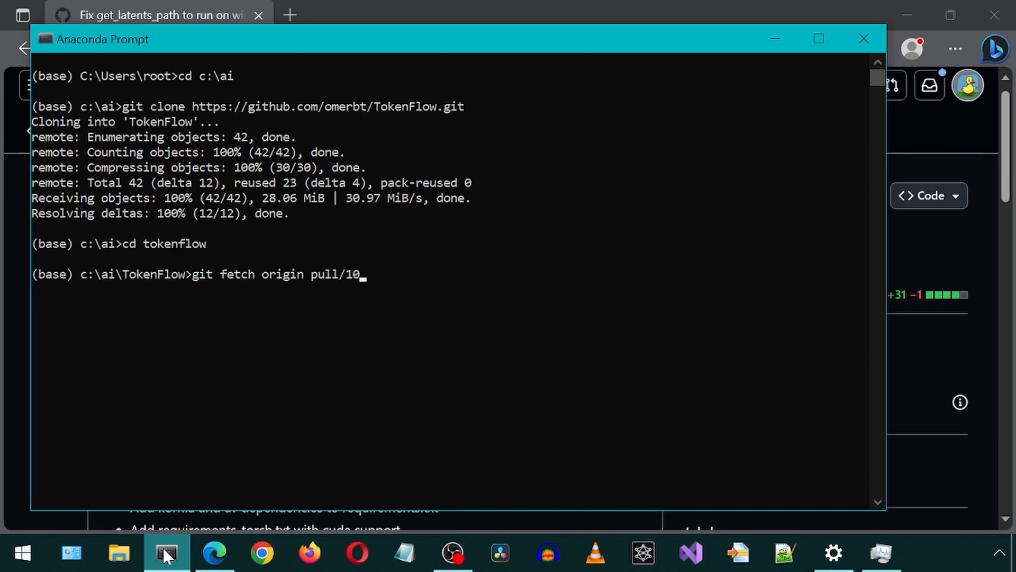
type("/hea")
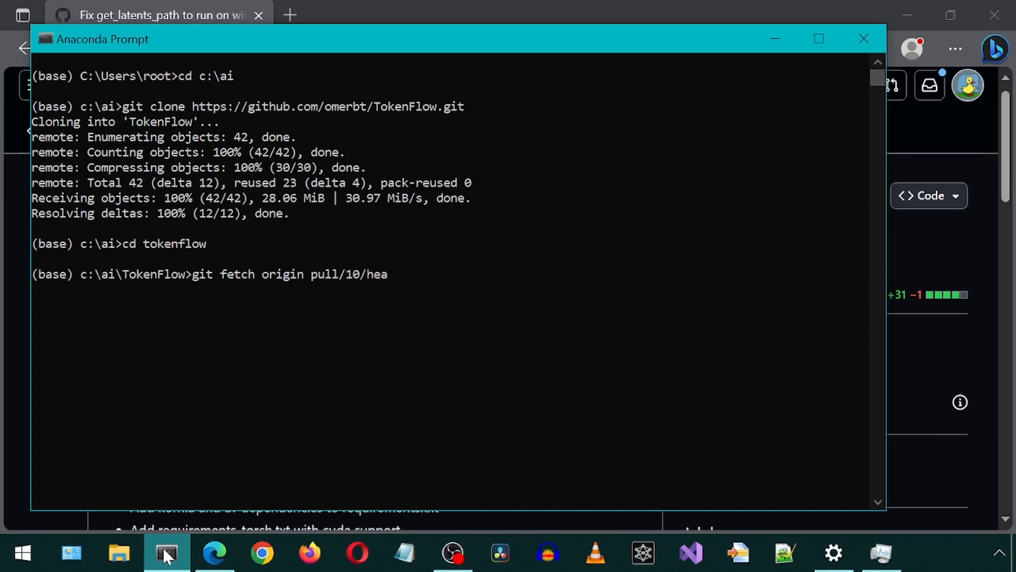
type("d:windows")
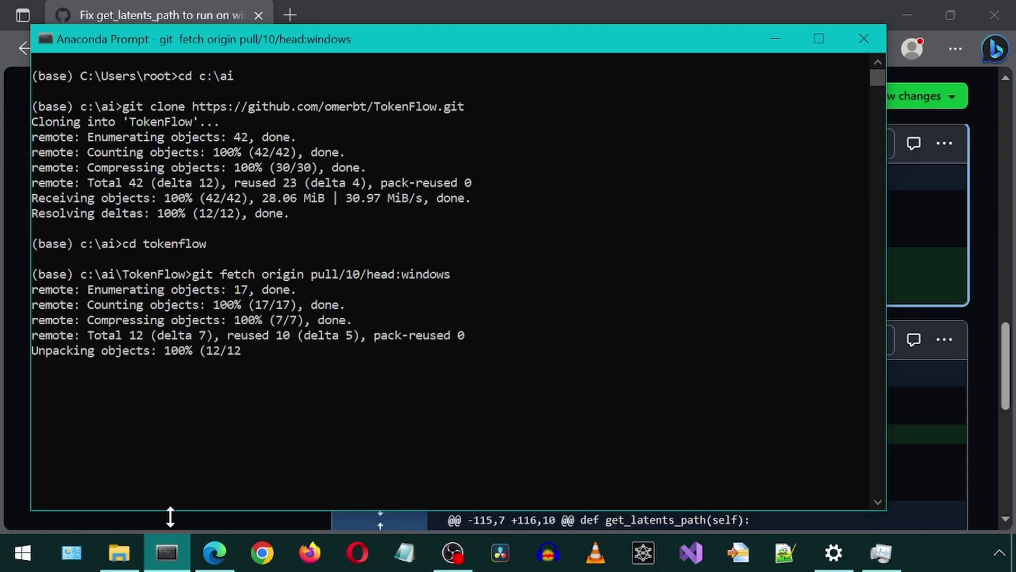
type("git che")
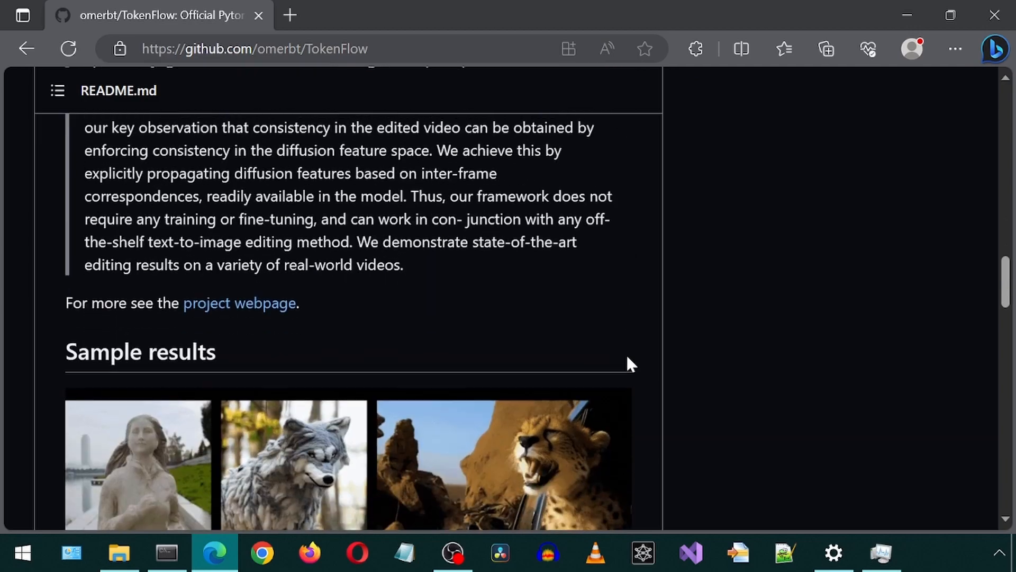
Create the tokenflow conda environment with python=3.9 using the readme's command.
scroll("down", 3)
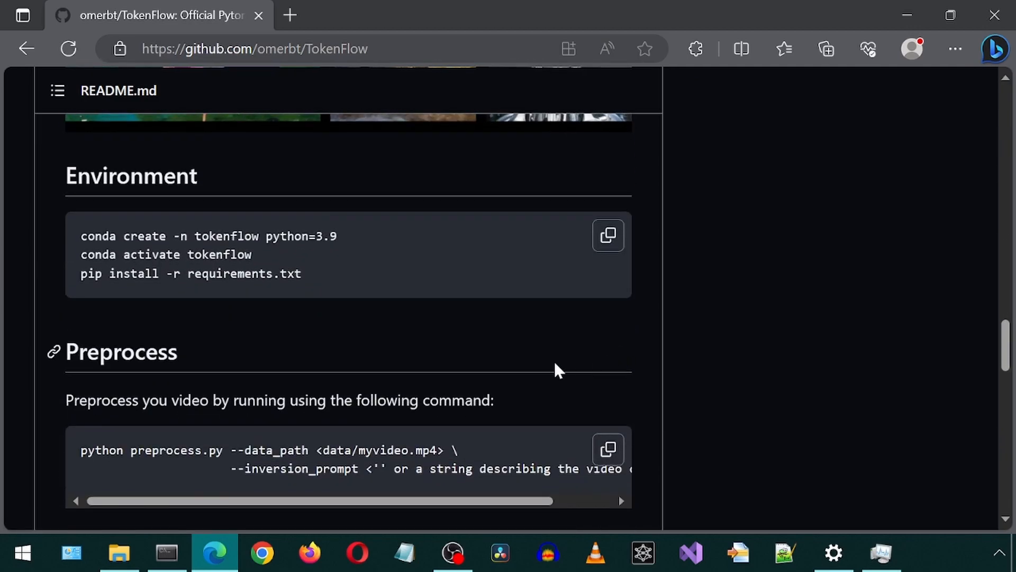
mouse_move(364, 333)
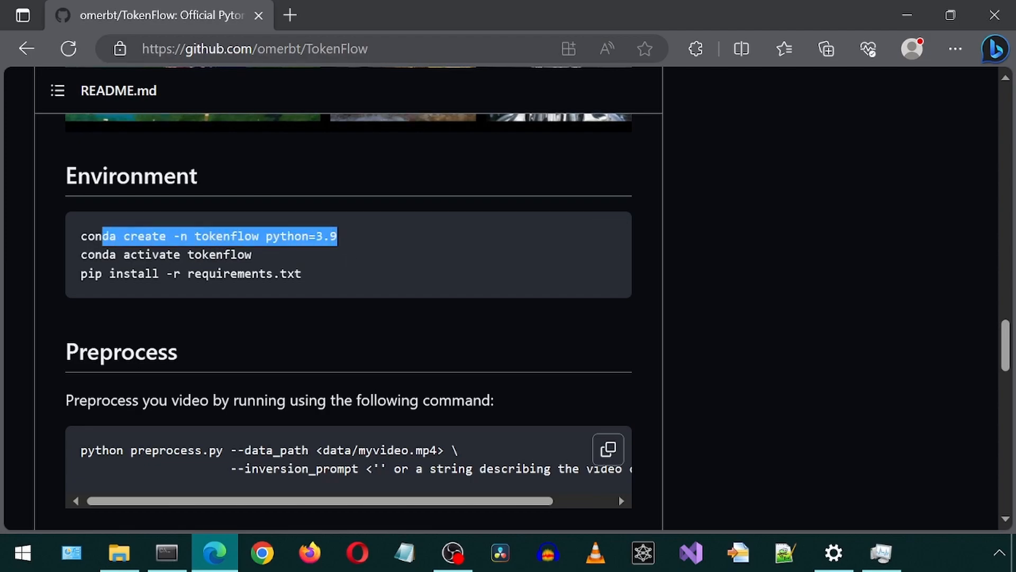
right_click(220, 236)
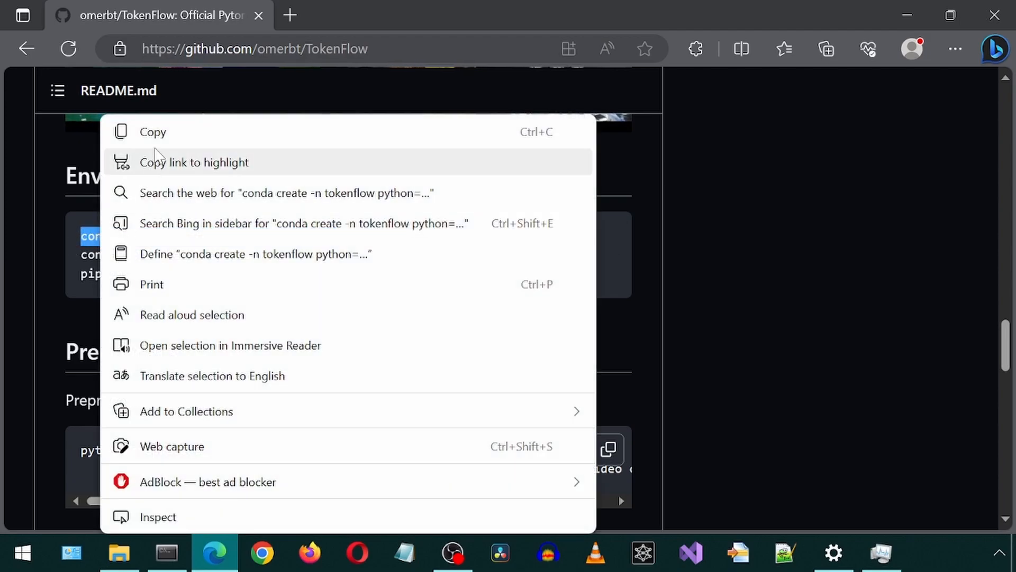
left_click(166, 555)
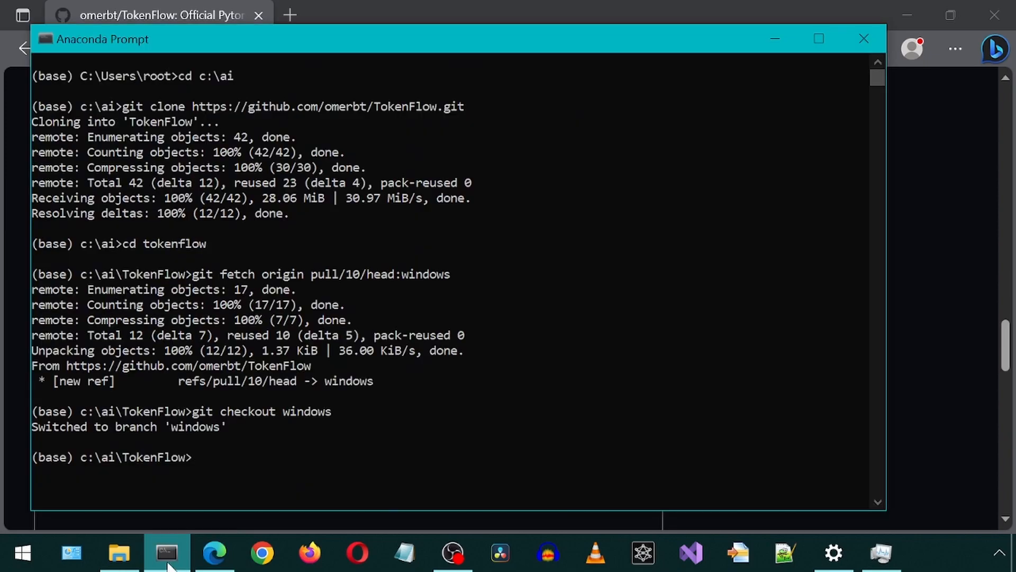
type("conda create -n tokenflow python=3.9")
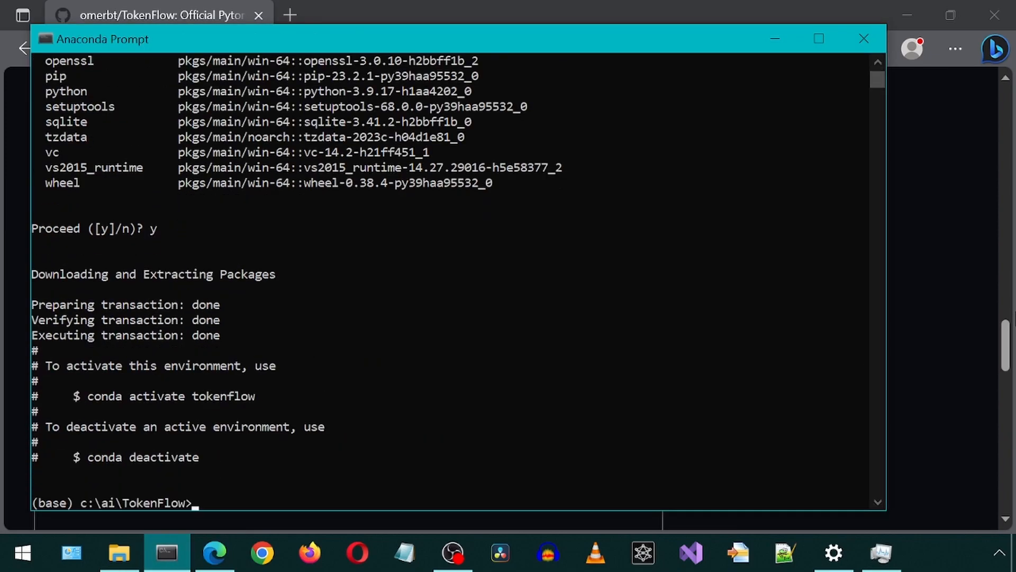
Activate the tokenflow environment with conda activate tokenflow.
left_click(214, 551)
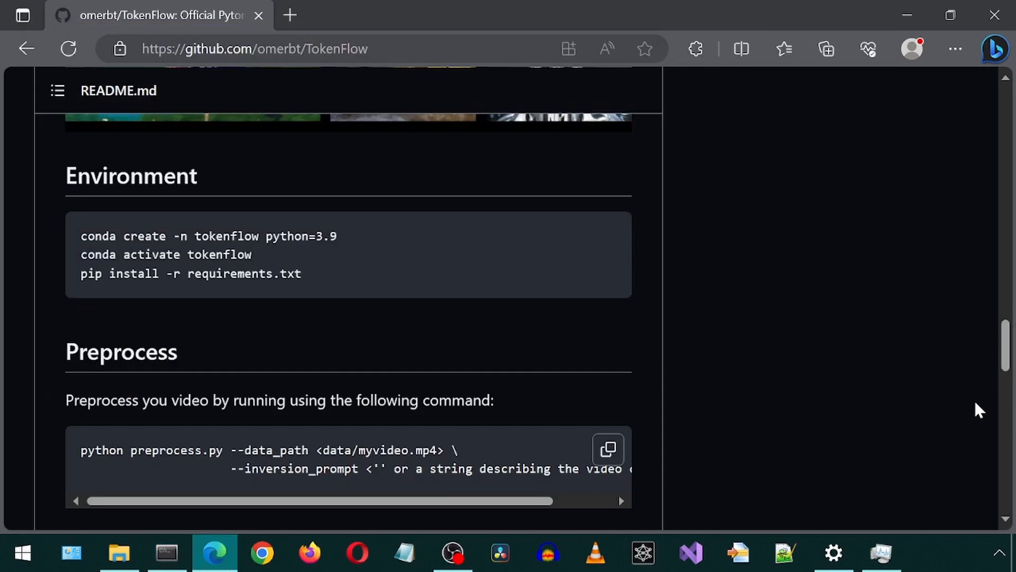
double_click(150, 254)
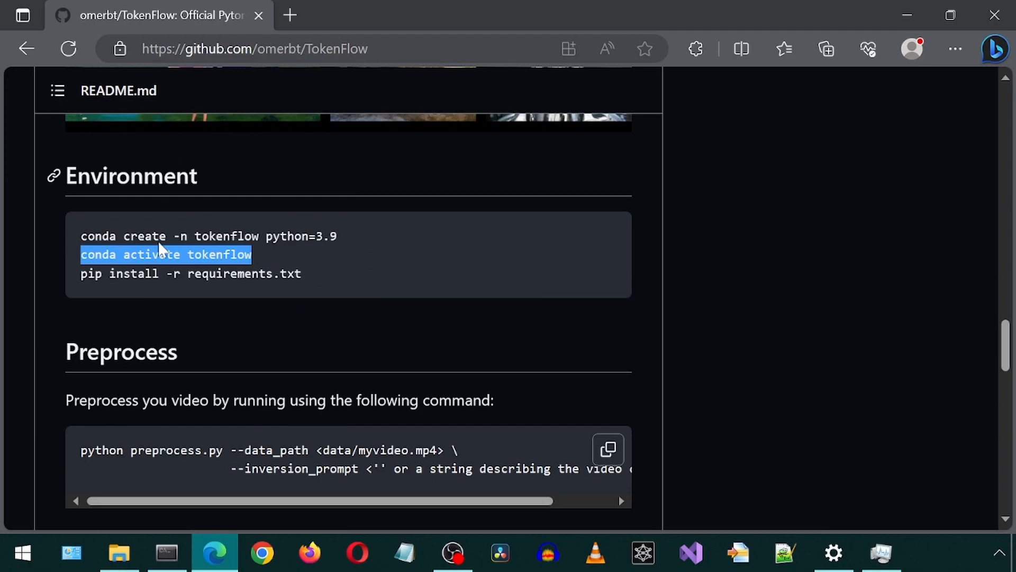
left_click(164, 555)
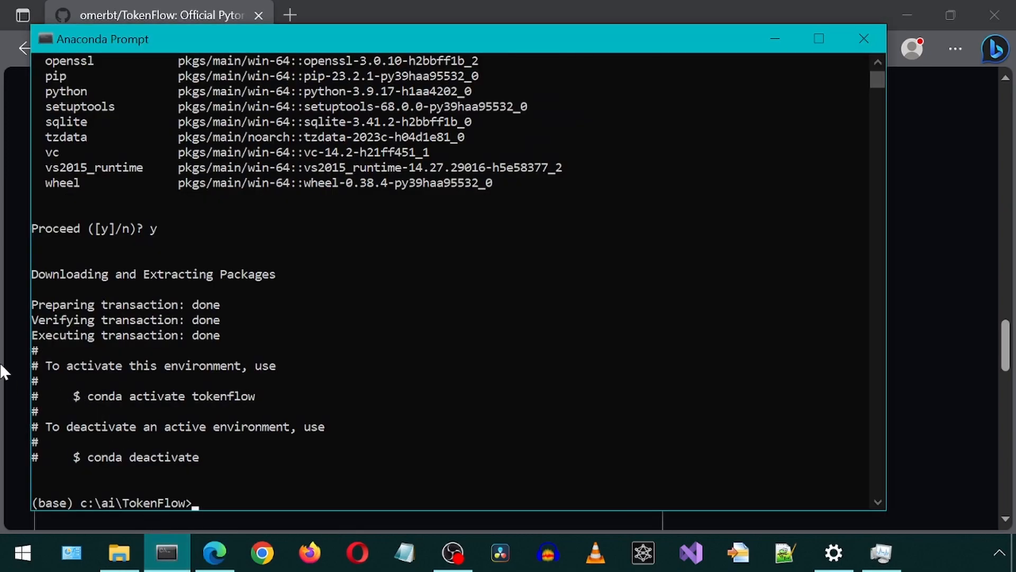
type("conda activate tokenflow")
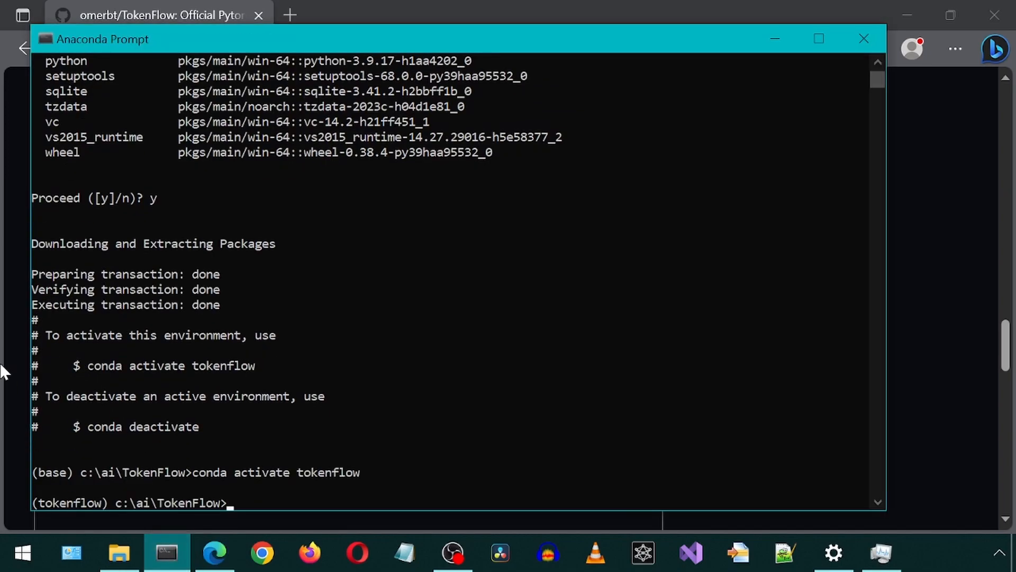
Install the repository dependencies with pip install -r requirements.txt.
left_click(213, 551)
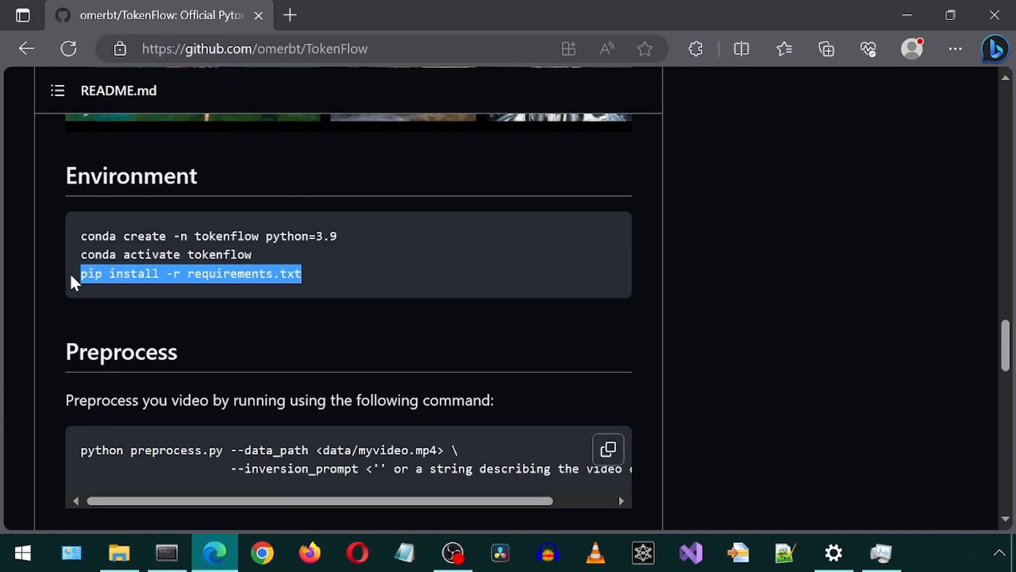
right_click(190, 273)
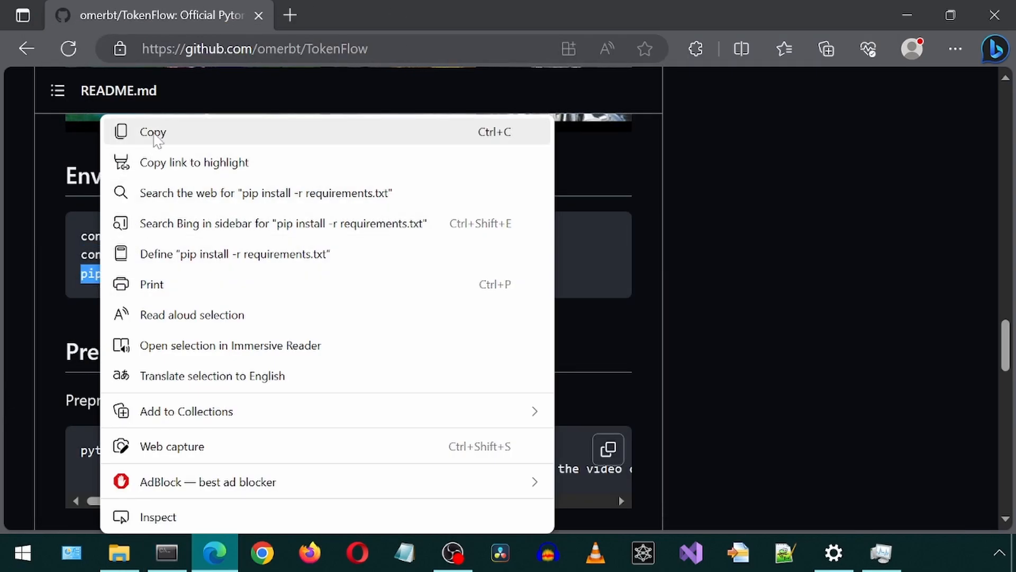
left_click(165, 554)
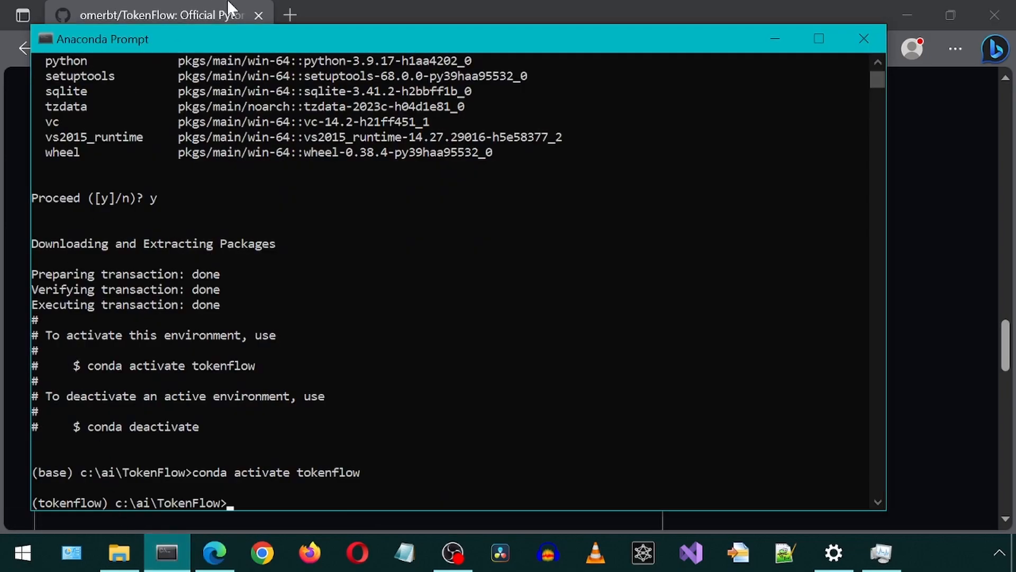
type("pip install -r requirements.txt")
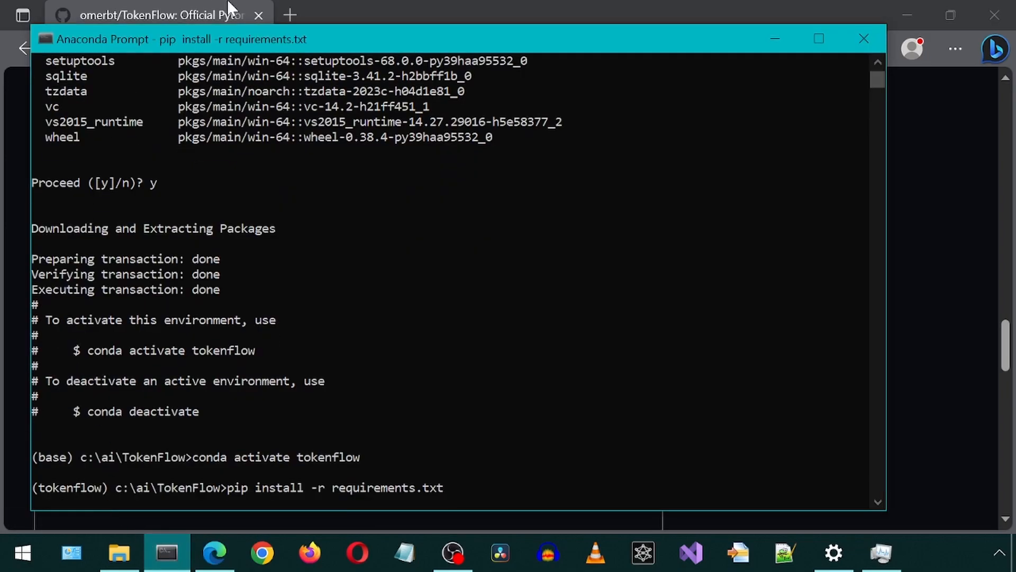
In Python, check torch.cuda.is_available() (returns False) and quit.
type("python")
type("torch")
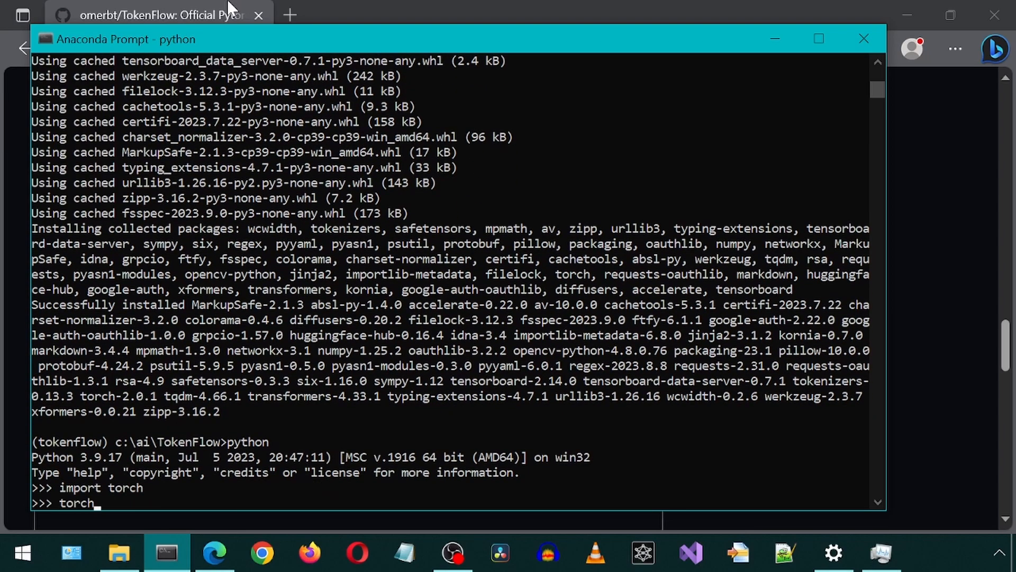
type(".cuda")
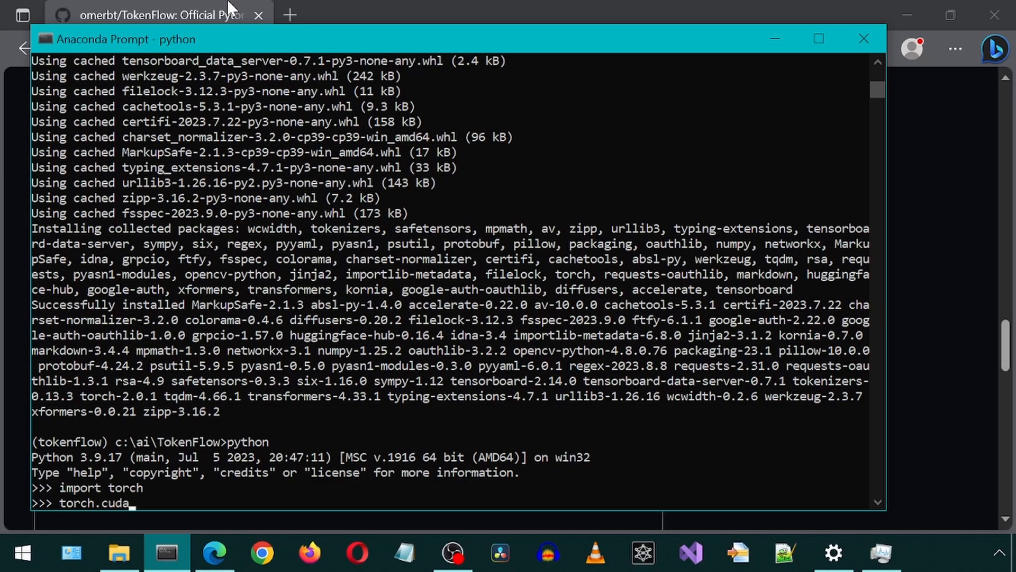
type("i")
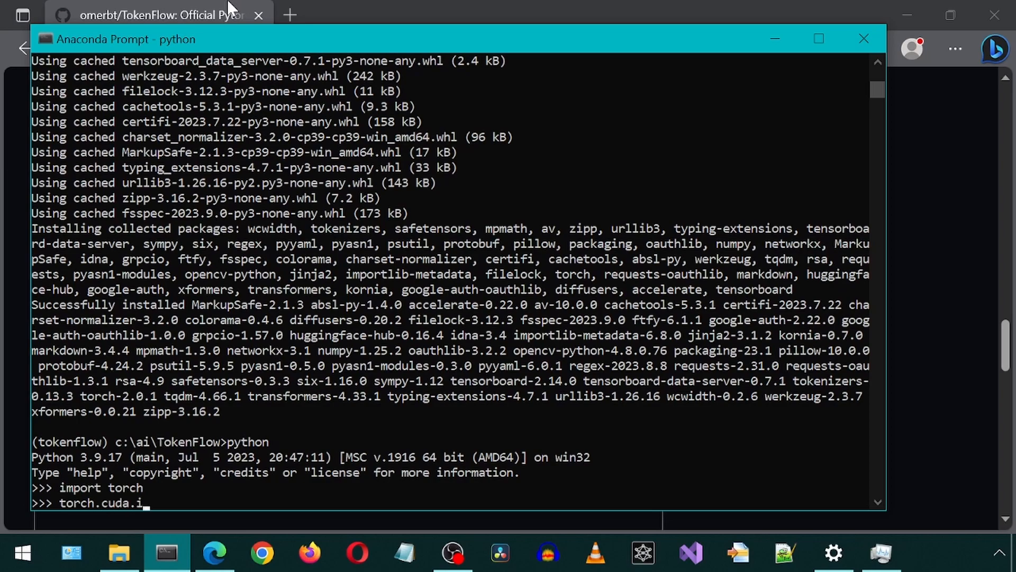
type("s_av")
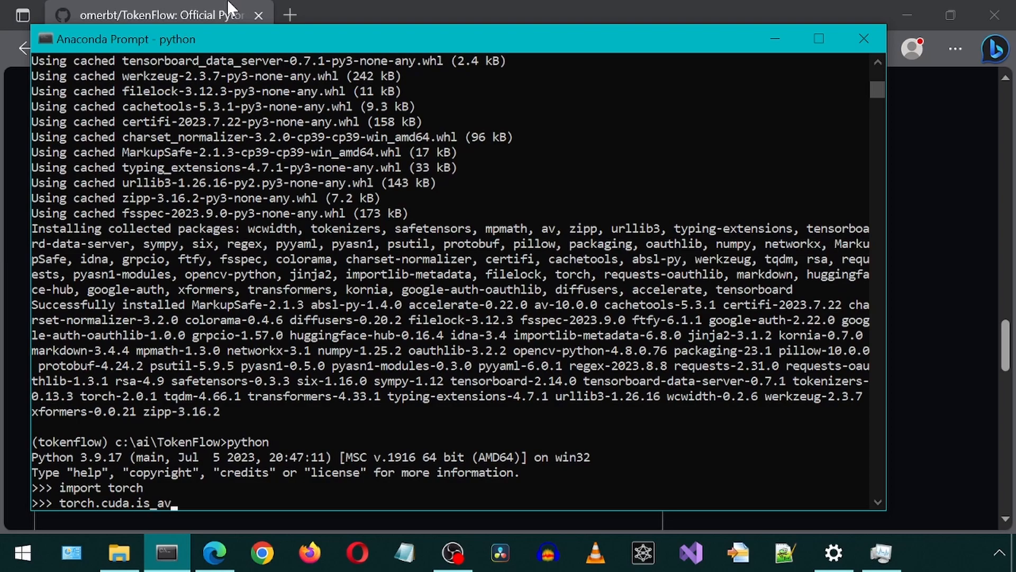
type("ailable(")
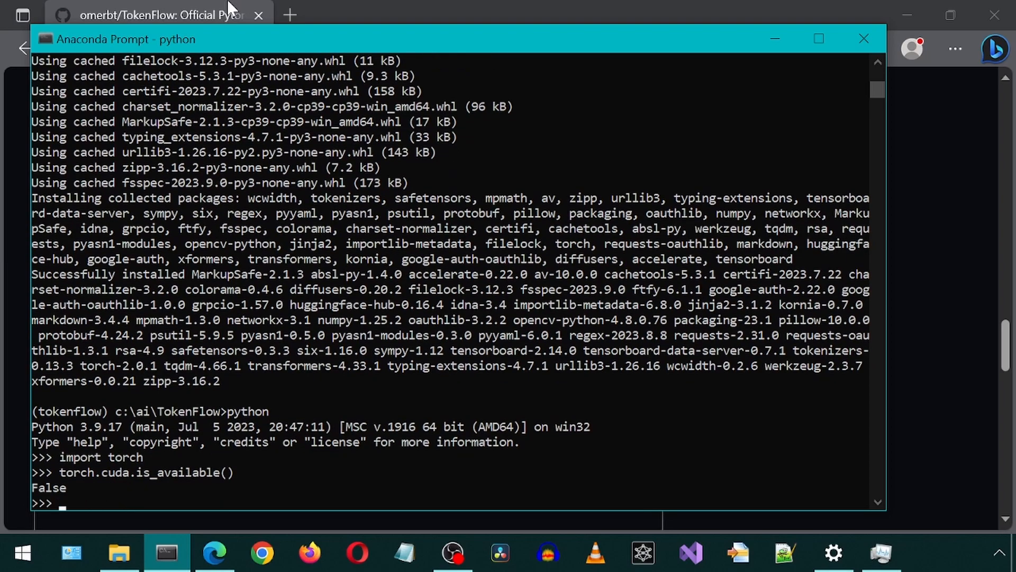
type("quit(")
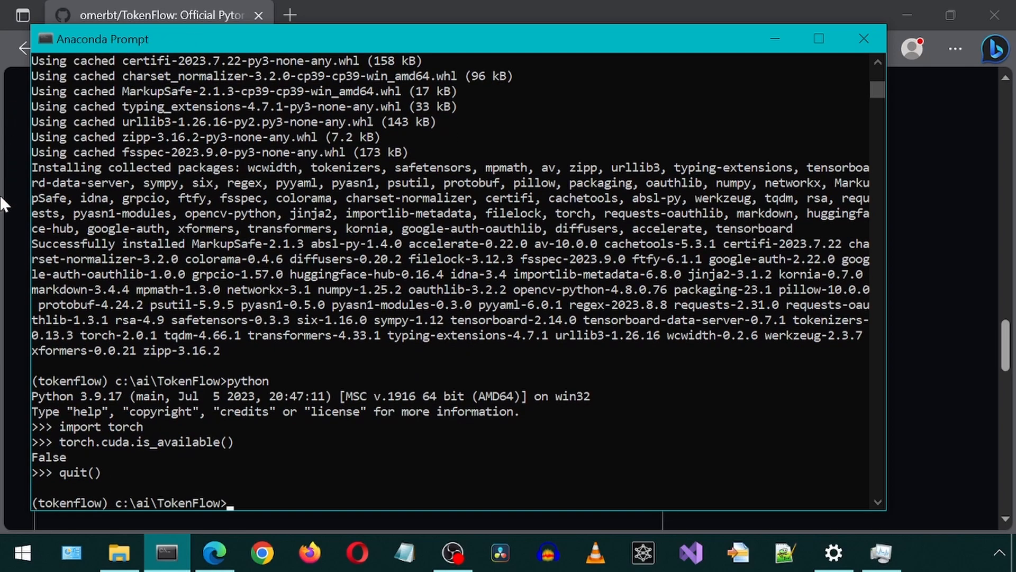
On pytorch.org Start Locally, choose Conda with CUDA 11.8 for Windows and copy the install command.
left_click(213, 553)
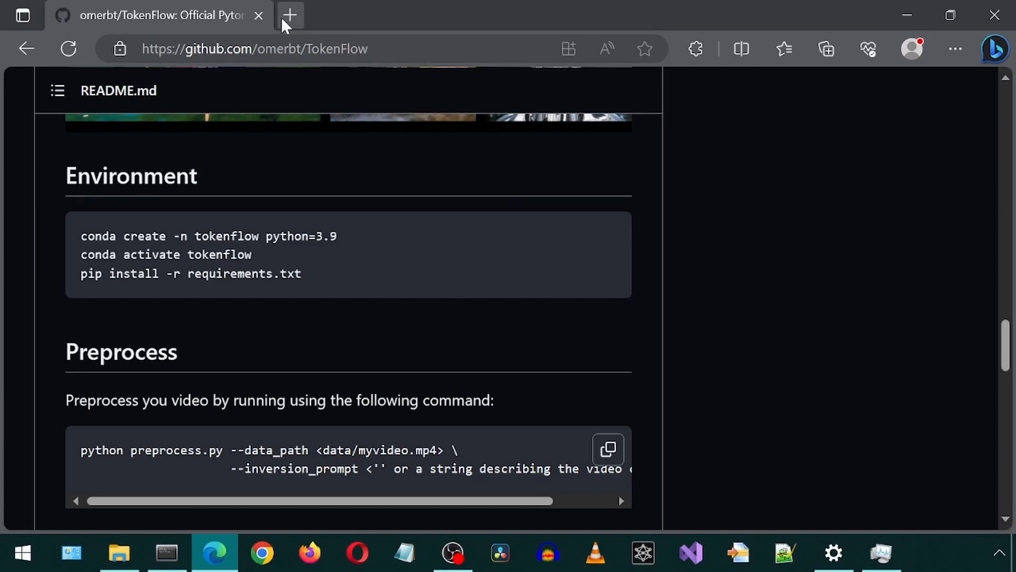
left_click(289, 14)
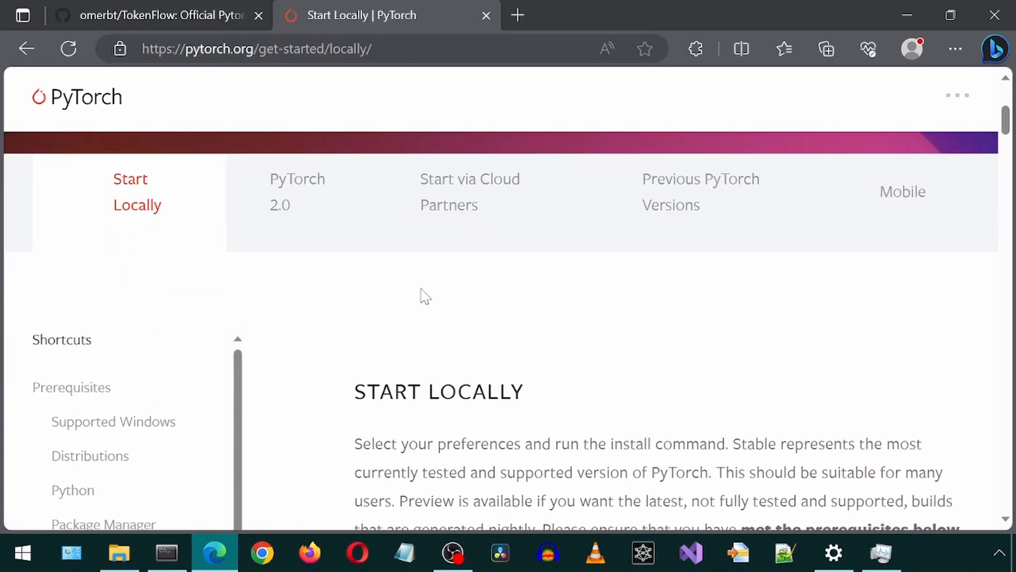
scroll("down", 3)
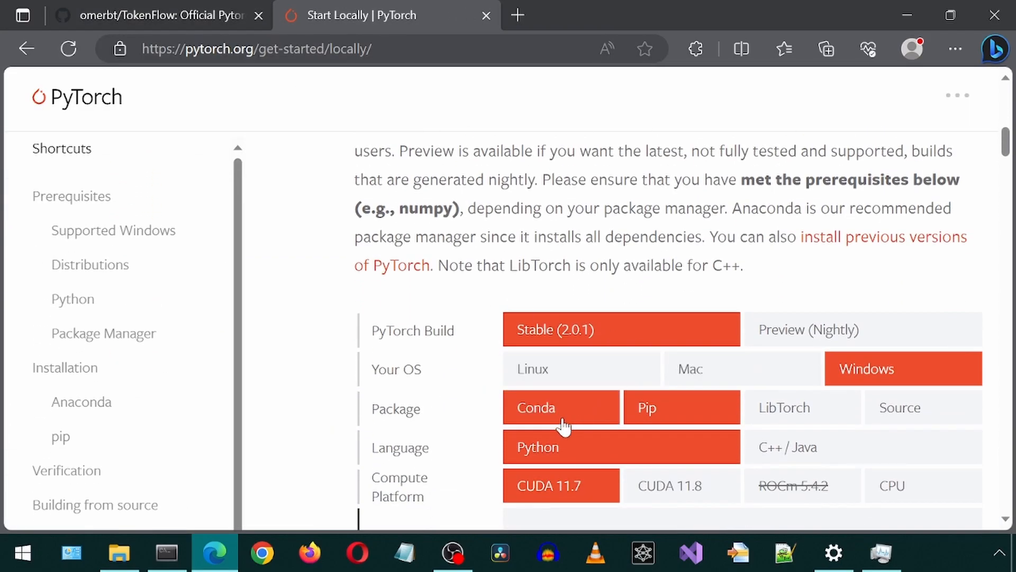
left_click(669, 485)
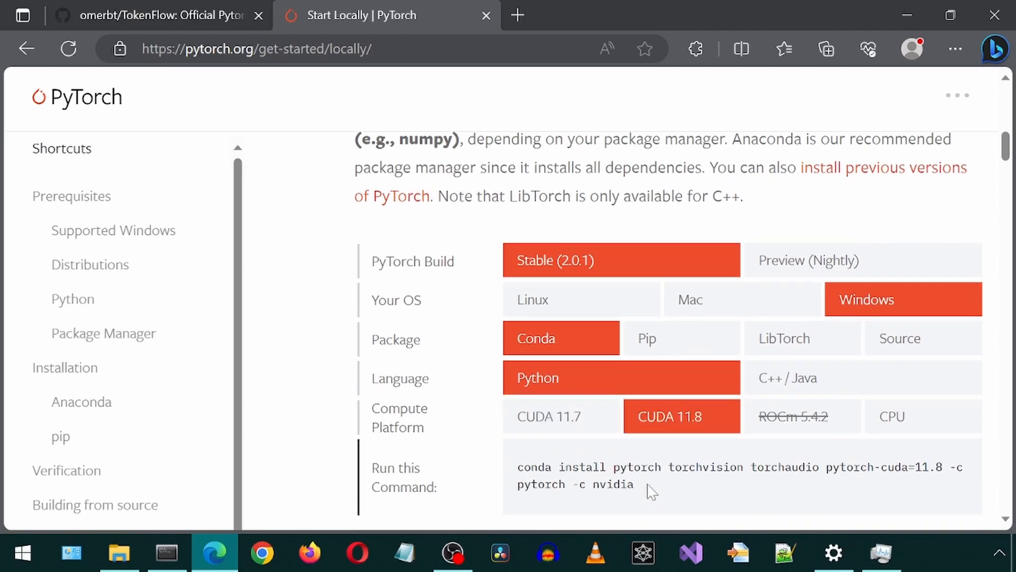
right_click(652, 487)
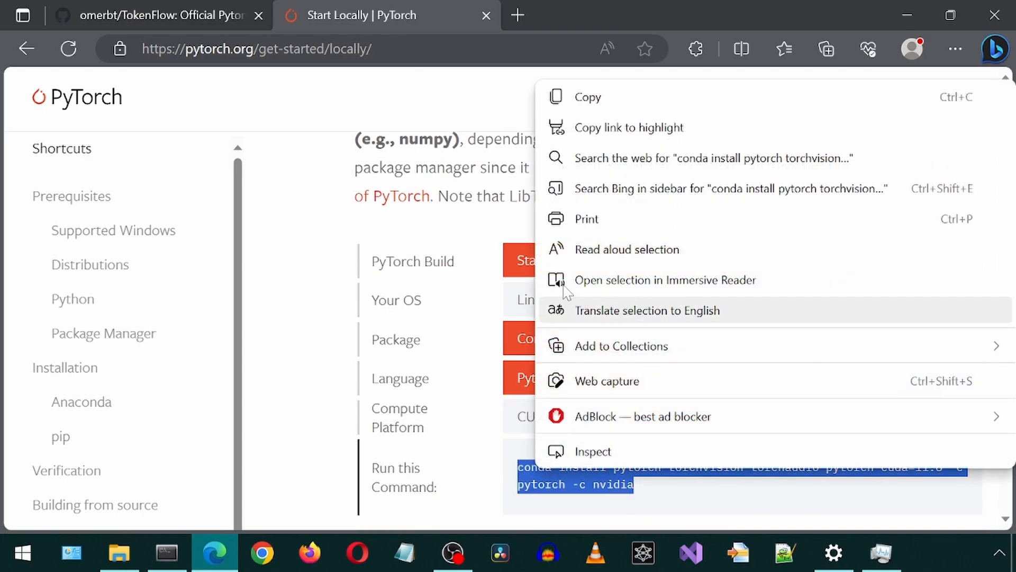
left_click(165, 553)
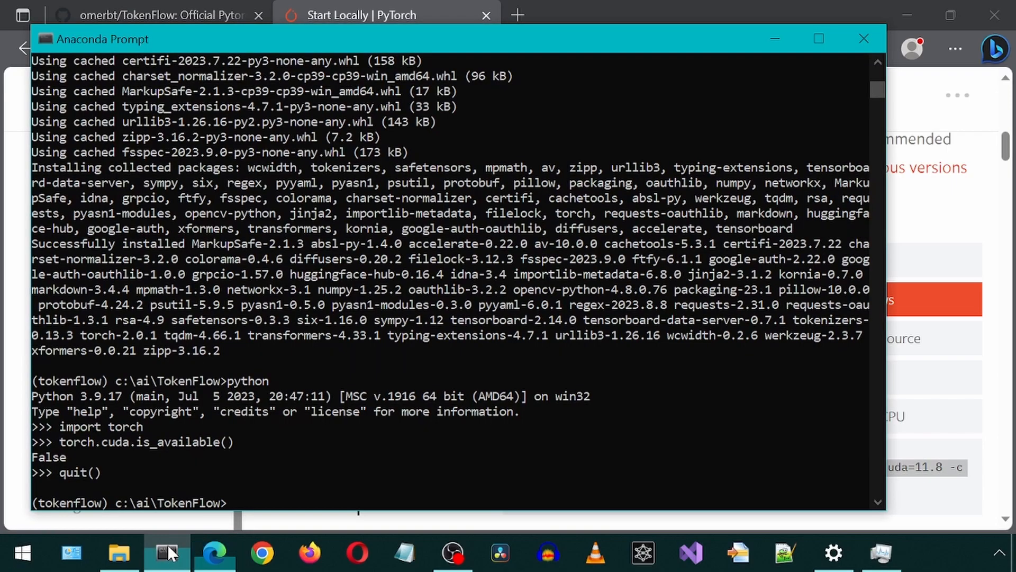
Install pytorch, torchvision and torchaudio with pytorch-cuda=11.8, then recheck torch.cuda.is_available().
type("conda install pytorch torchvision torchaudio pytorch-cuda=11.8 -c pytorch -c nvidia")
type("torch.cuda.")
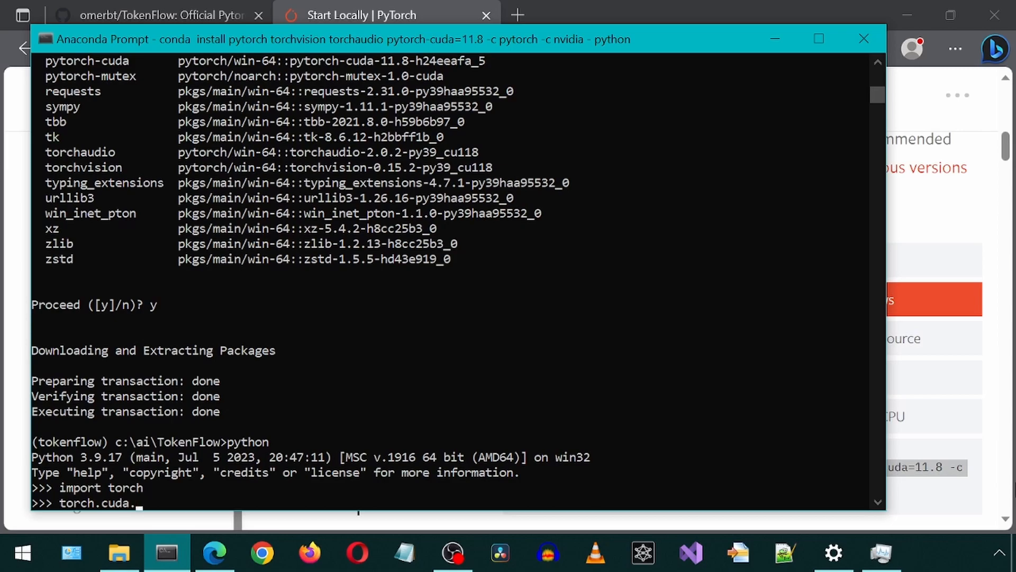
type("is_a")
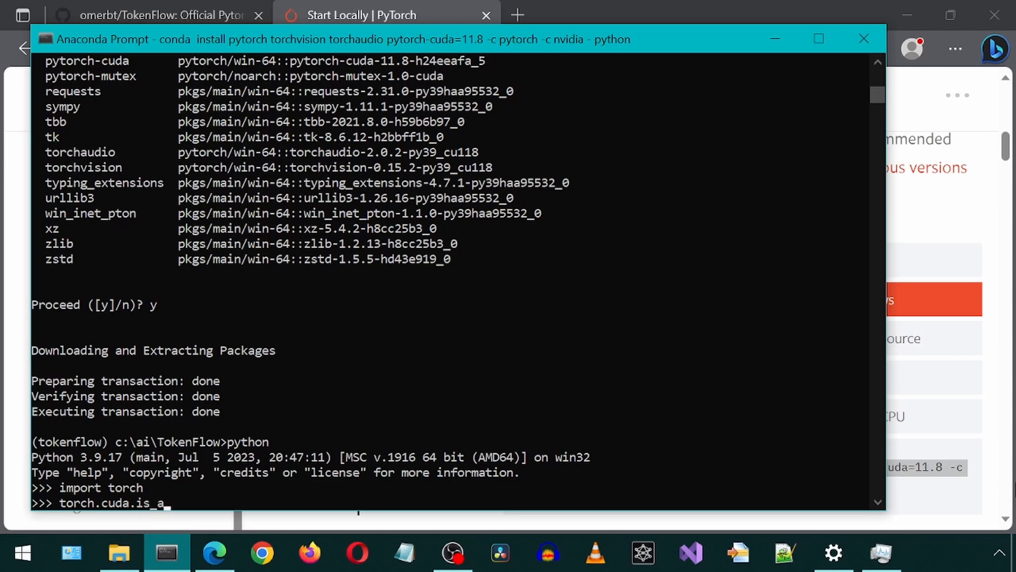
type("vailable()")
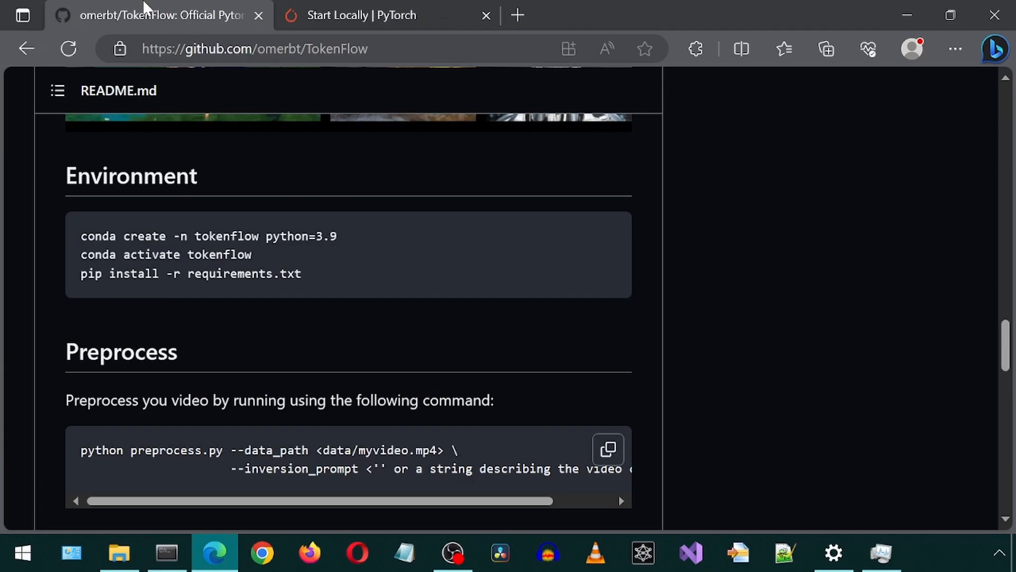
mouse_move(587, 449)
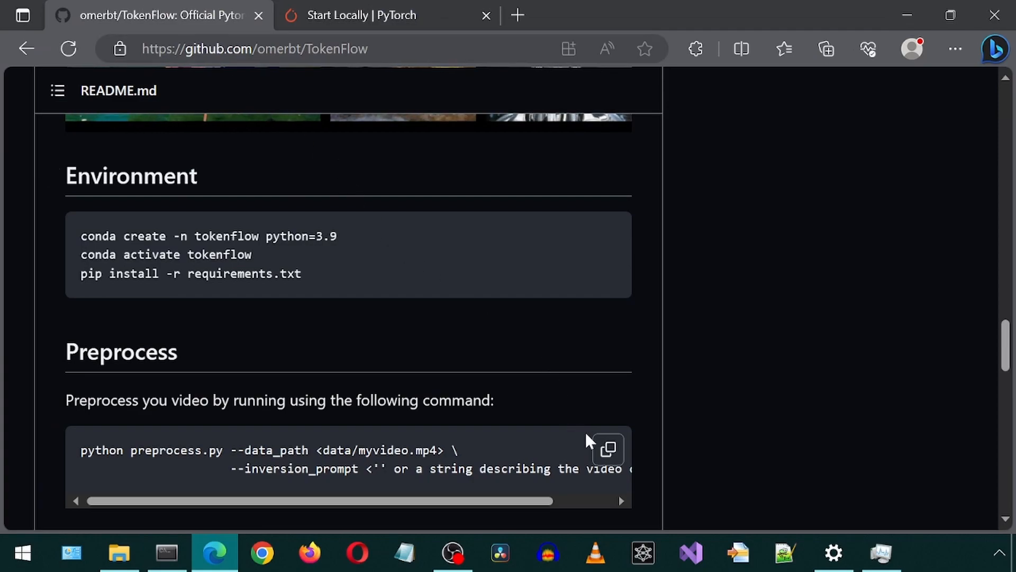
Paste the readme's preprocess command into Notepad on one line with an empty '' inversion prompt.
left_click(609, 449)
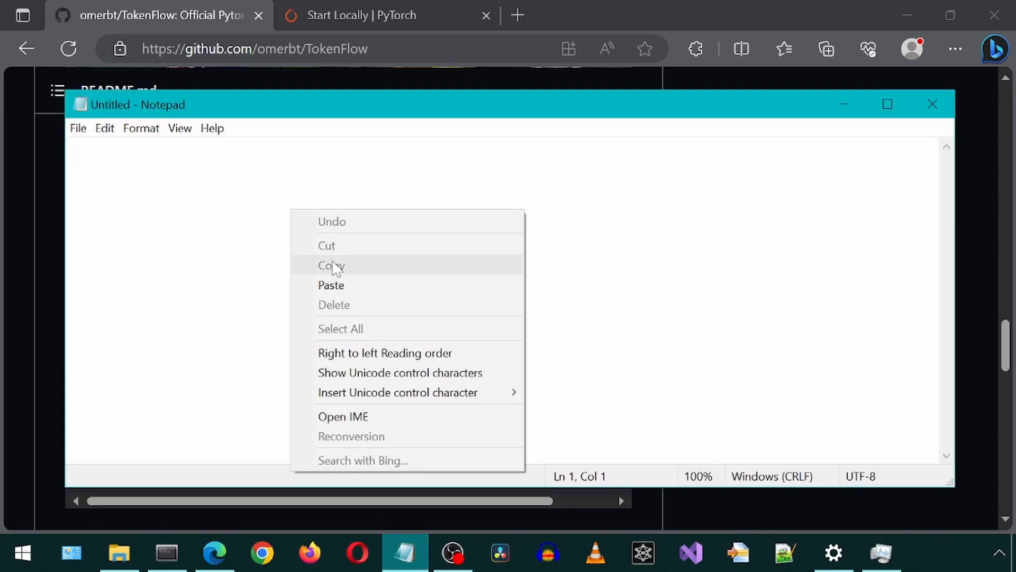
left_click(330, 286)
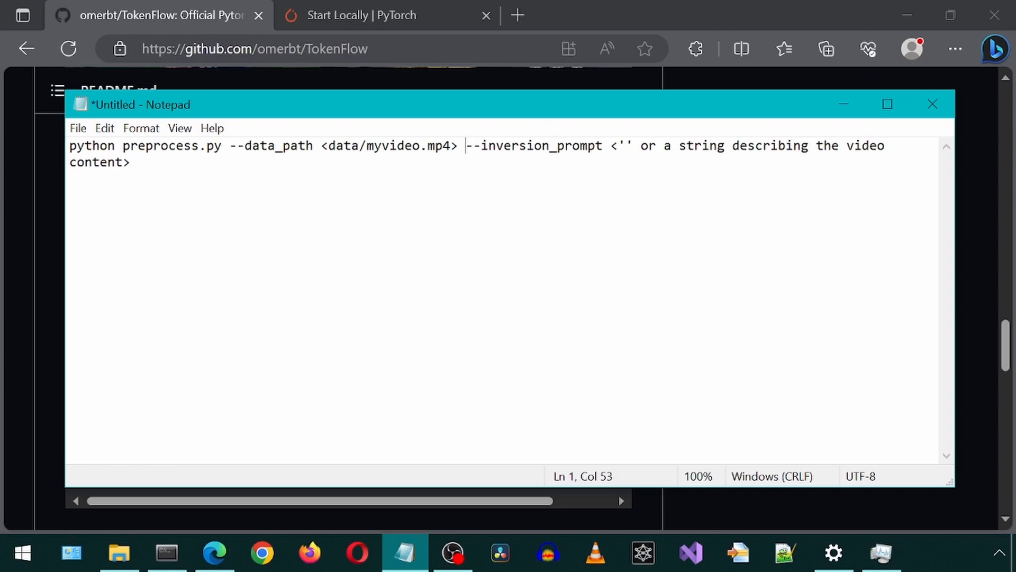
left_click_drag(609, 145, 131, 162)
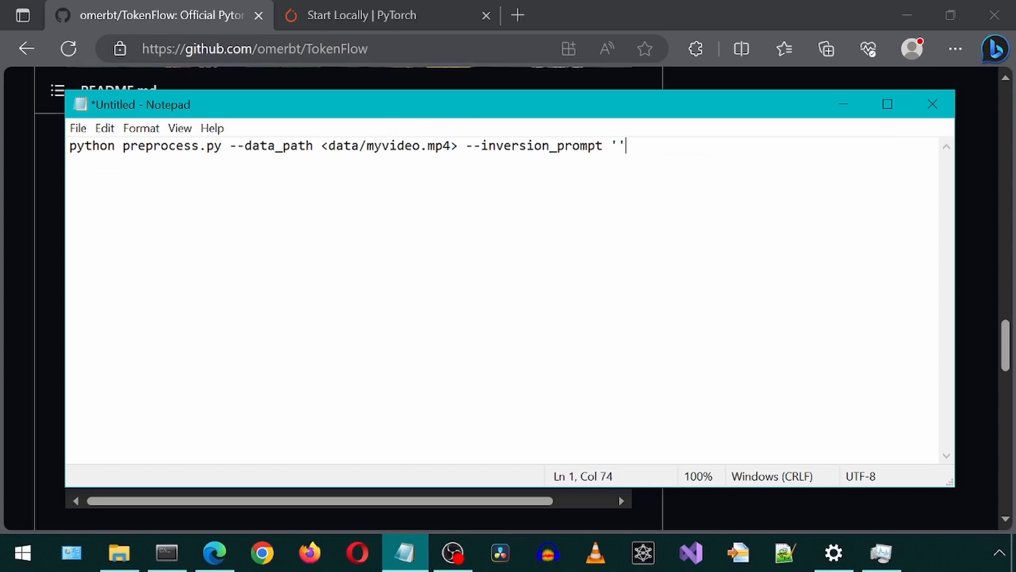
Browse to TokenFlow's data folder, preview wolf.mp4 in VLC, and return to Notepad.
left_click(121, 554)
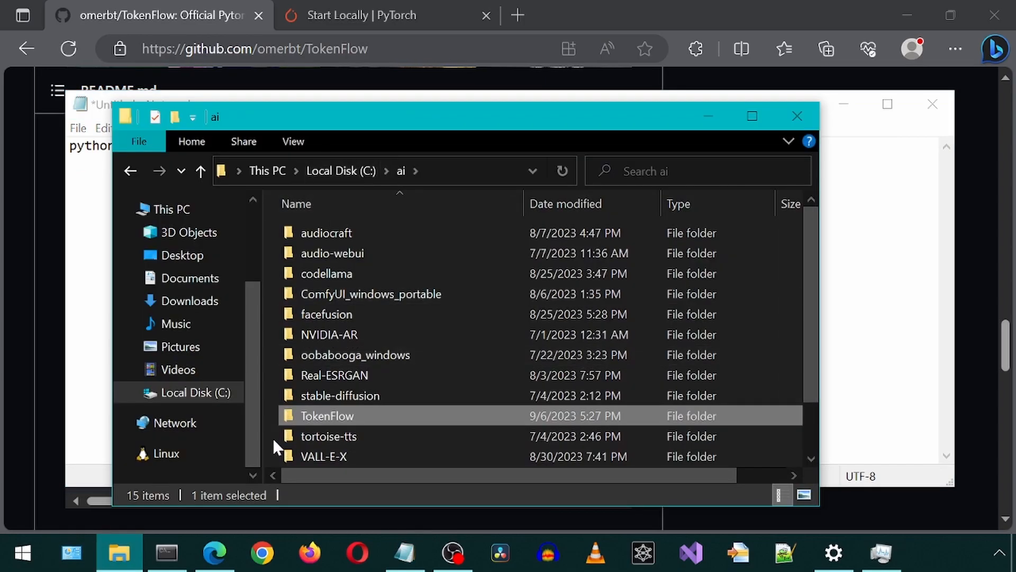
double_click(326, 416)
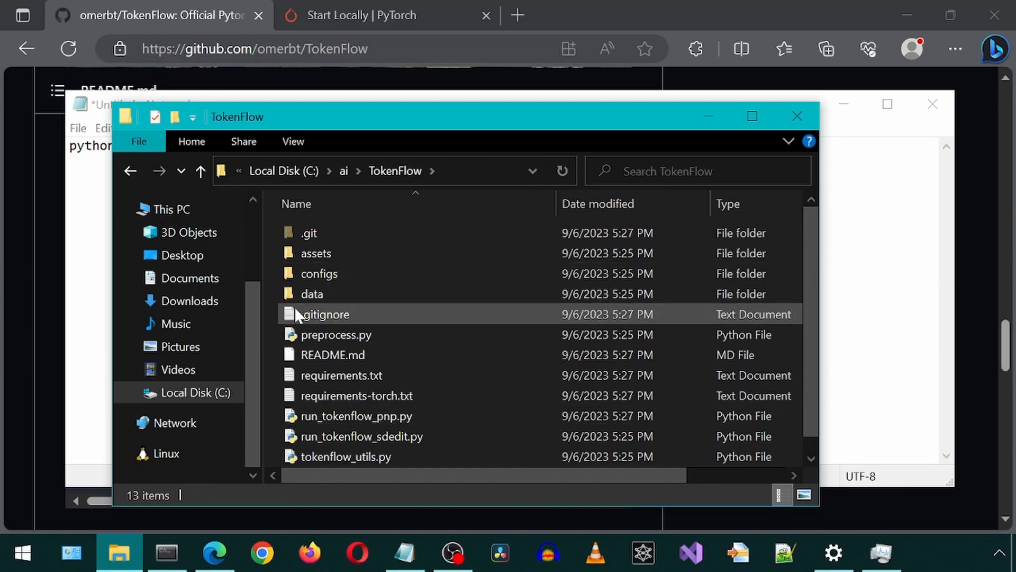
mouse_move(300, 294)
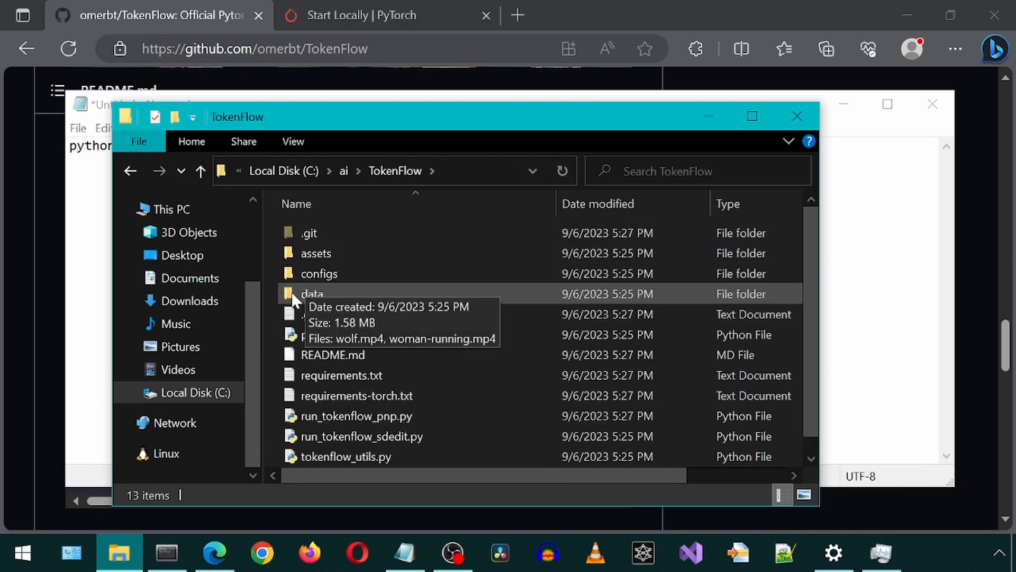
double_click(312, 294)
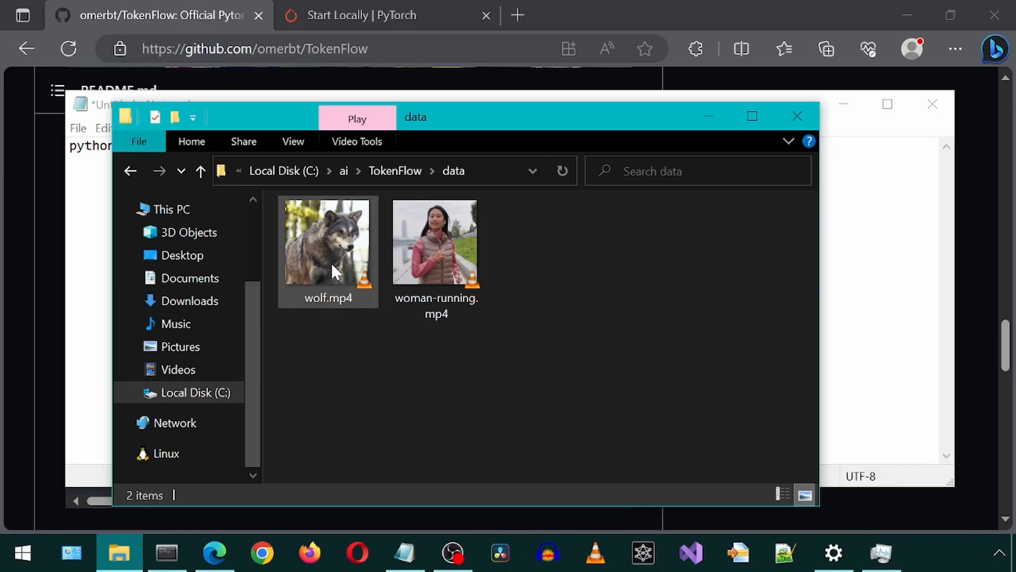
double_click(331, 244)
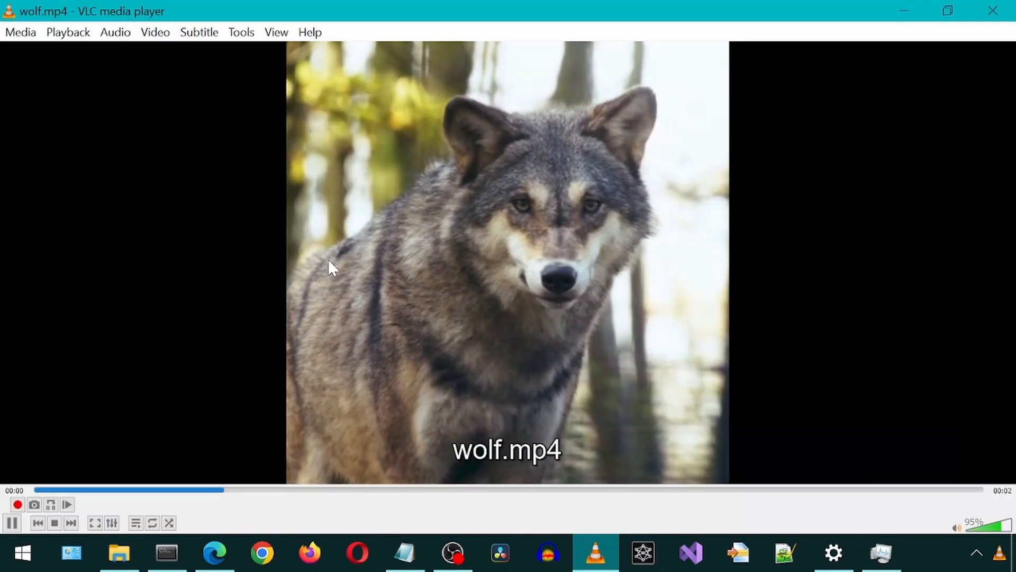
left_click(55, 523)
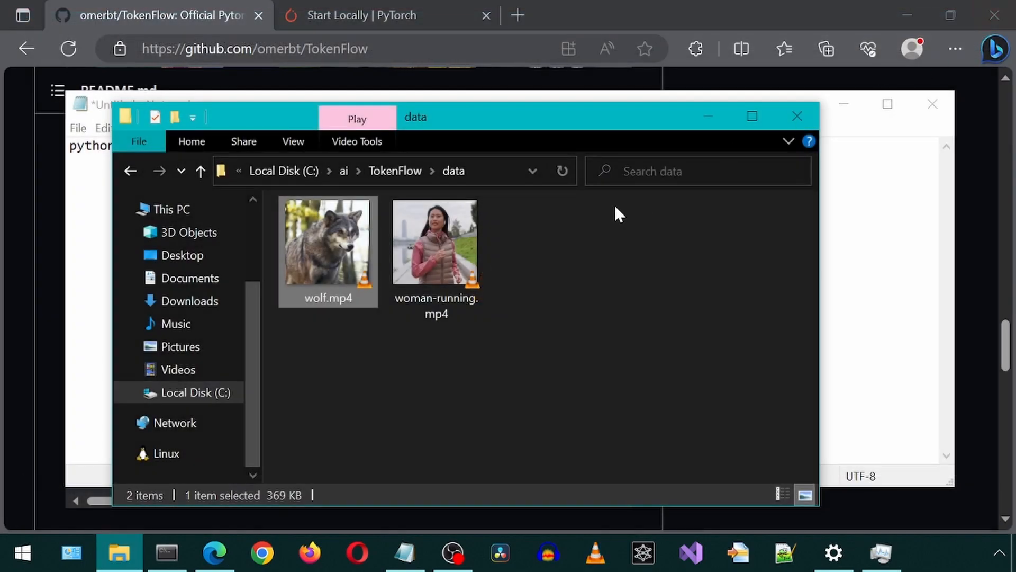
left_click(404, 552)
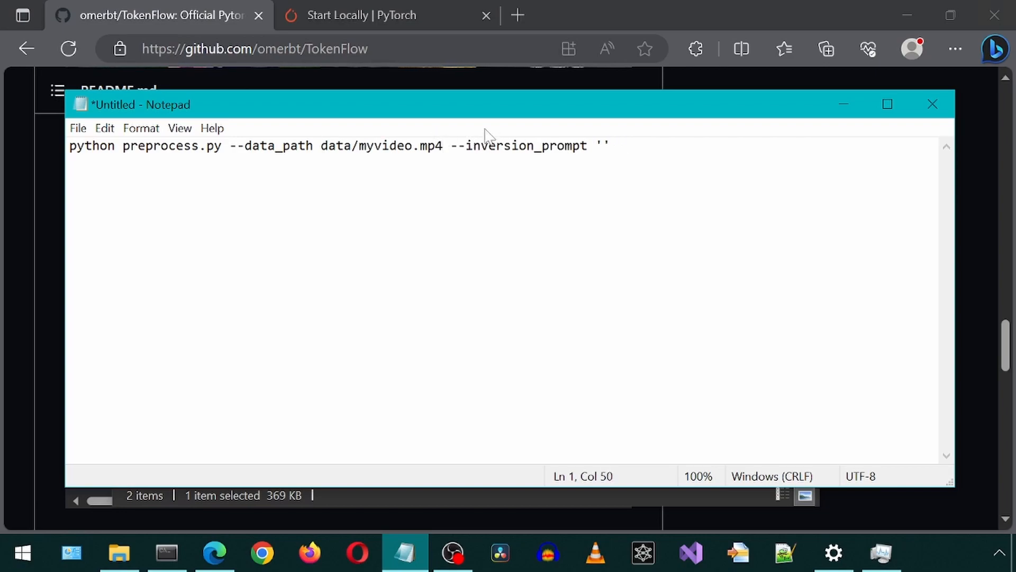
Change the command's data path to data/wolf.mp4 and copy the whole line to the prompt.
key("BackSpace")
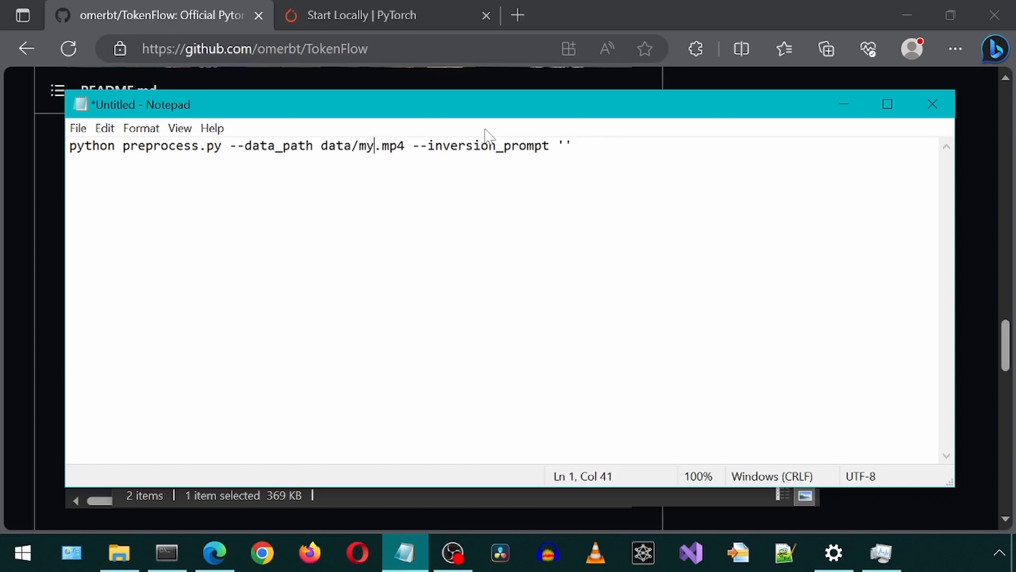
type("wolf")
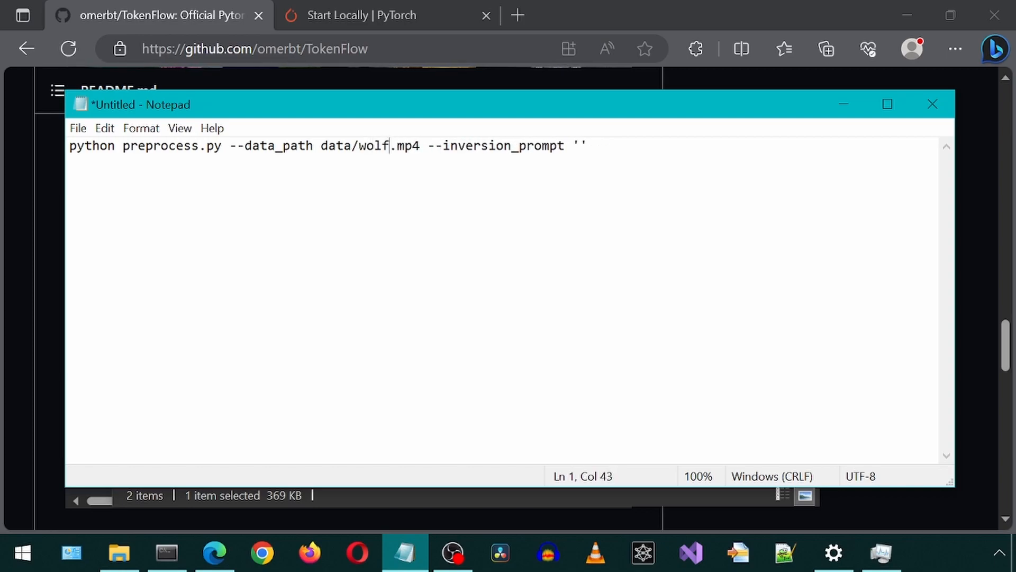
key("ctrl+a")
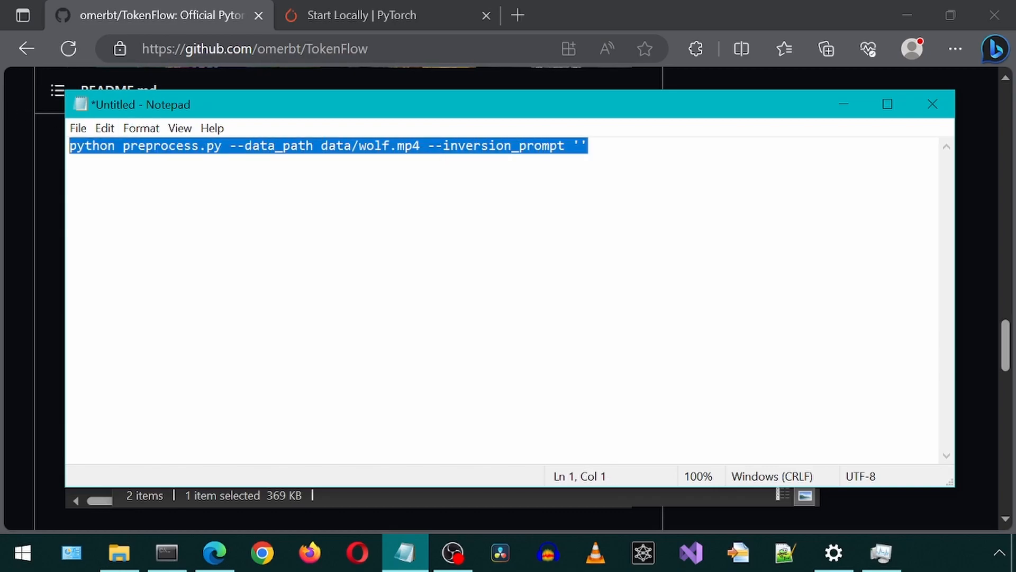
left_click(165, 553)
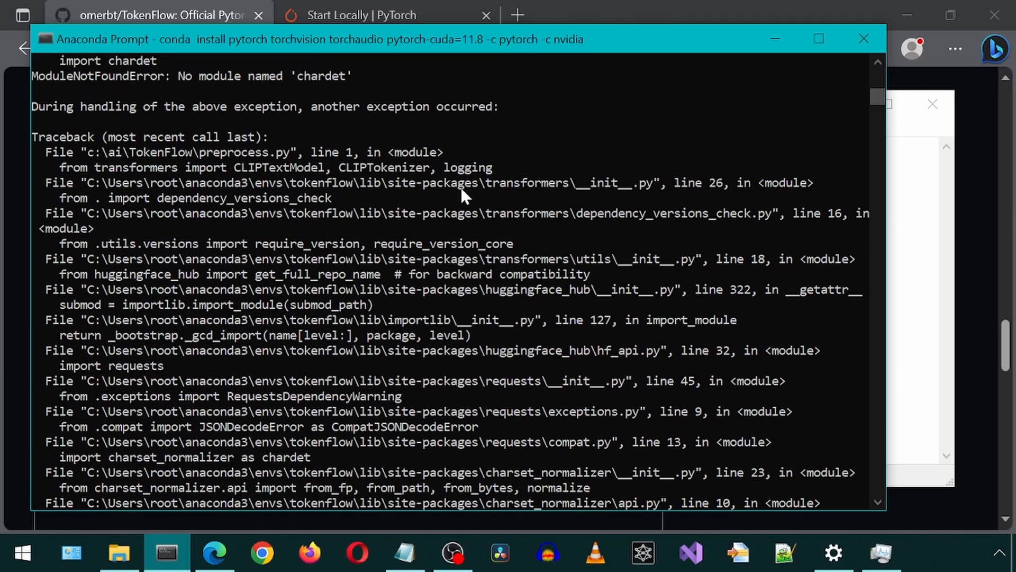
mouse_move(300, 87)
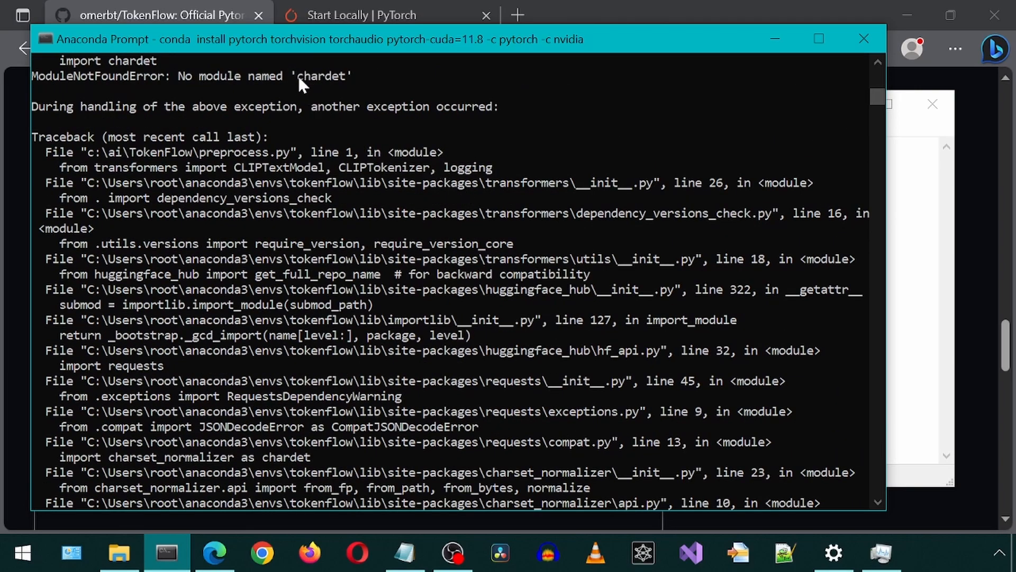
Install chardet, then run python preprocess.py --data_path data/wolf.mp4 --inversion_prompt '' to completion.
double_click(320, 76)
type("p")
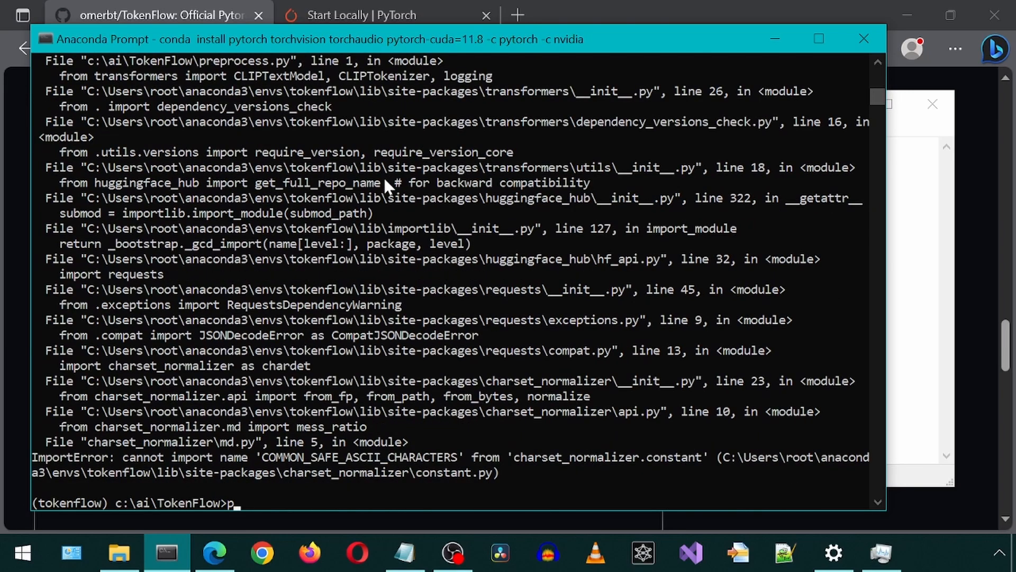
type("ip install chardet")
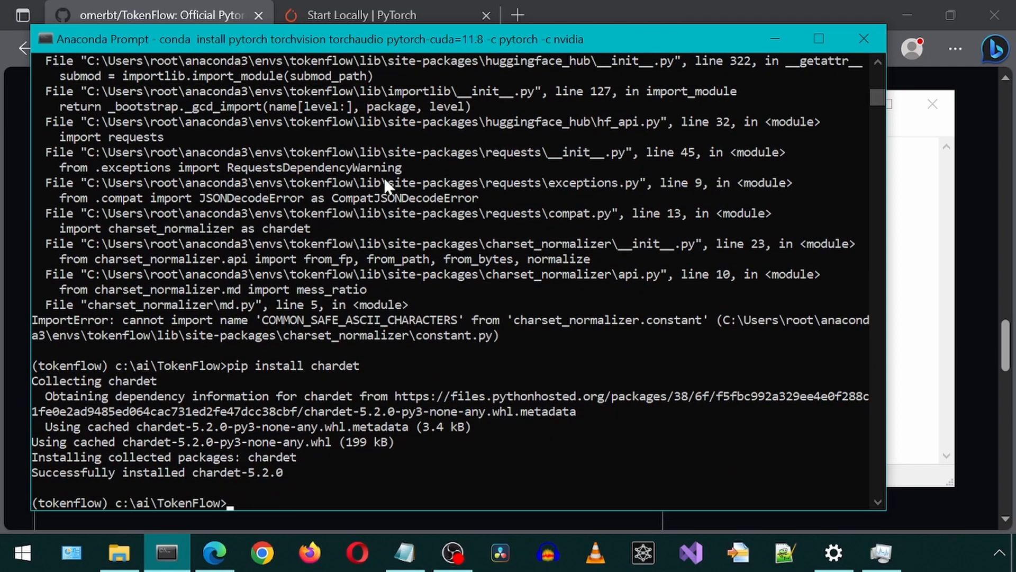
type("python preprocess.py --data_path data/wolf.mp4 --inversion_prompt ''")
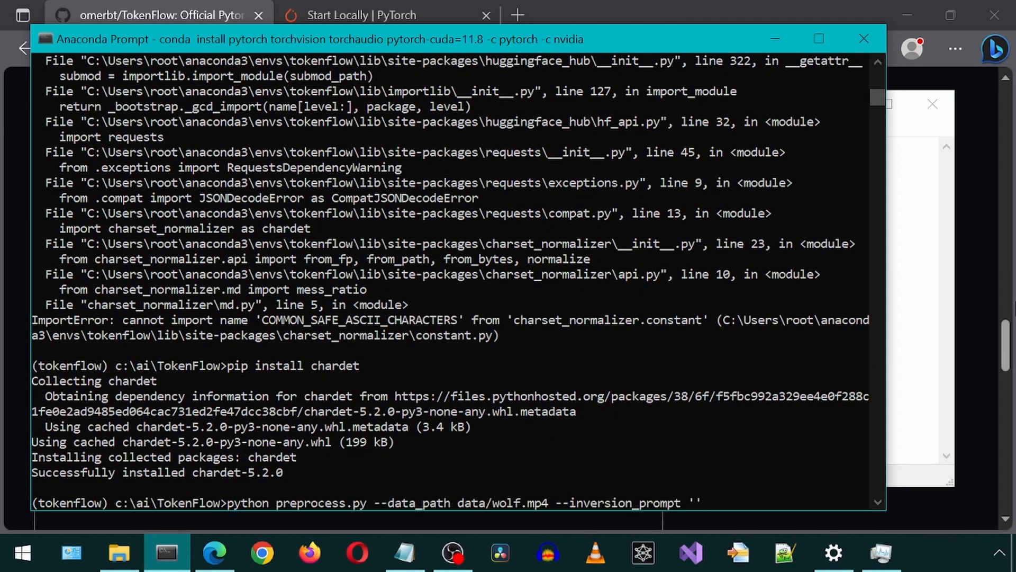
left_click(883, 553)
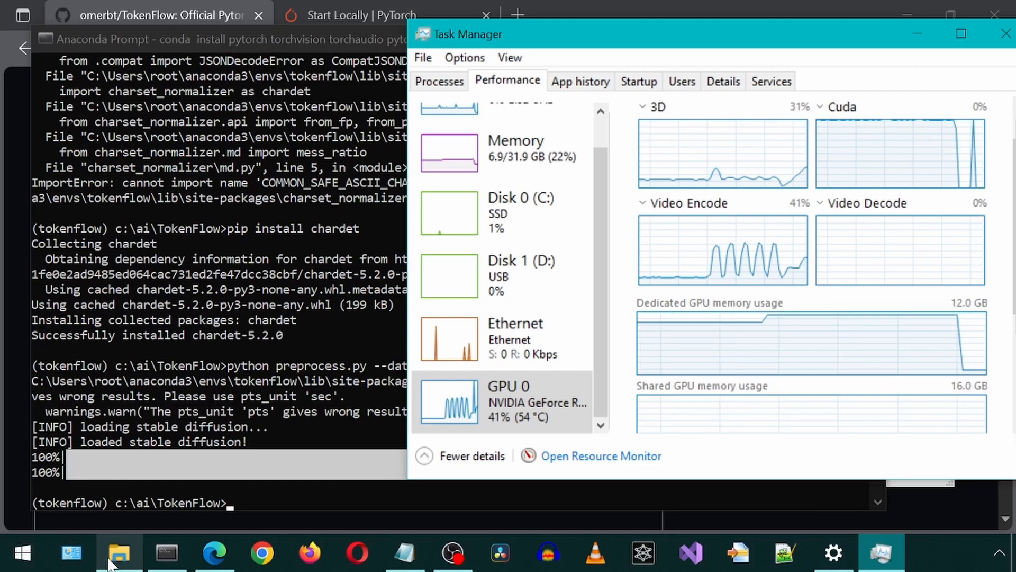
Check the new wolf folder in data and the latents folder in TokenFlow, then return to the repo page.
left_click(117, 554)
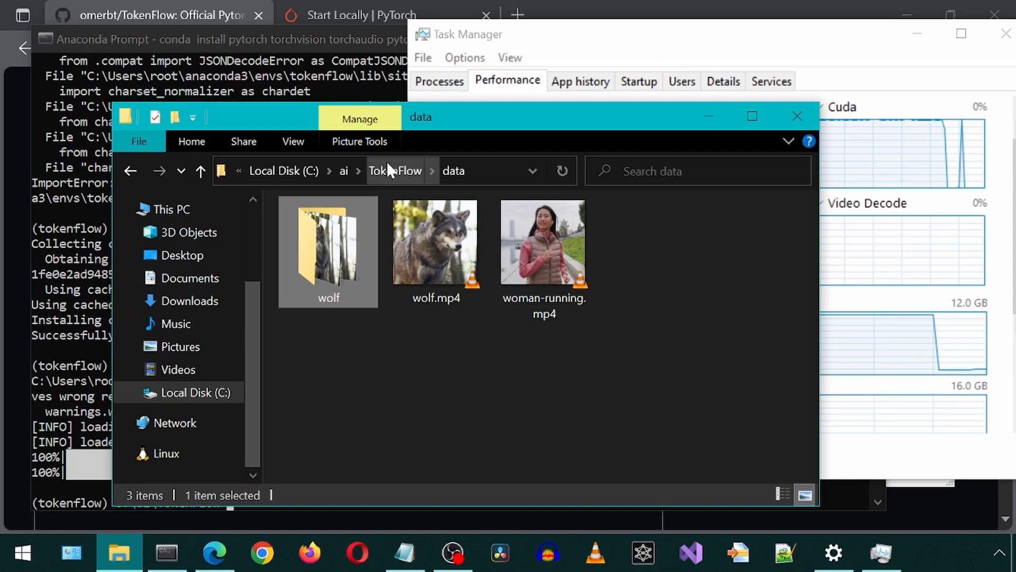
left_click(394, 171)
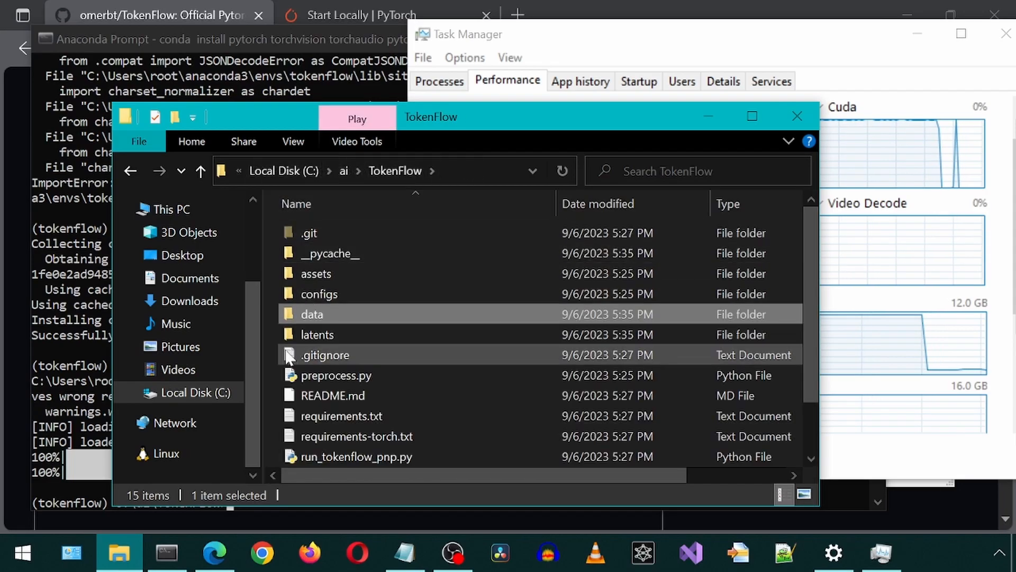
left_click(317, 335)
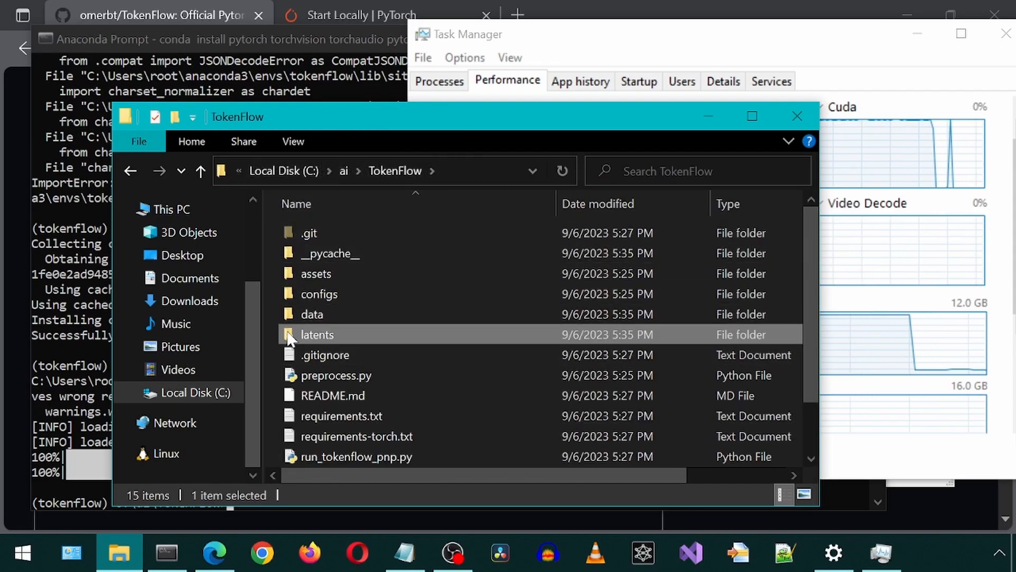
left_click(213, 552)
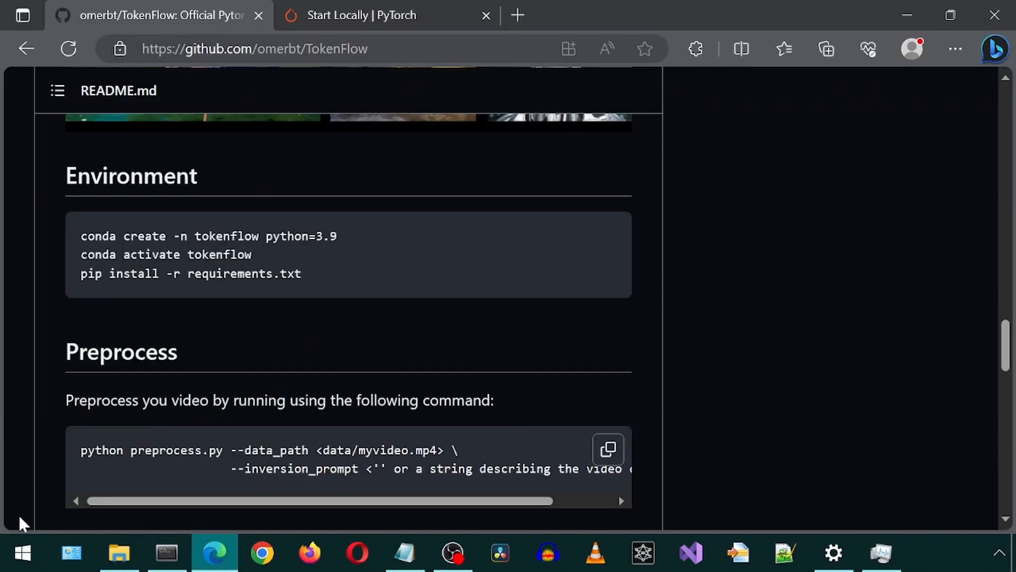
Scroll the README down to the Editing section with the run_tokenflow_pnp.py command.
scroll("down", 3)
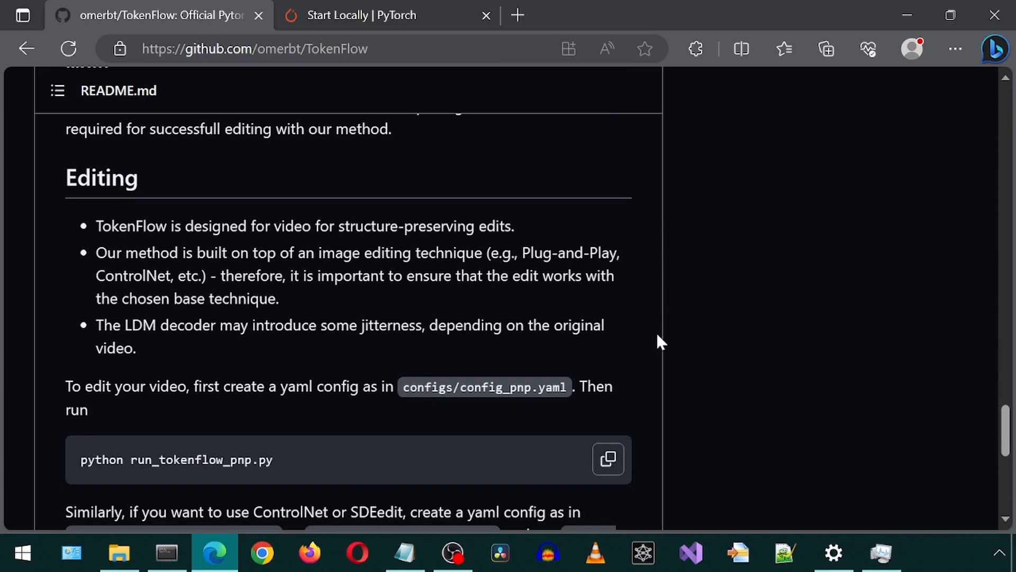
mouse_move(652, 340)
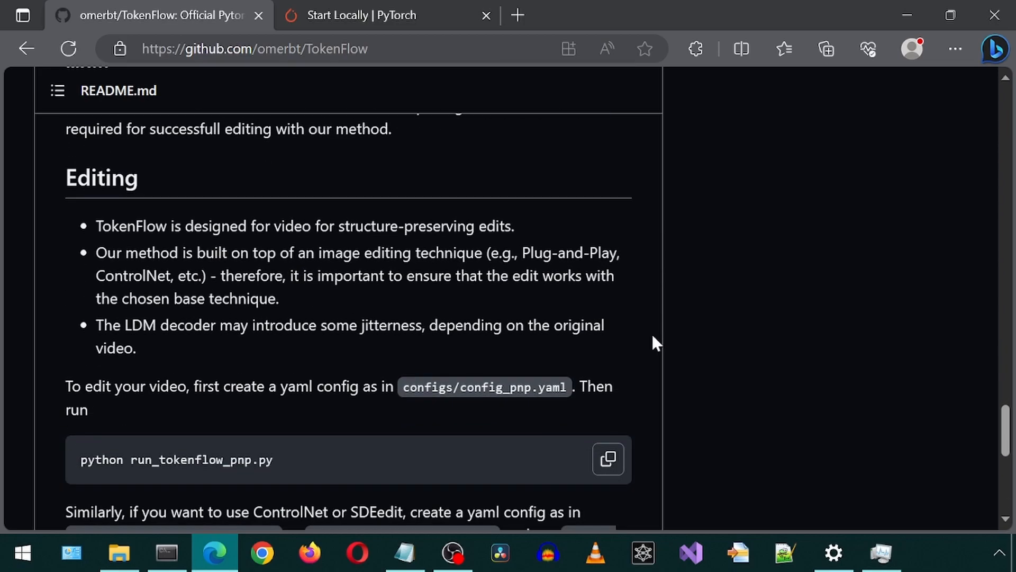
mouse_move(593, 370)
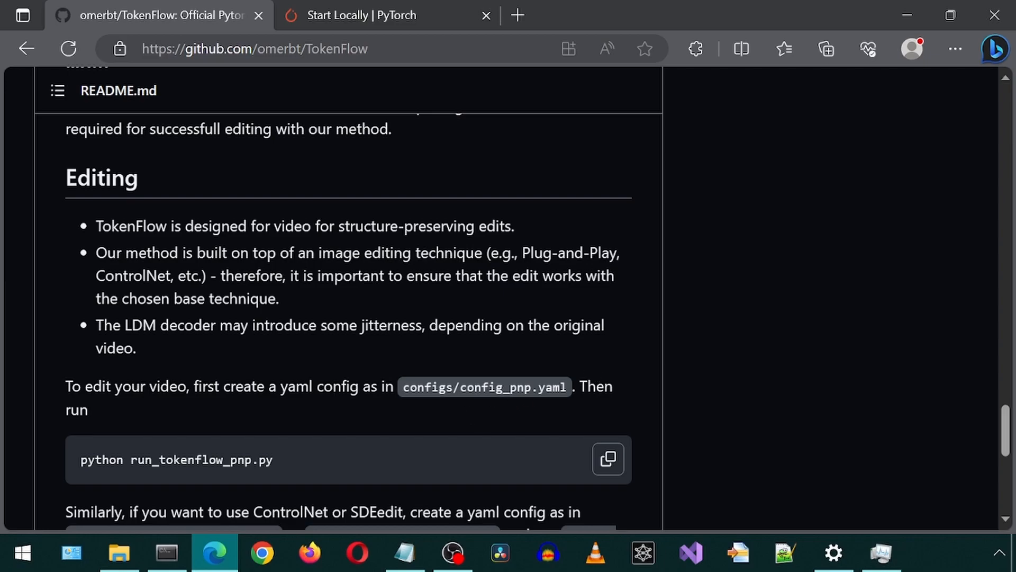
Open configs/config_pnp.yaml from the TokenFlow folder with Edit with Notepad++.
left_click(119, 552)
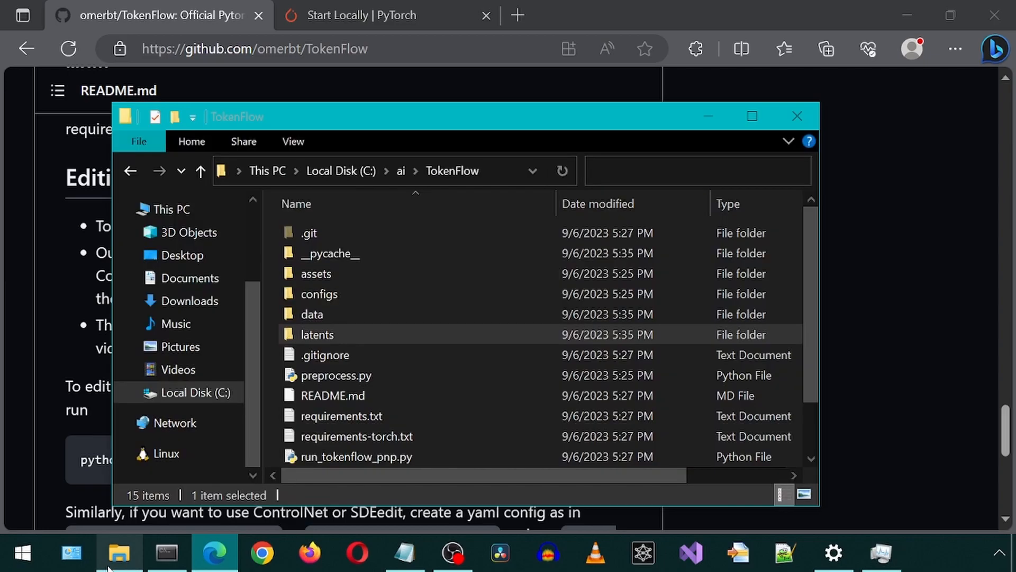
double_click(319, 294)
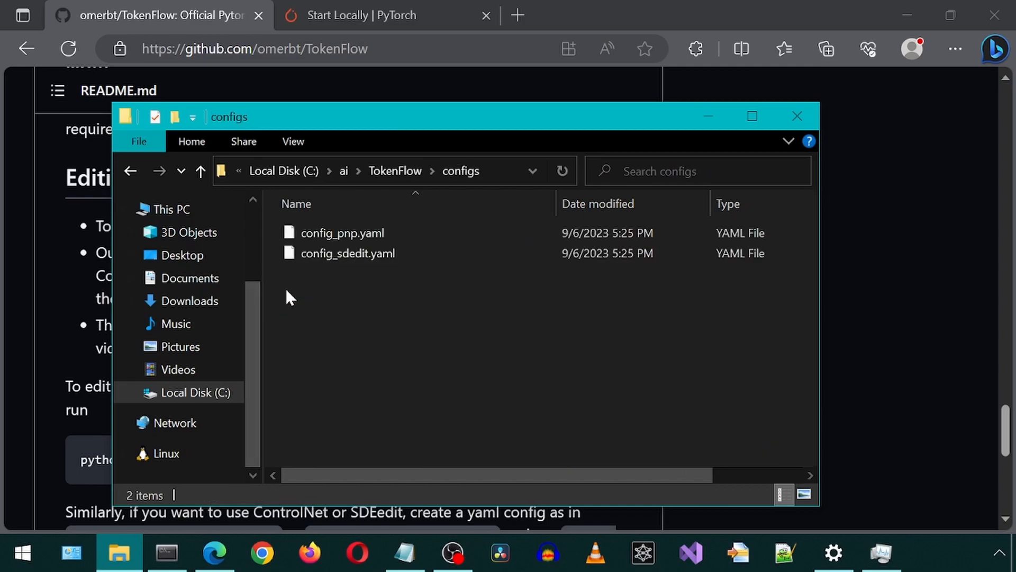
right_click(342, 233)
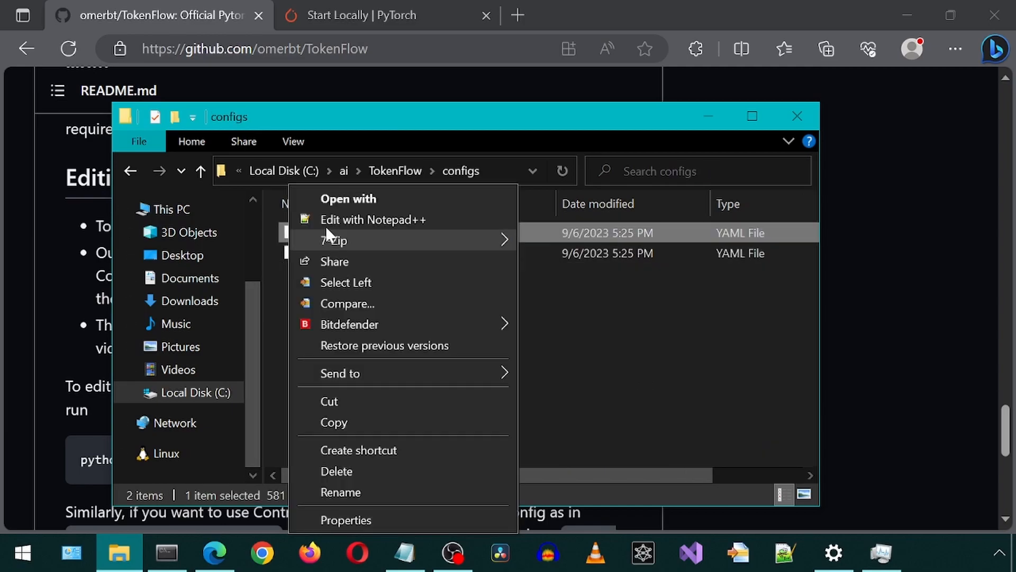
left_click(372, 221)
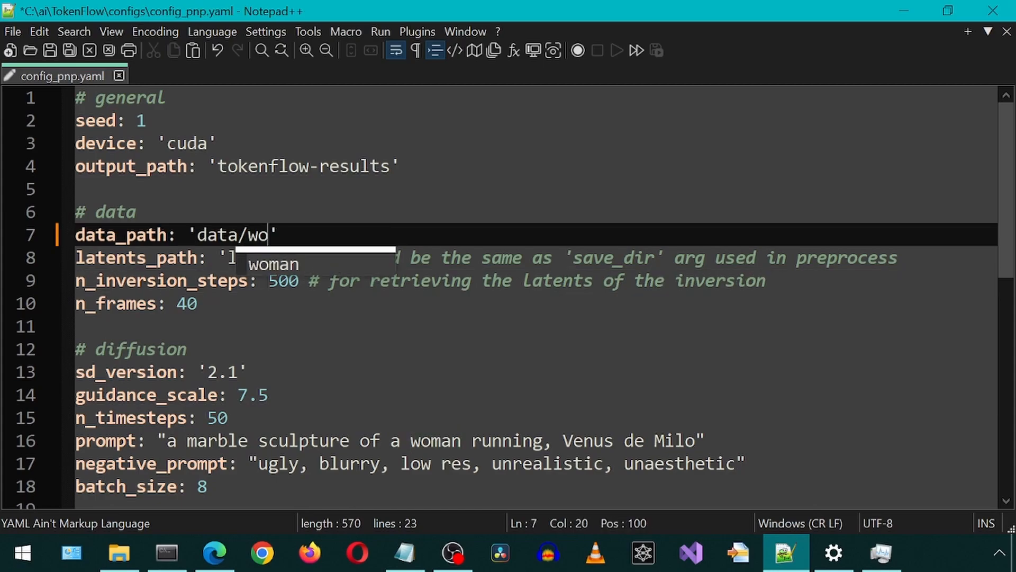
Finish data_path as 'data/wolf' and confirm latents_path 'latents' matches the existing folder.
type("lf")
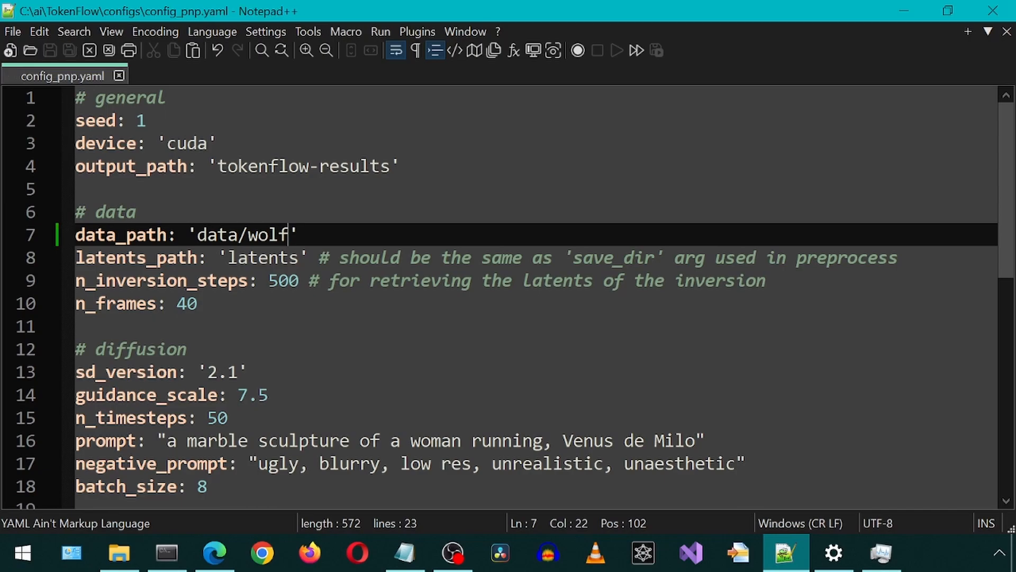
double_click(263, 258)
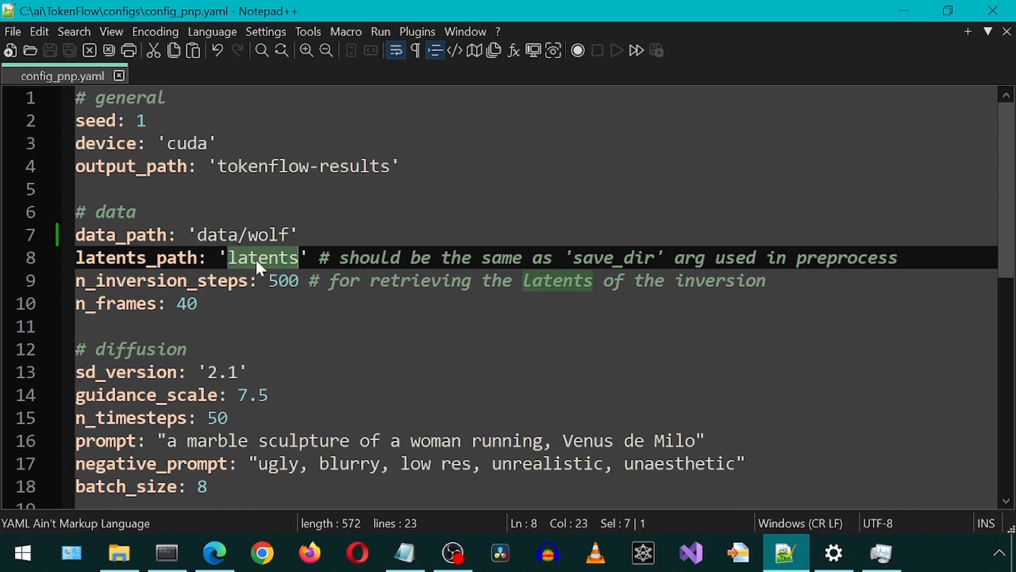
left_click(119, 555)
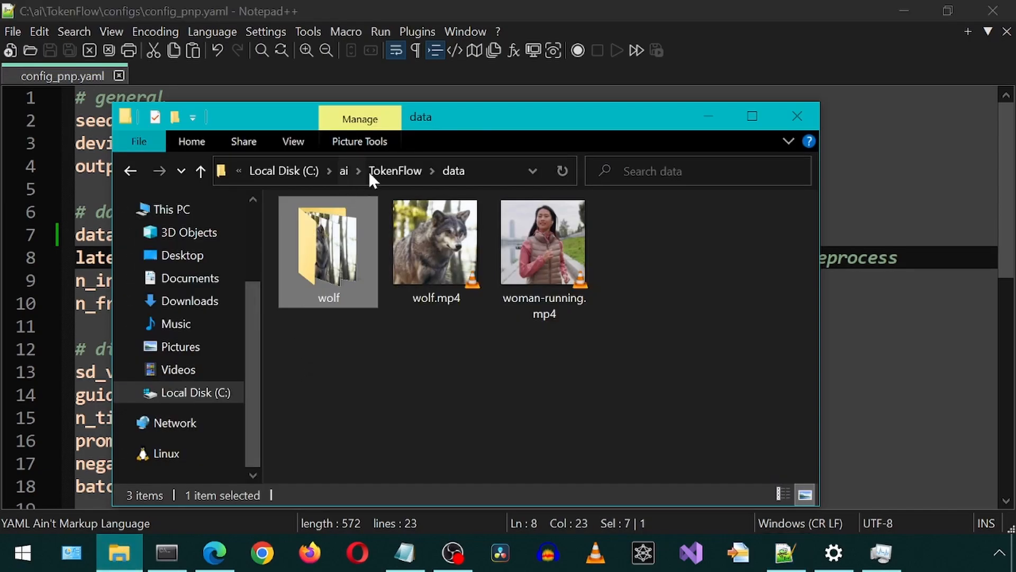
left_click(396, 172)
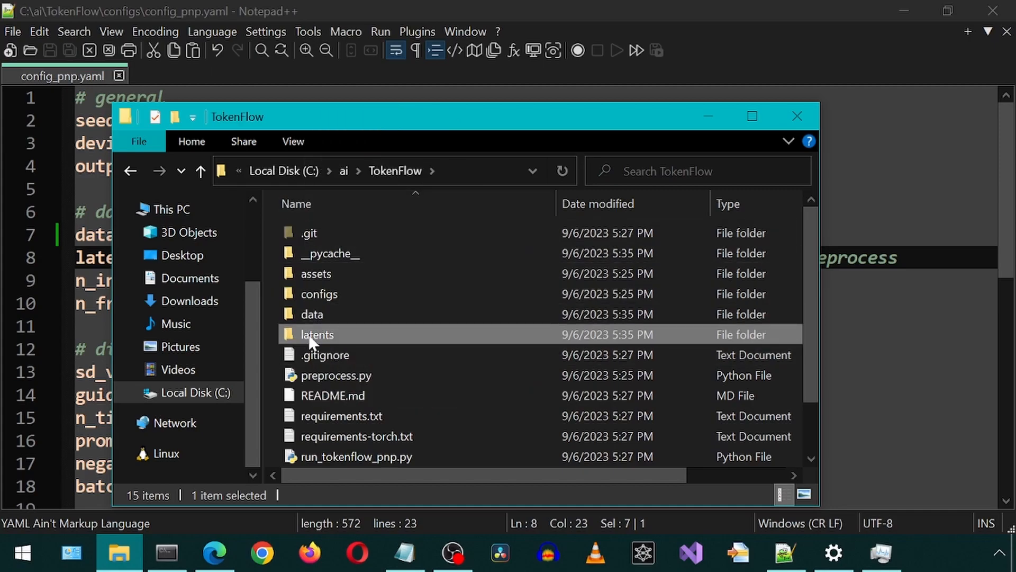
mouse_move(626, 6)
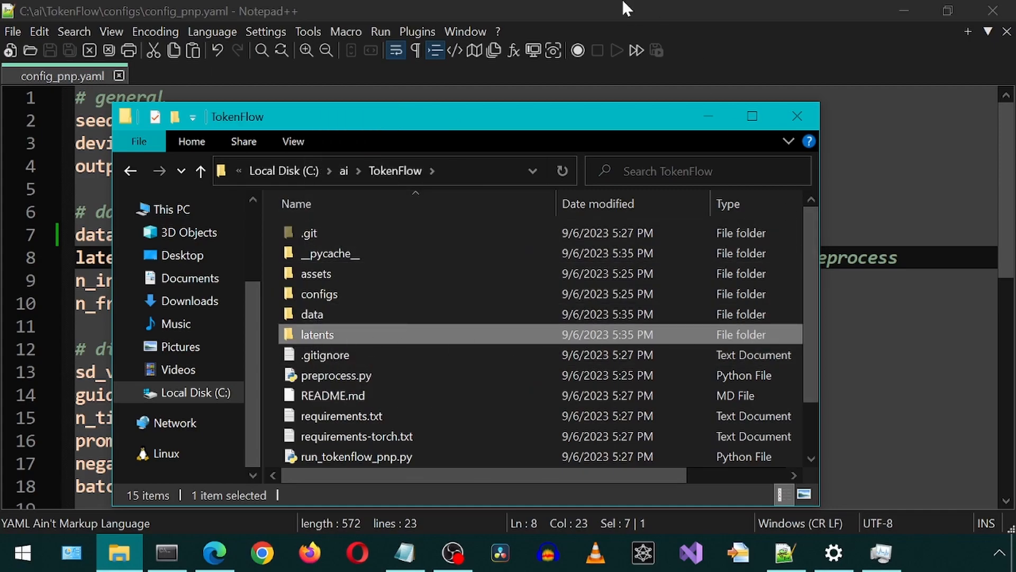
left_click(121, 552)
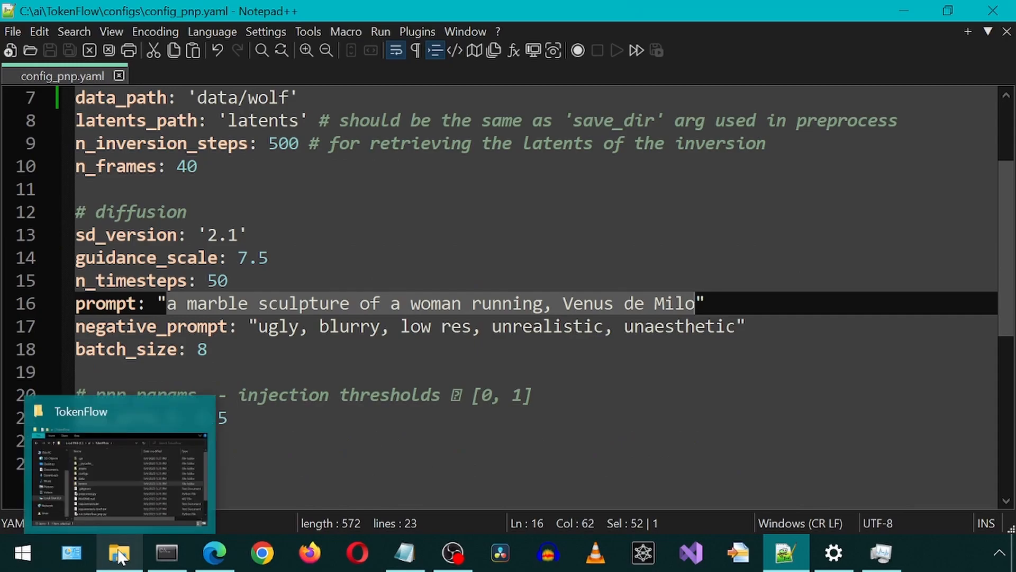
Open config_sdedit.yaml from the configs folder in Notepad++.
left_click(118, 553)
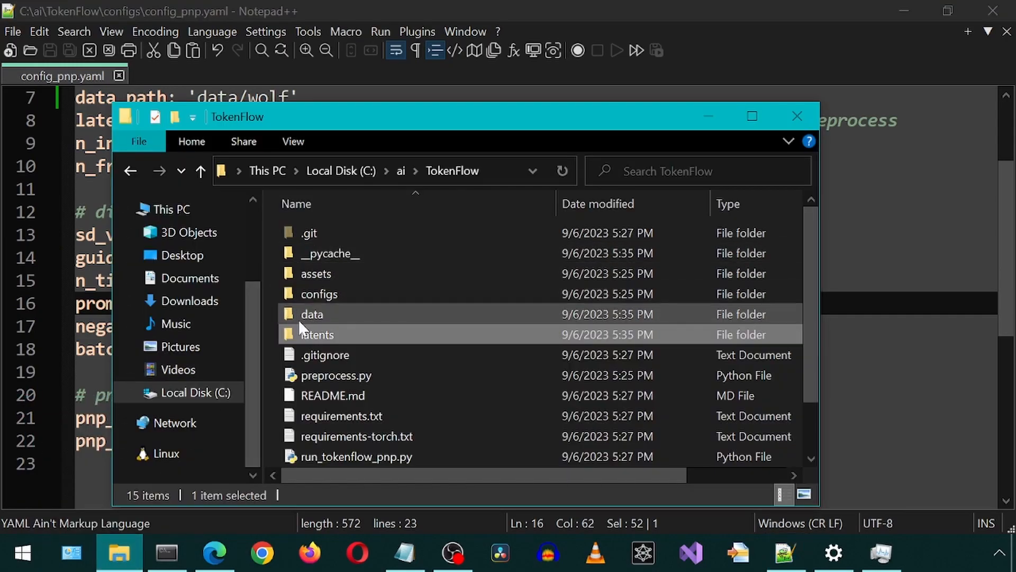
double_click(319, 294)
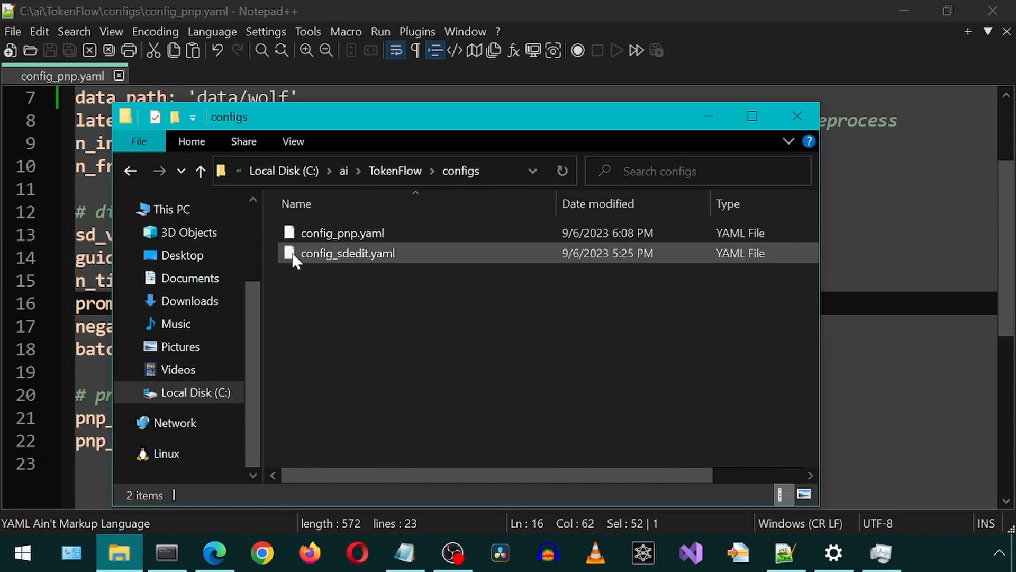
right_click(347, 254)
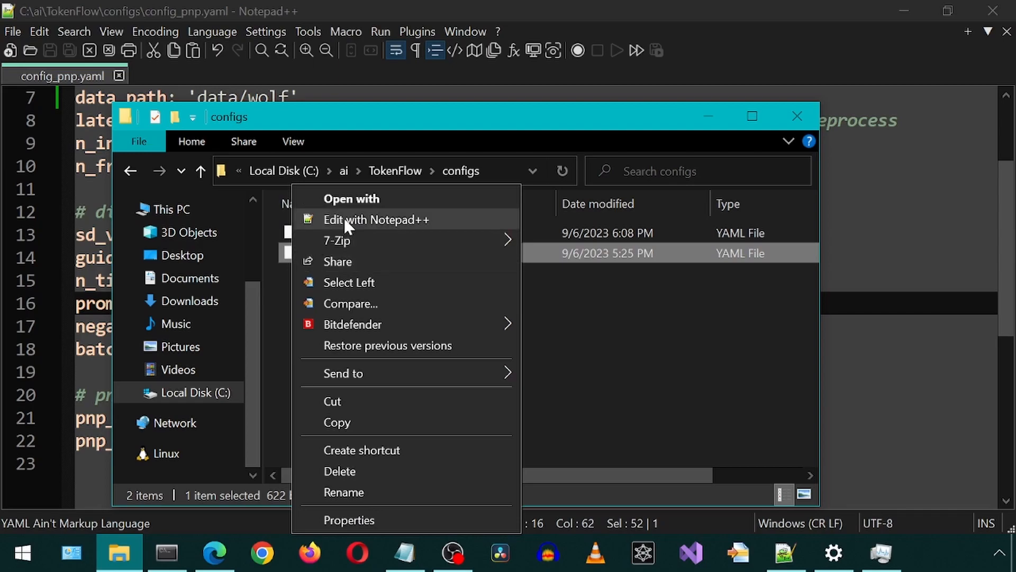
left_click(376, 220)
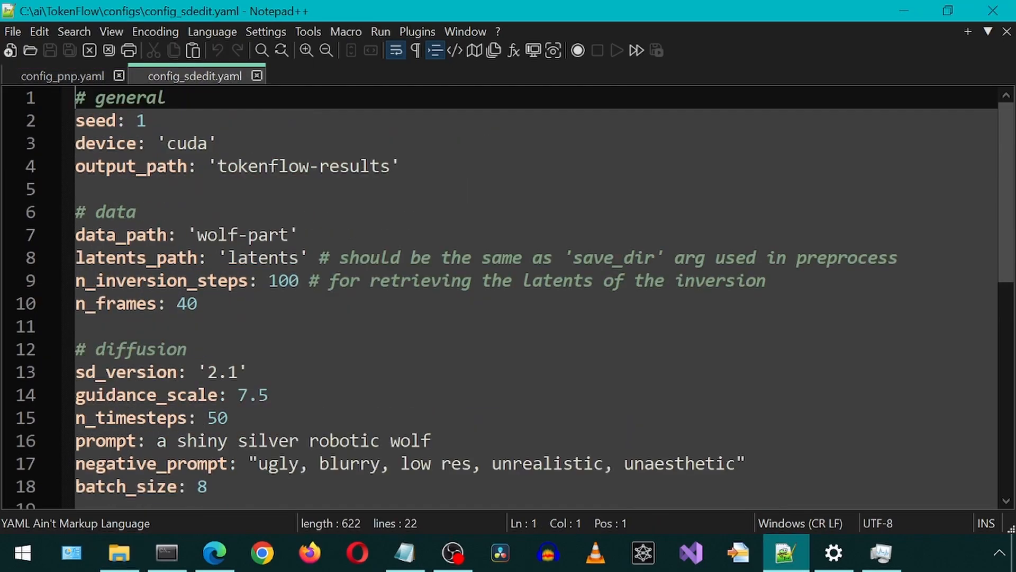
Copy its prompt 'a shiny silver robotic wolf' and paste it over the prompt in config_pnp.yaml.
left_click_drag(156, 440, 430, 440)
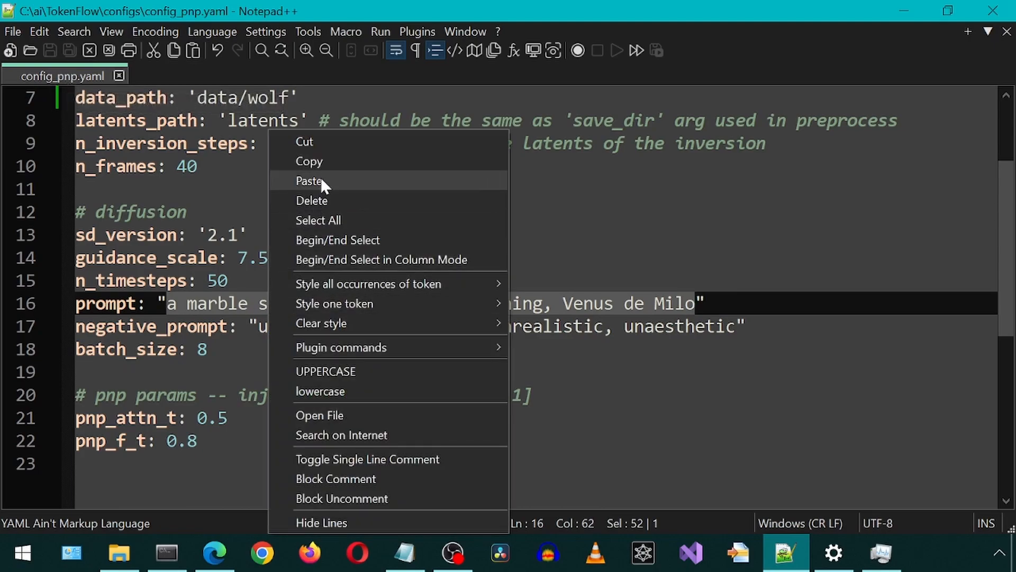
left_click(307, 181)
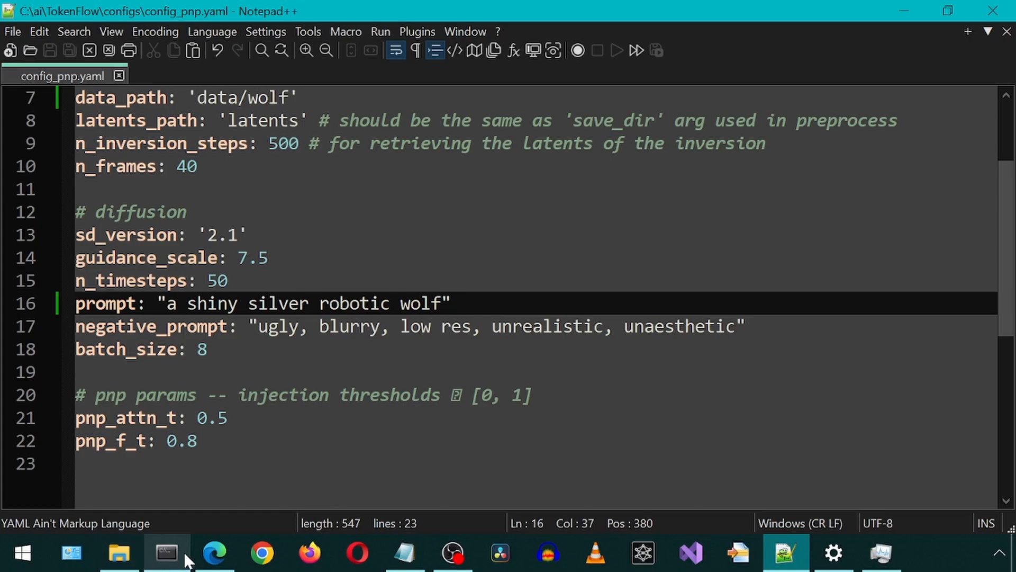
left_click(214, 553)
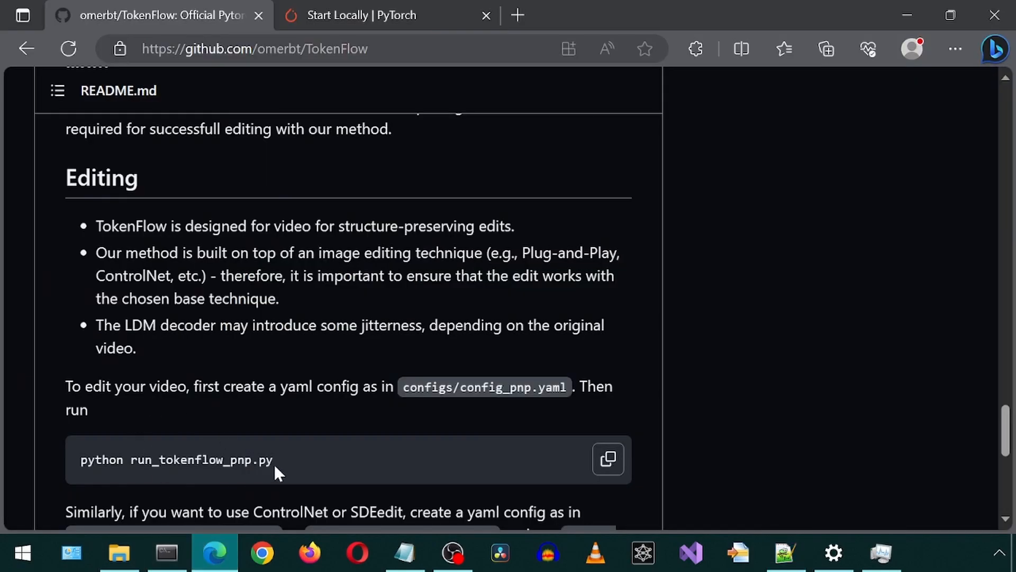
mouse_move(617, 476)
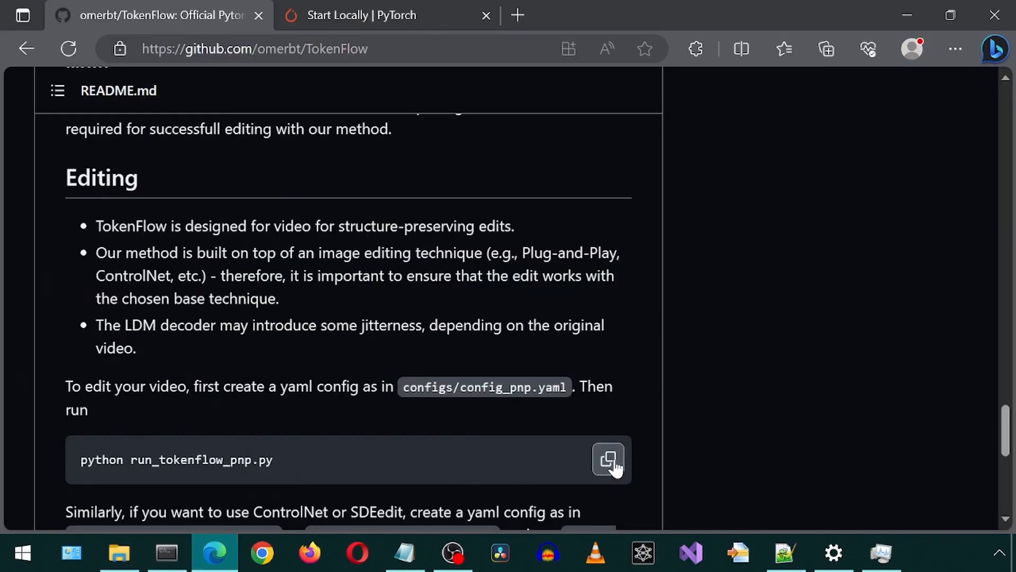
Run 'python run_tokenflow_pnp.py' in Anaconda Prompt until sampling of 40 frames finishes.
left_click(607, 458)
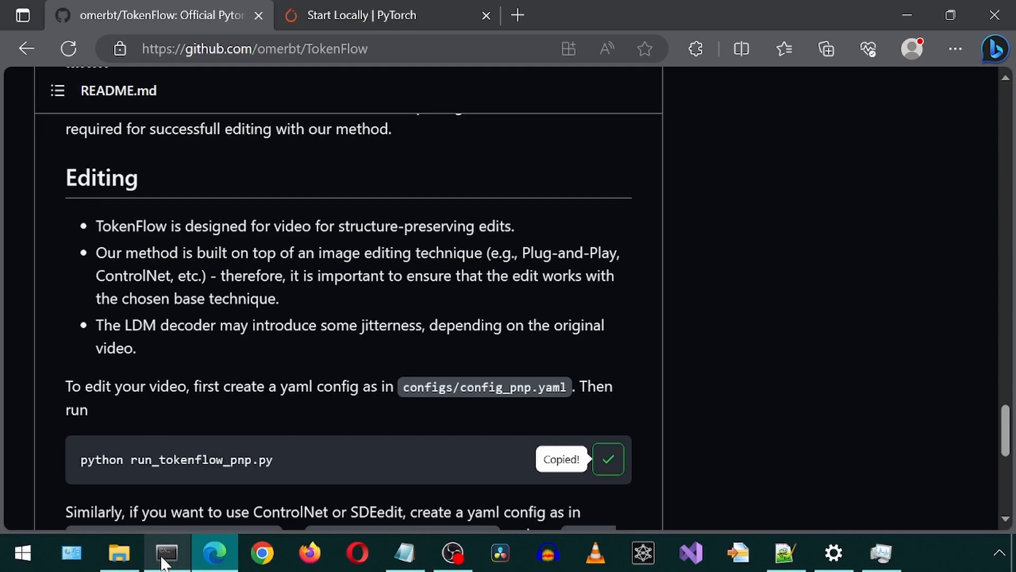
left_click(165, 554)
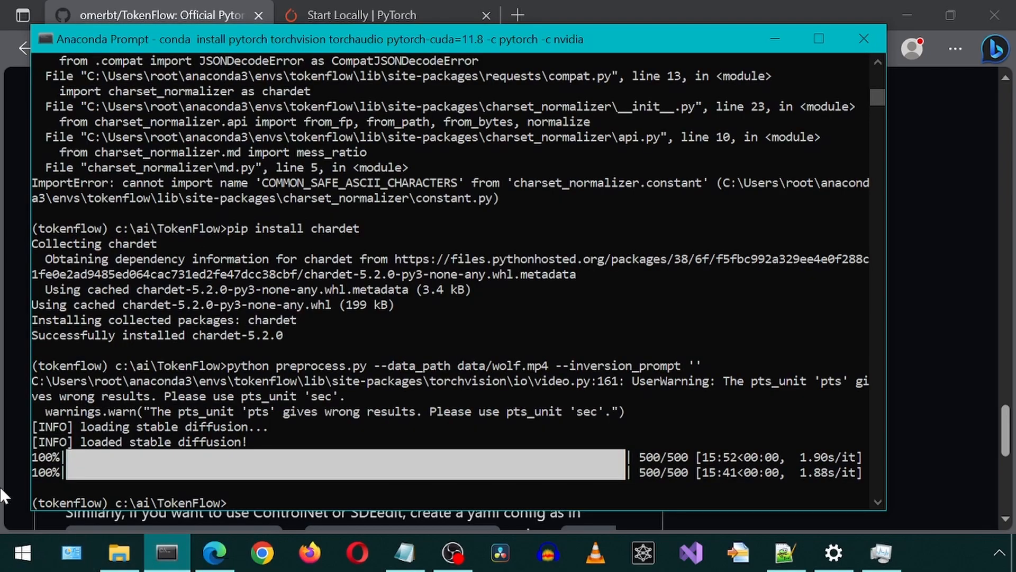
type("python run_tokenflow_pnp.py")
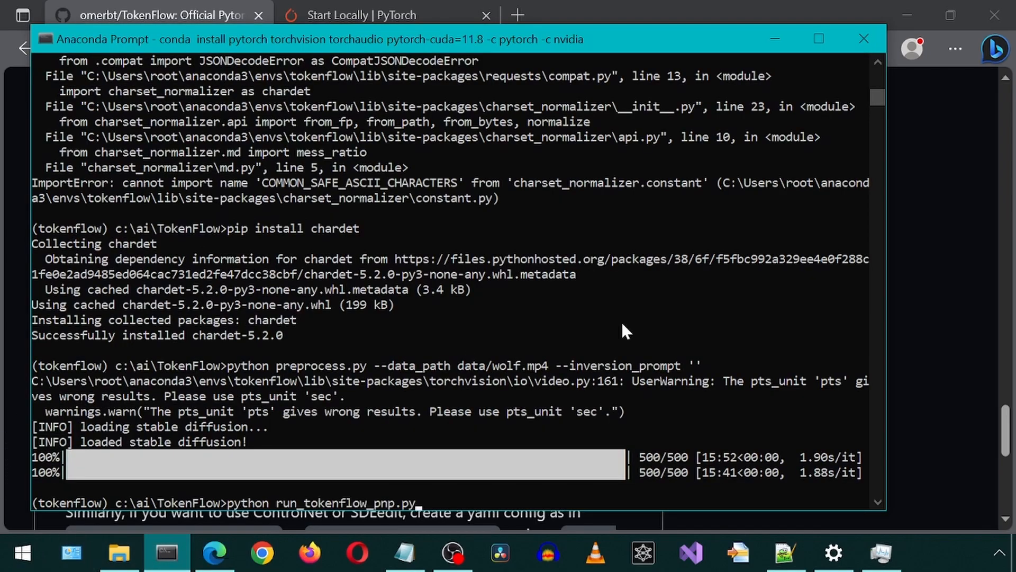
left_click(881, 553)
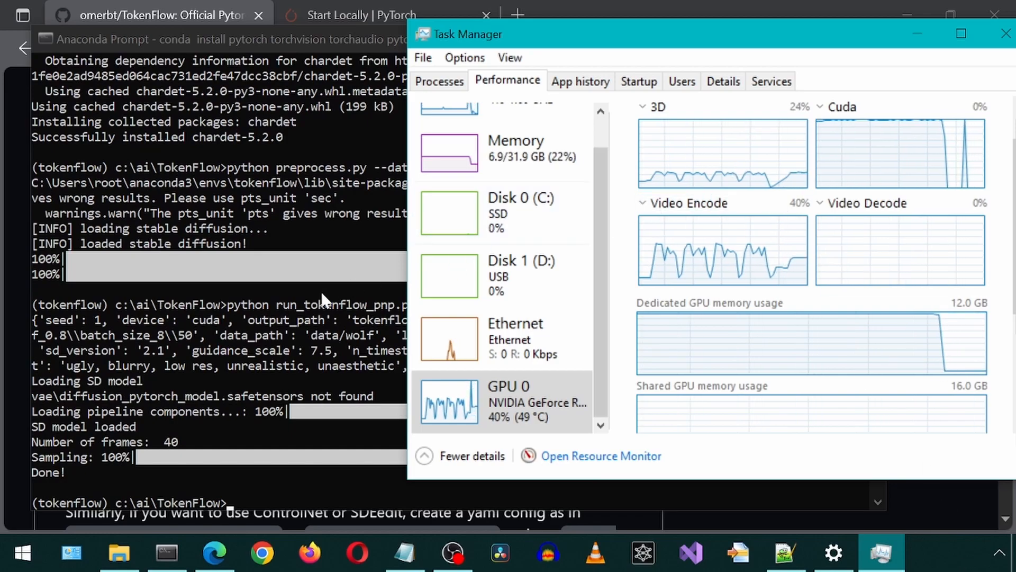
Go up to the TokenFlow folder and open tokenflow-results_pnp_SD_2.1.
left_click(118, 553)
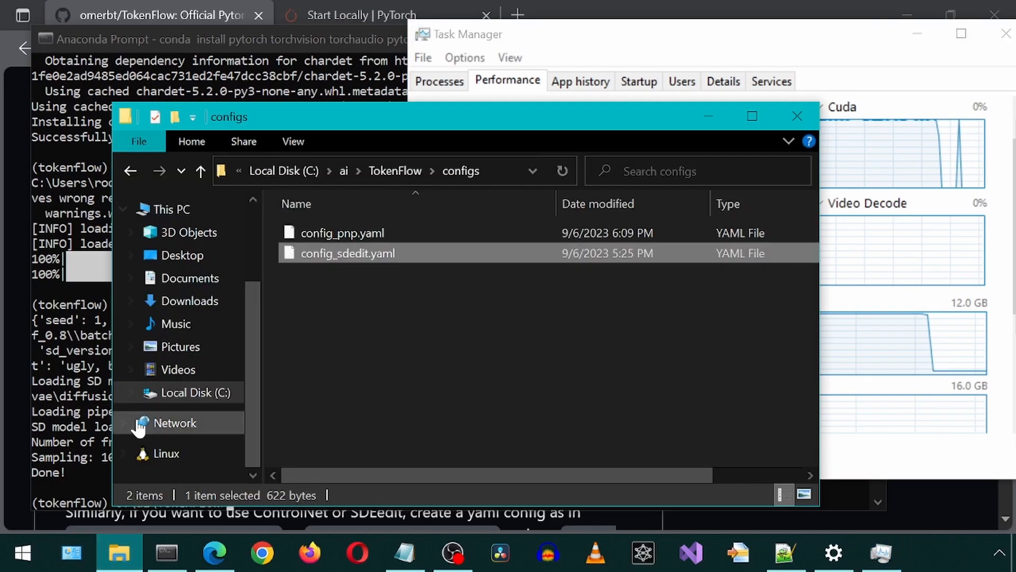
left_click(396, 172)
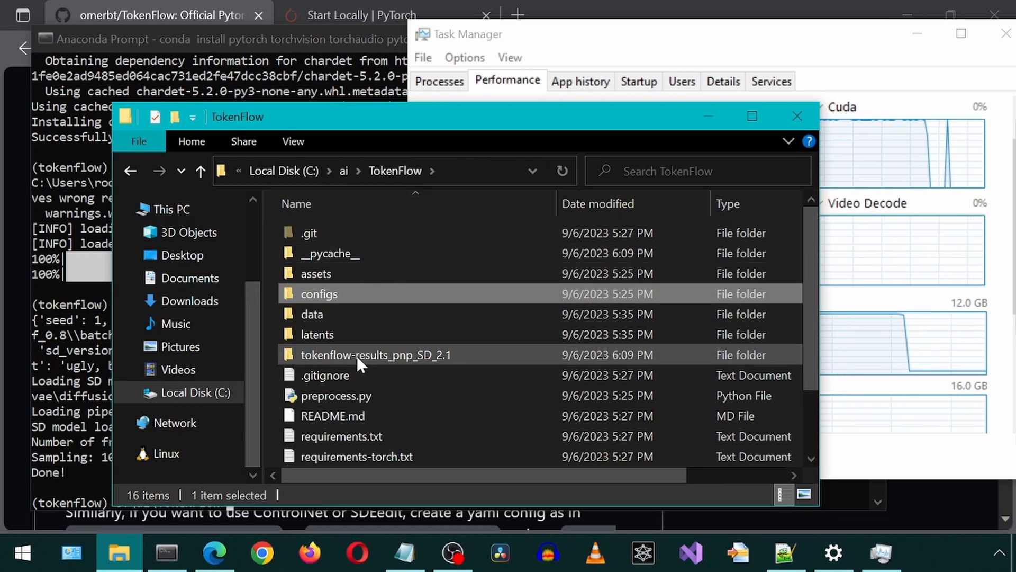
left_click(376, 354)
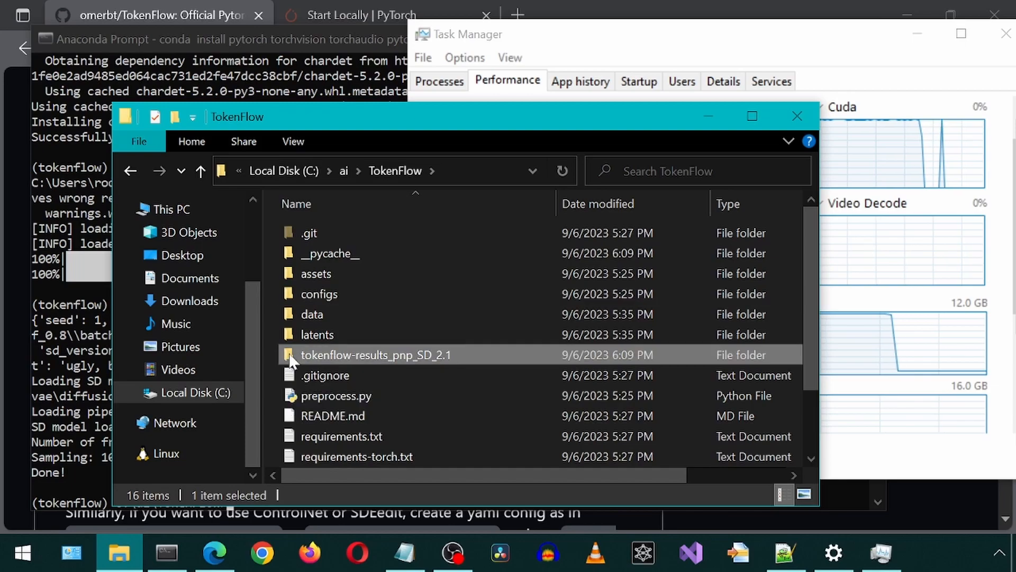
double_click(376, 355)
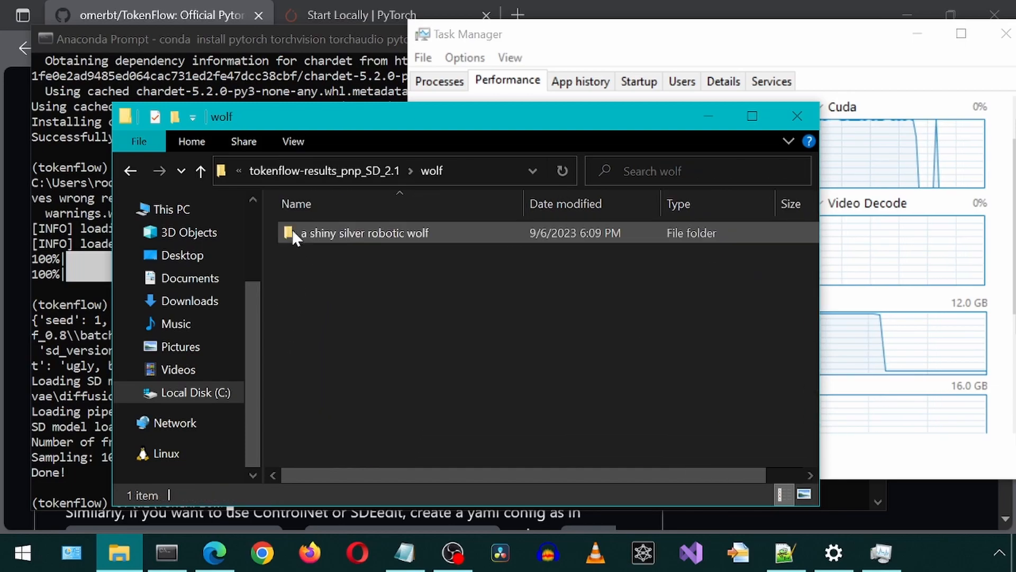
mouse_move(289, 239)
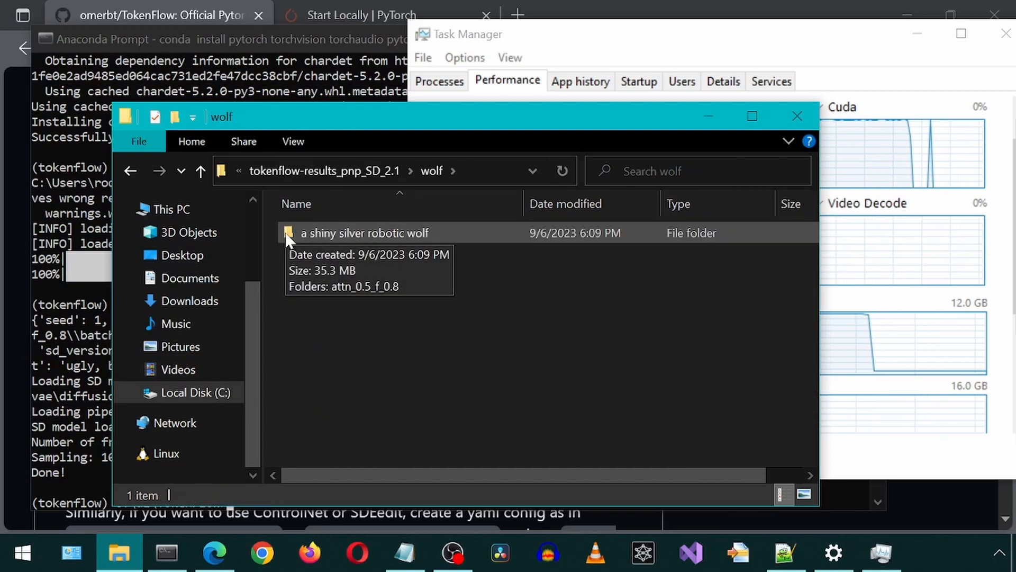
Drill into 'a shiny silver robotic wolf', attn_0.5_f_0.8 and batch_size_8, selecting folder 50.
double_click(364, 233)
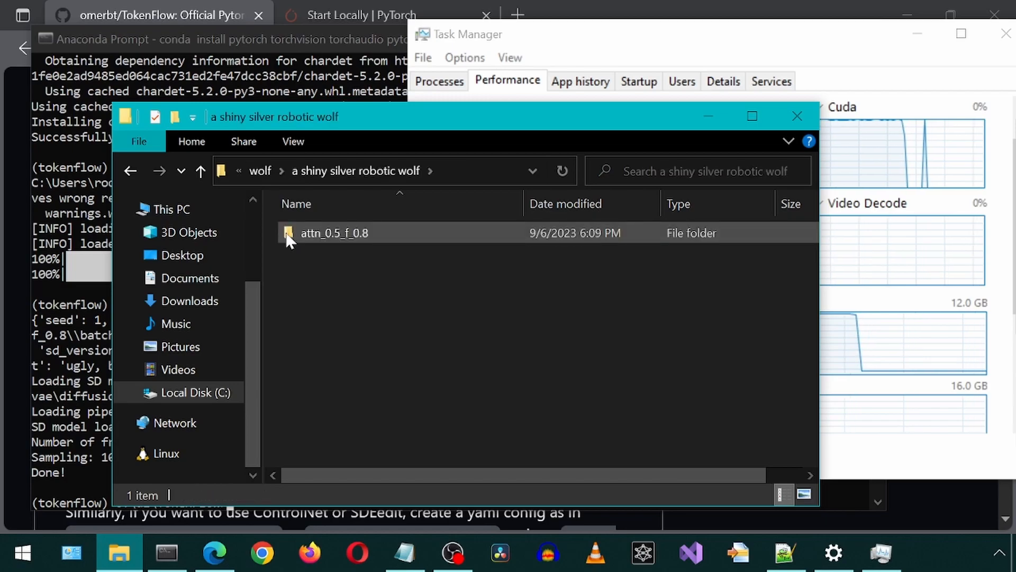
double_click(334, 233)
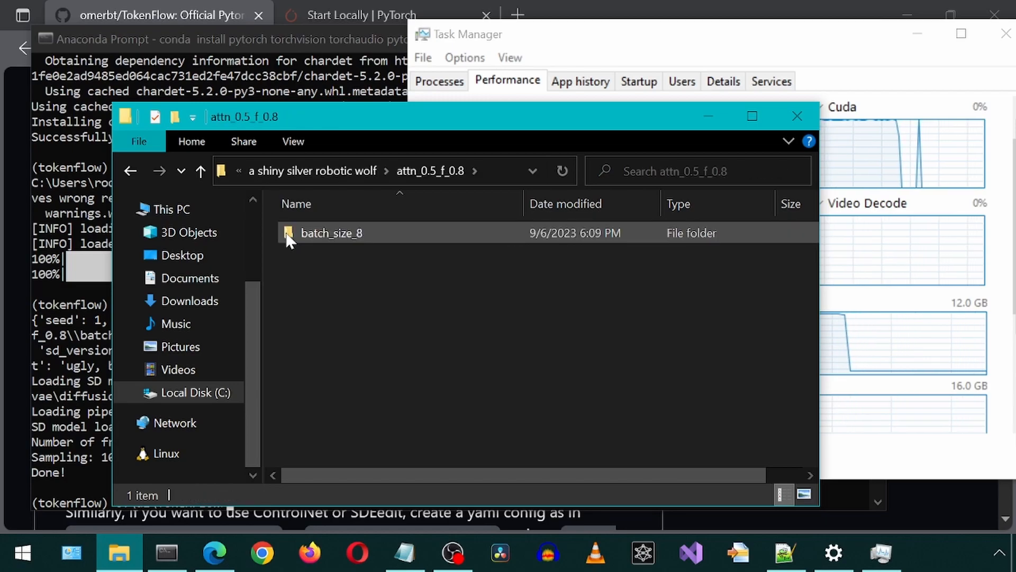
double_click(330, 233)
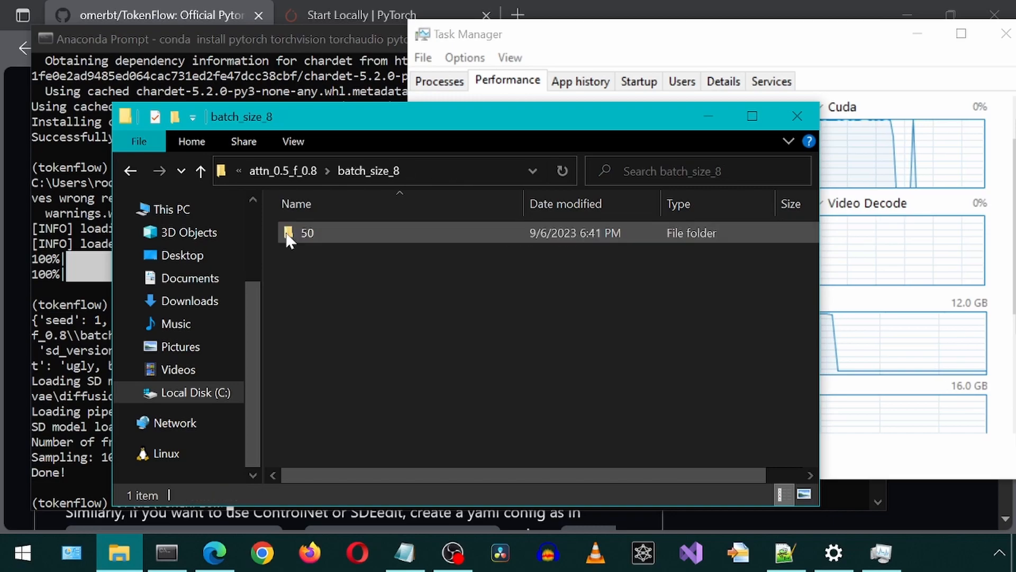
left_click(305, 233)
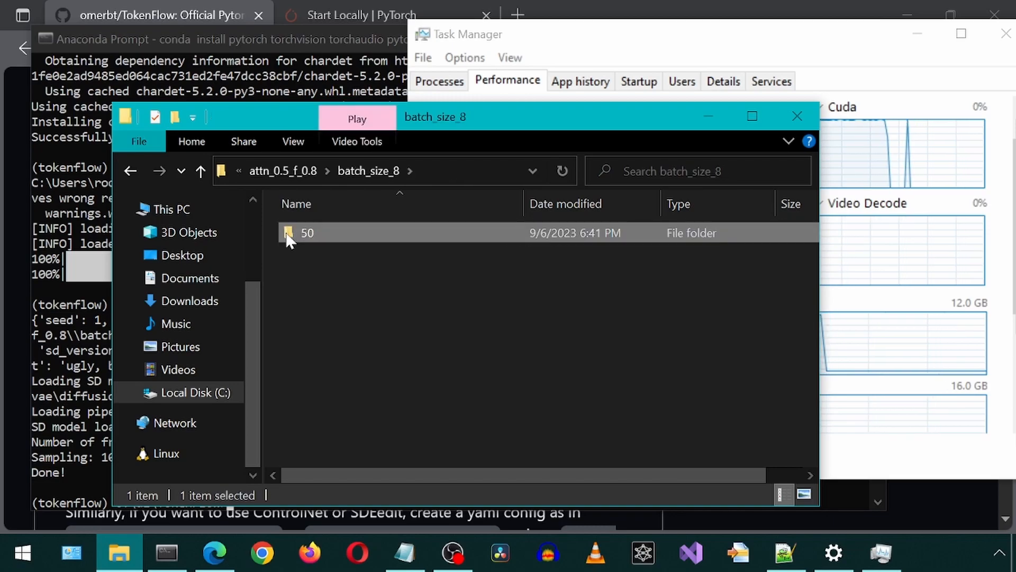
Open folder 50 and browse its tokenflow_PnP, input and vae_recon video thumbnails.
double_click(305, 233)
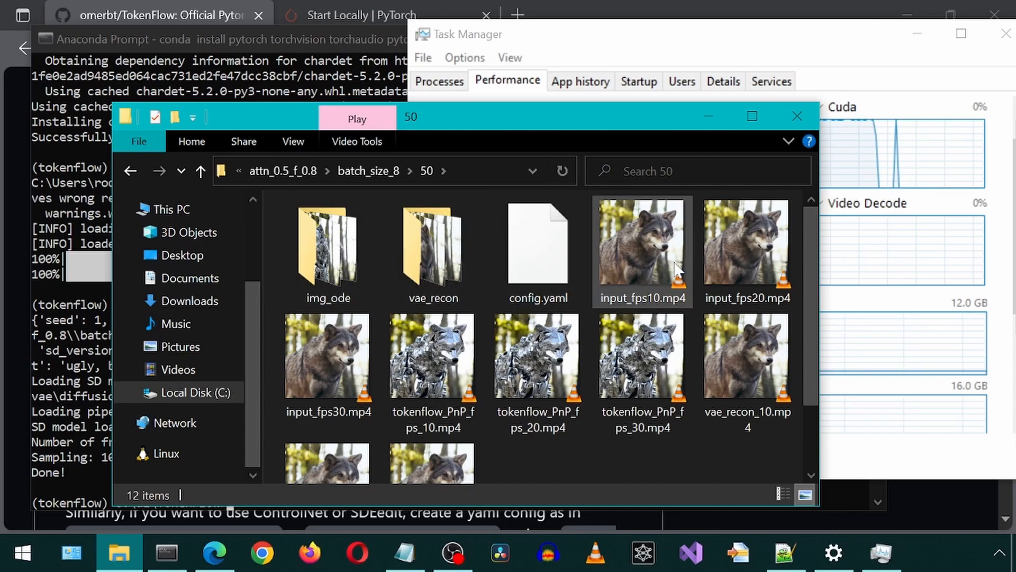
left_click(538, 362)
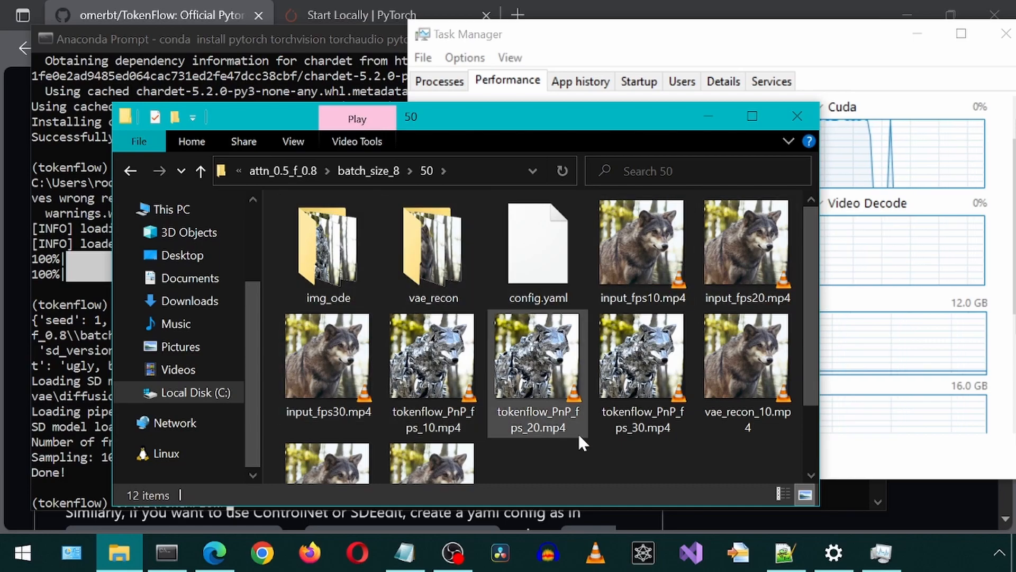
scroll("down", 3)
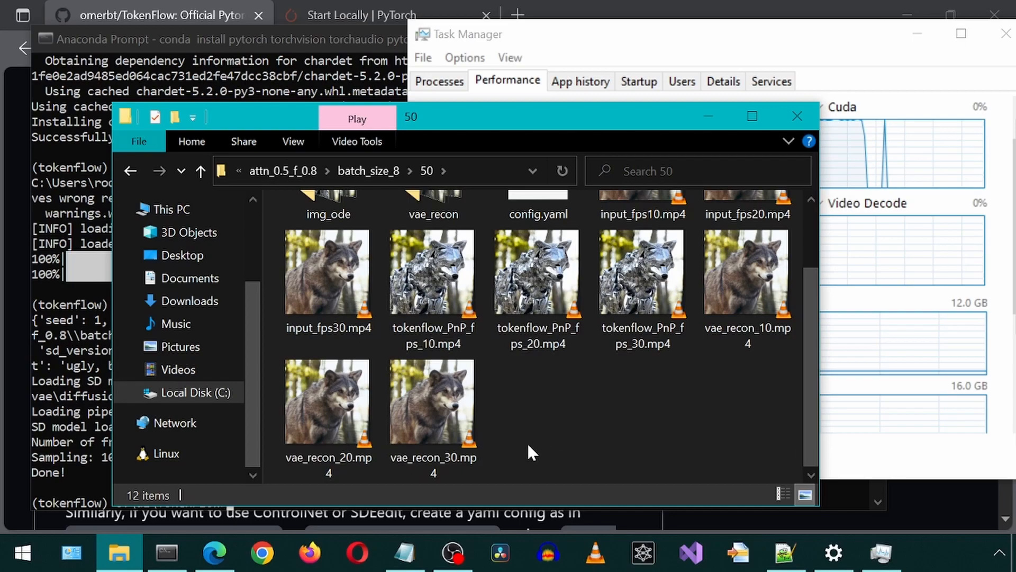
left_click(433, 282)
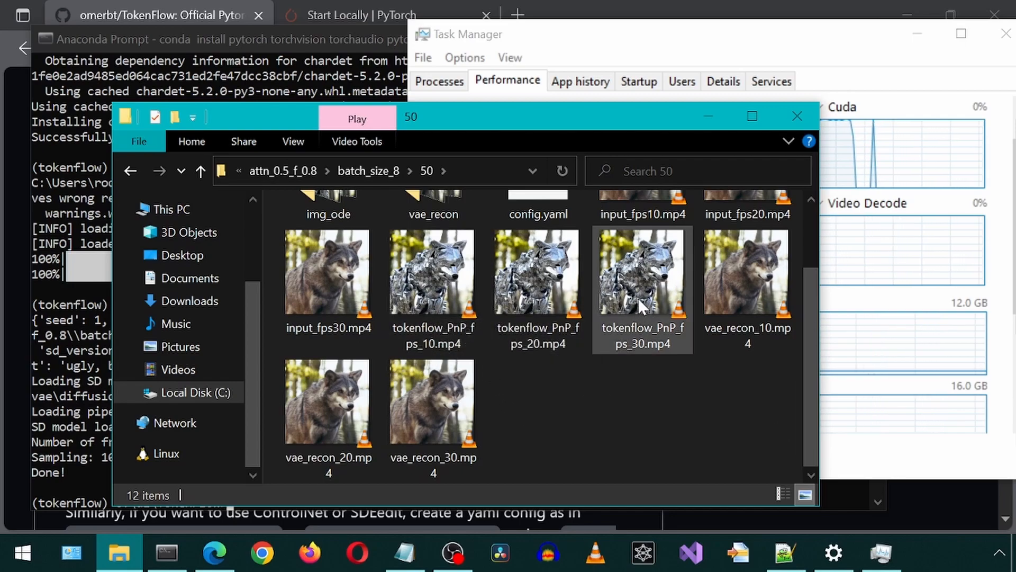
Play the robotic wolf result and replay tokenflow_PnP_fps_20.mp4 in VLC.
double_click(643, 272)
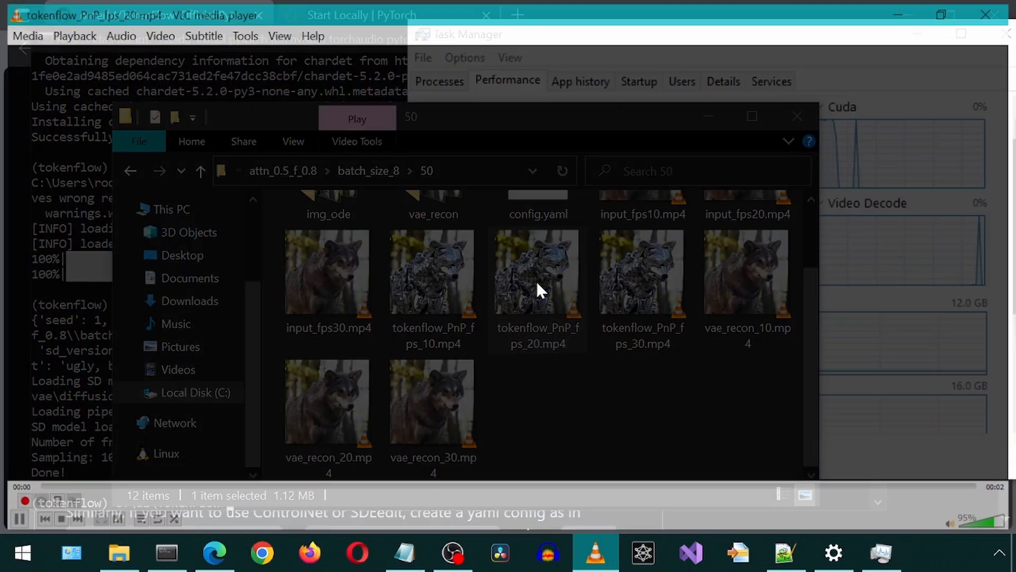
double_click(539, 289)
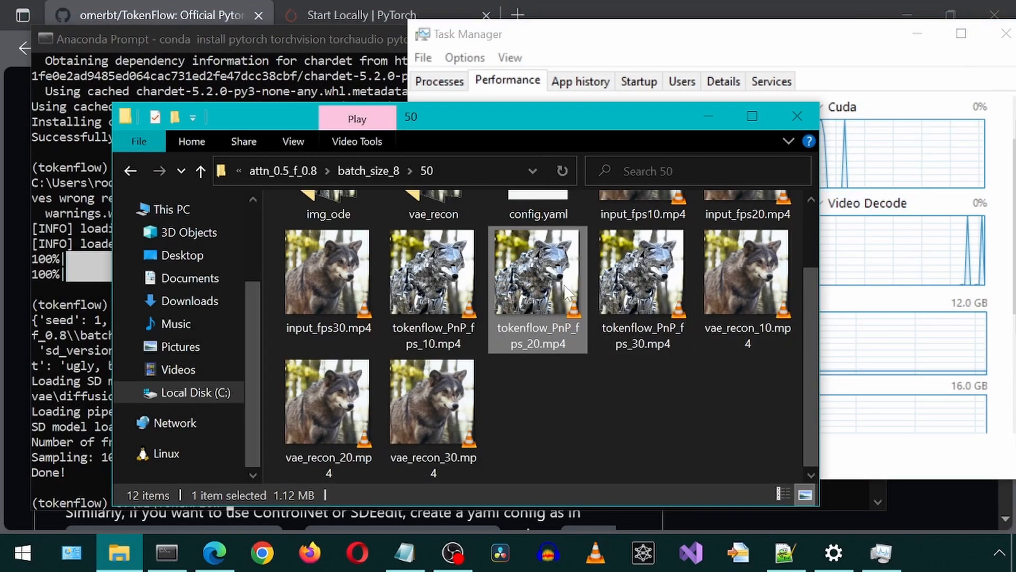
double_click(433, 271)
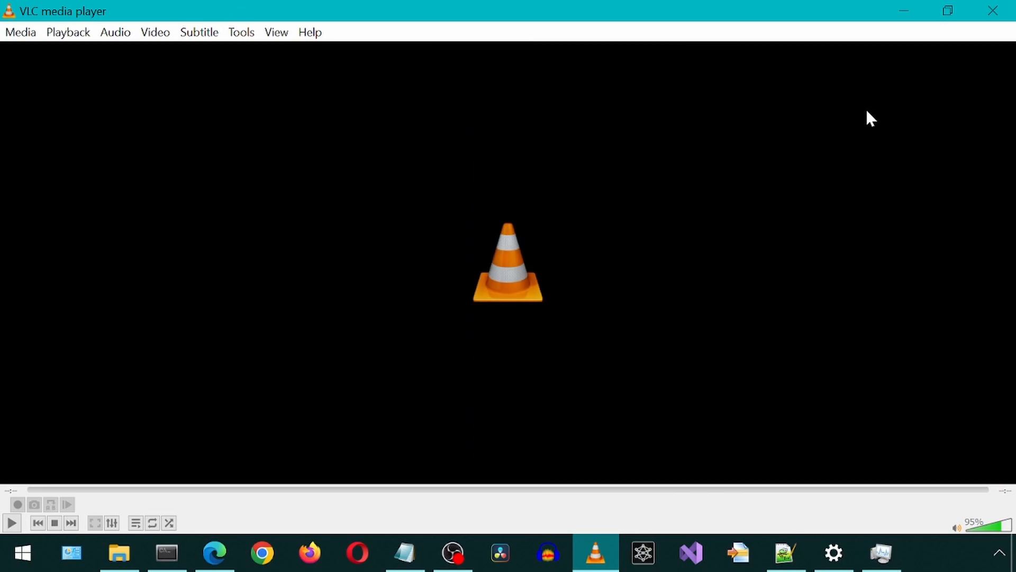
mouse_move(856, 122)
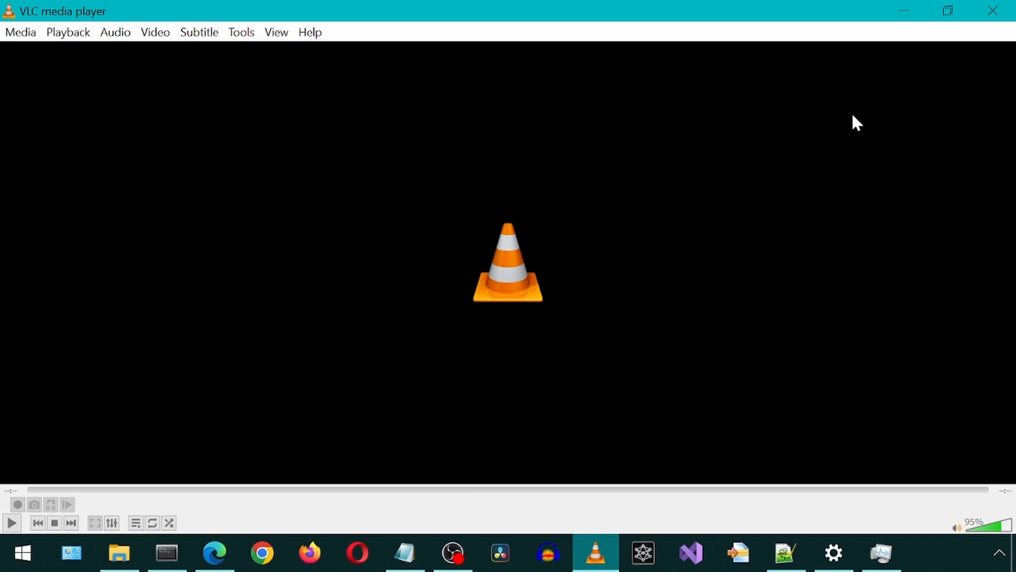
mouse_move(847, 117)
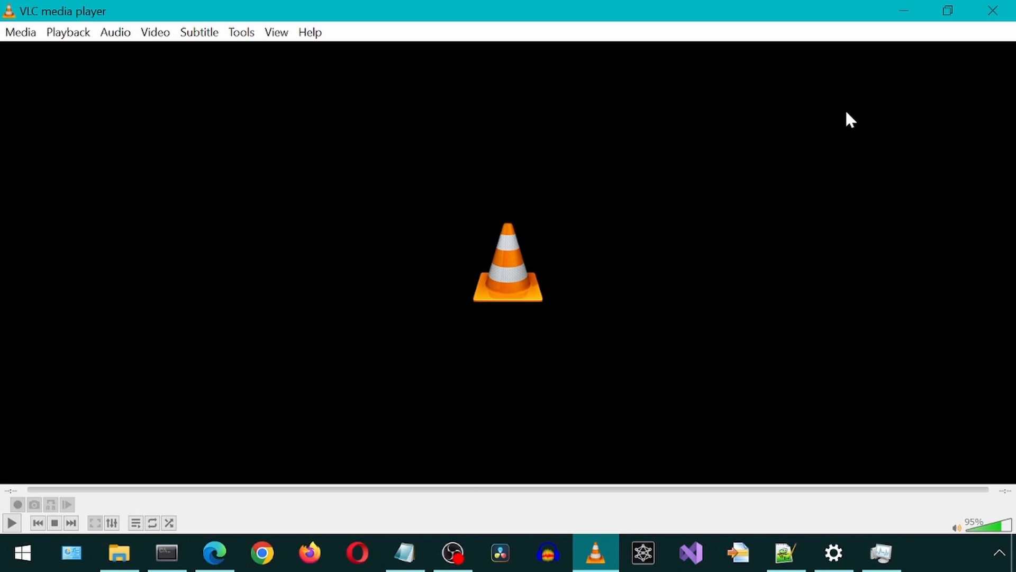